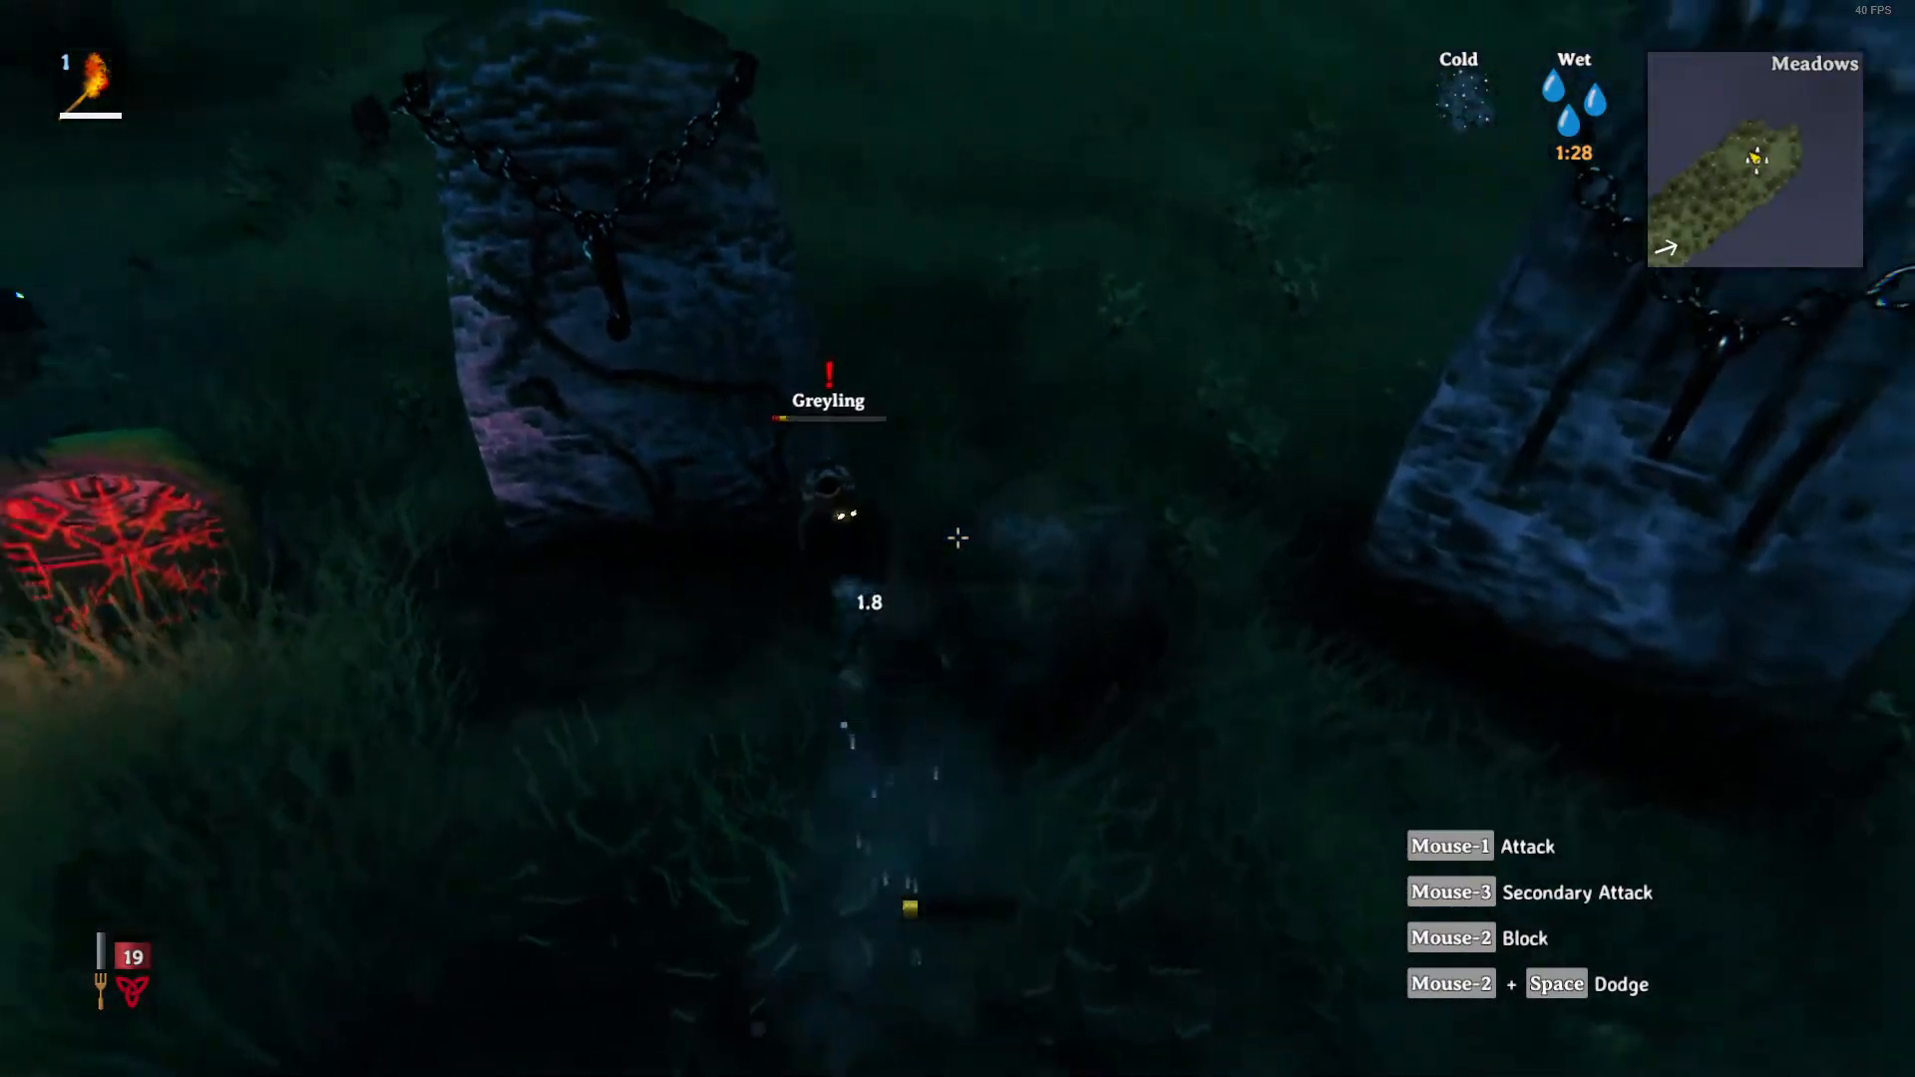
Switch out of the Valheim session to File Explorer showing This PC
click(957, 536)
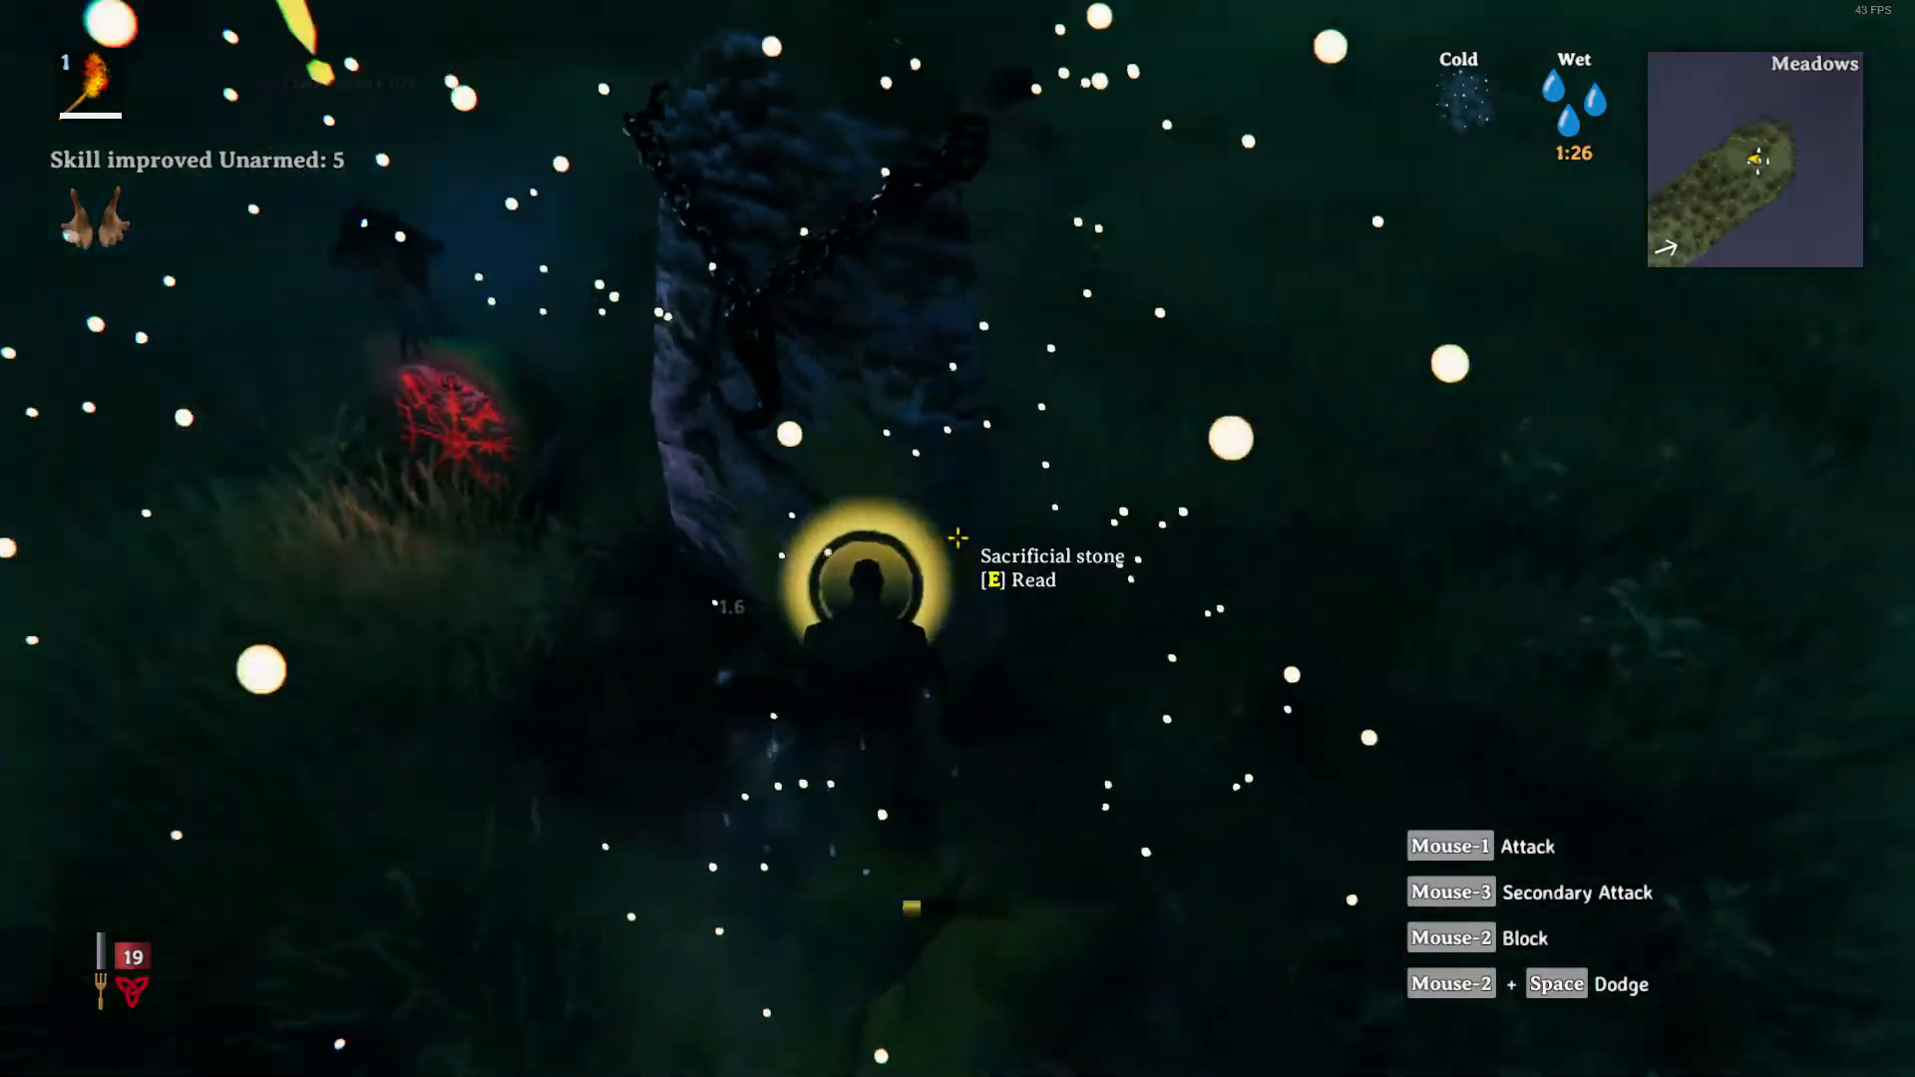
key(e)
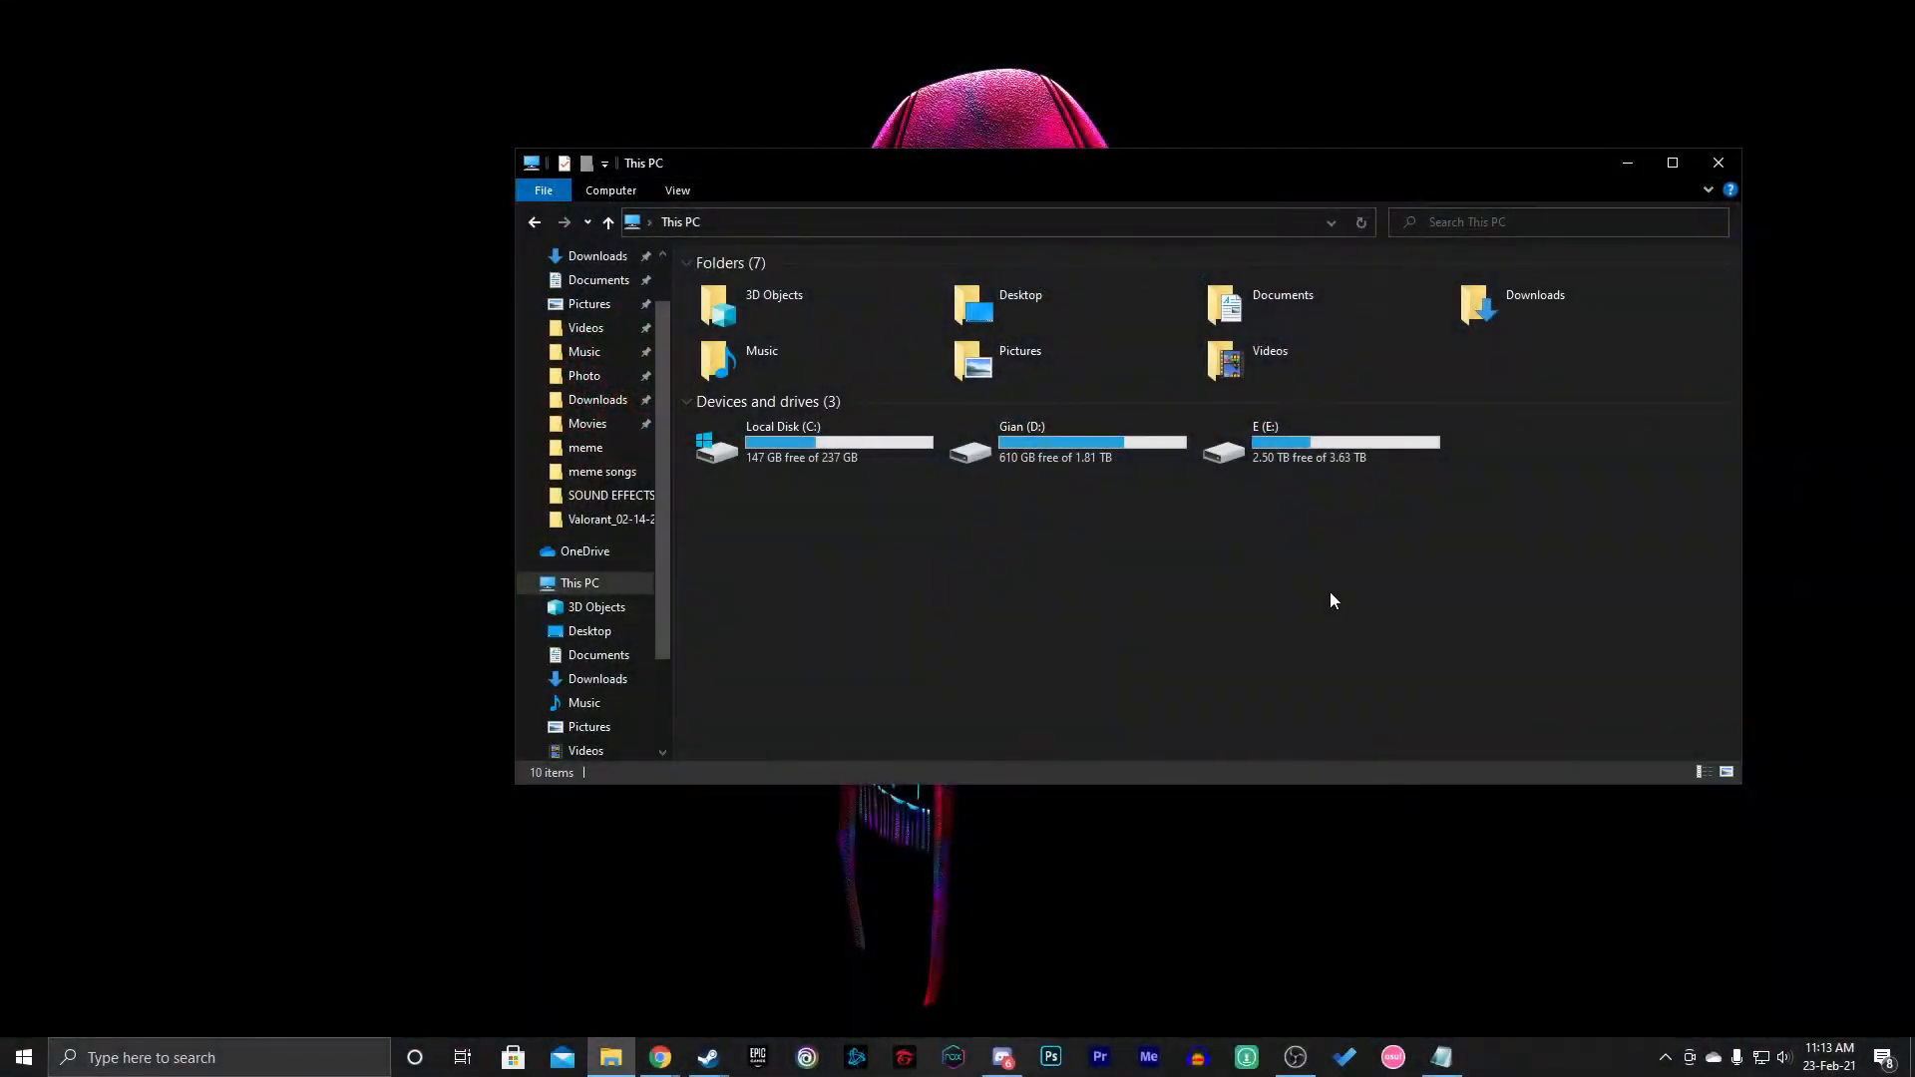
Navigate to D: > Steam > steamapps > common > Valheim > valheim_Data
double_click(1021, 438)
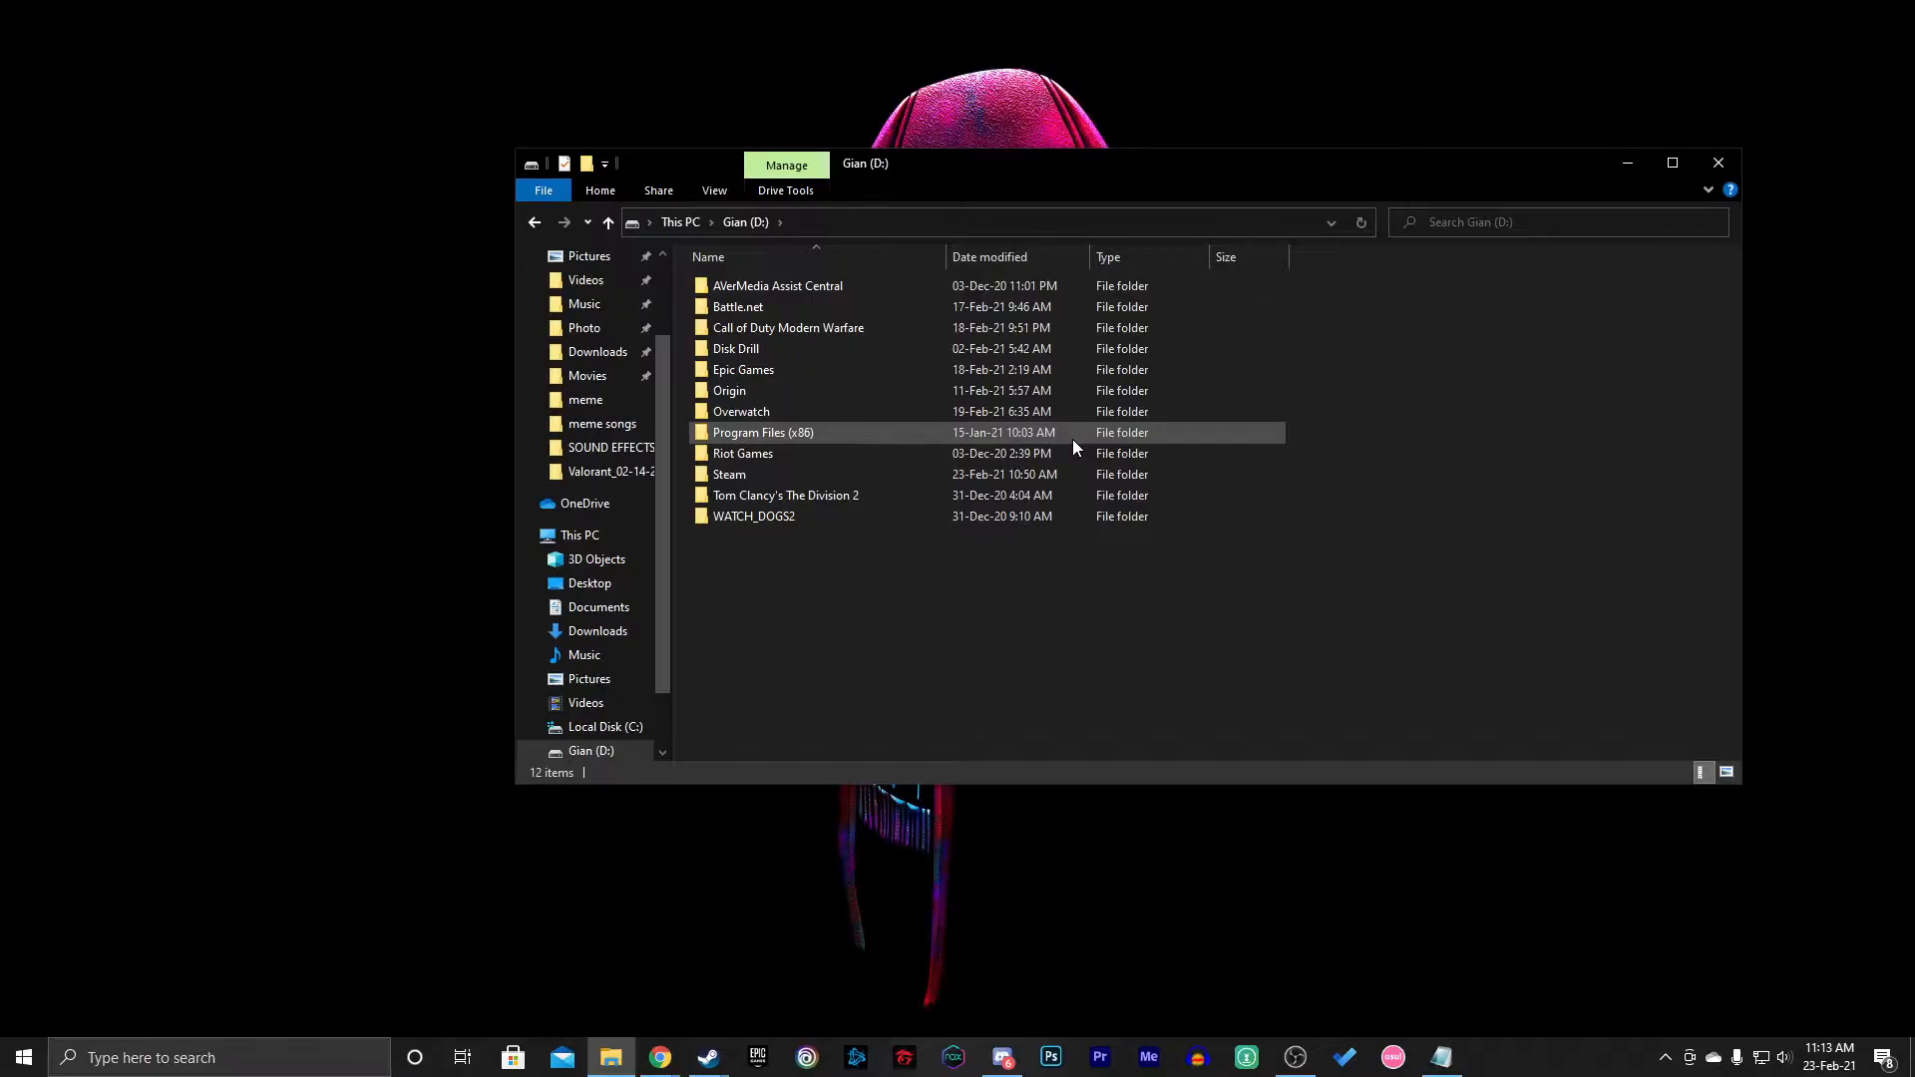
double_click(730, 475)
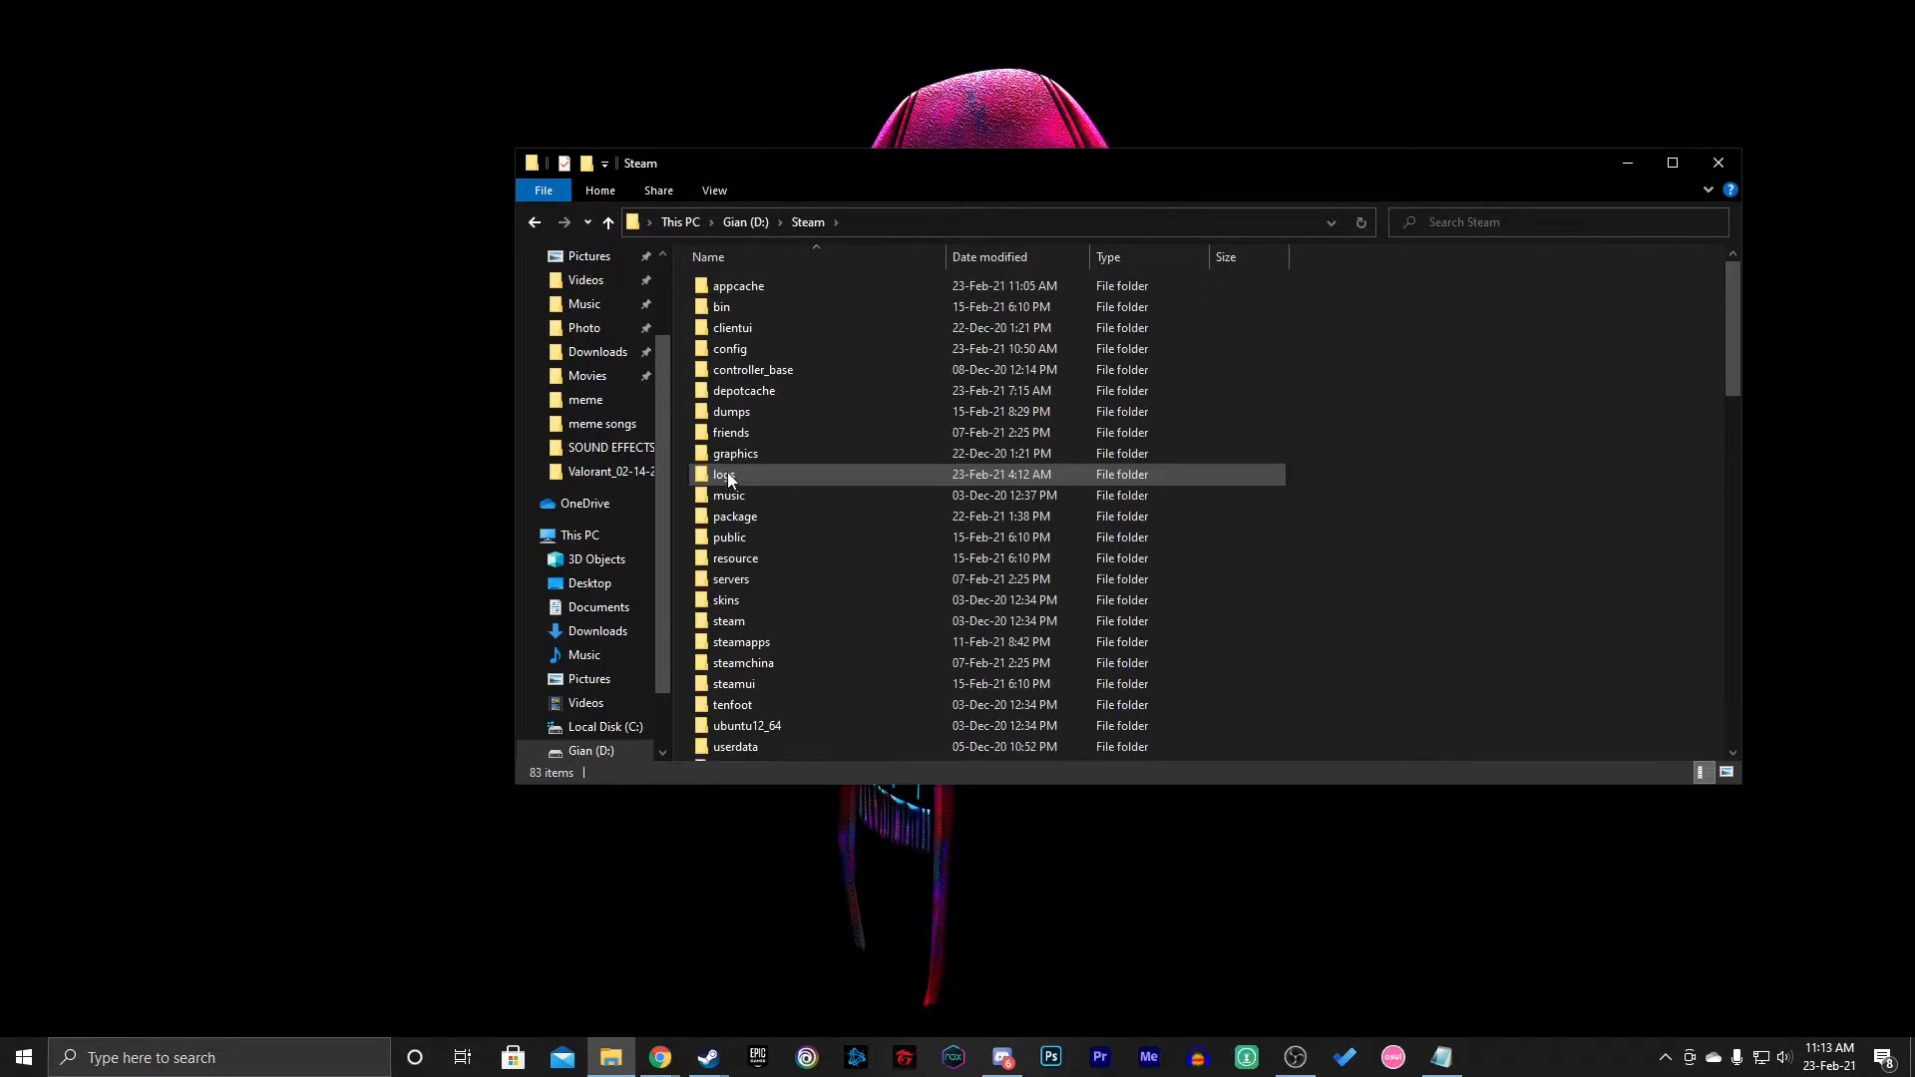
double_click(740, 640)
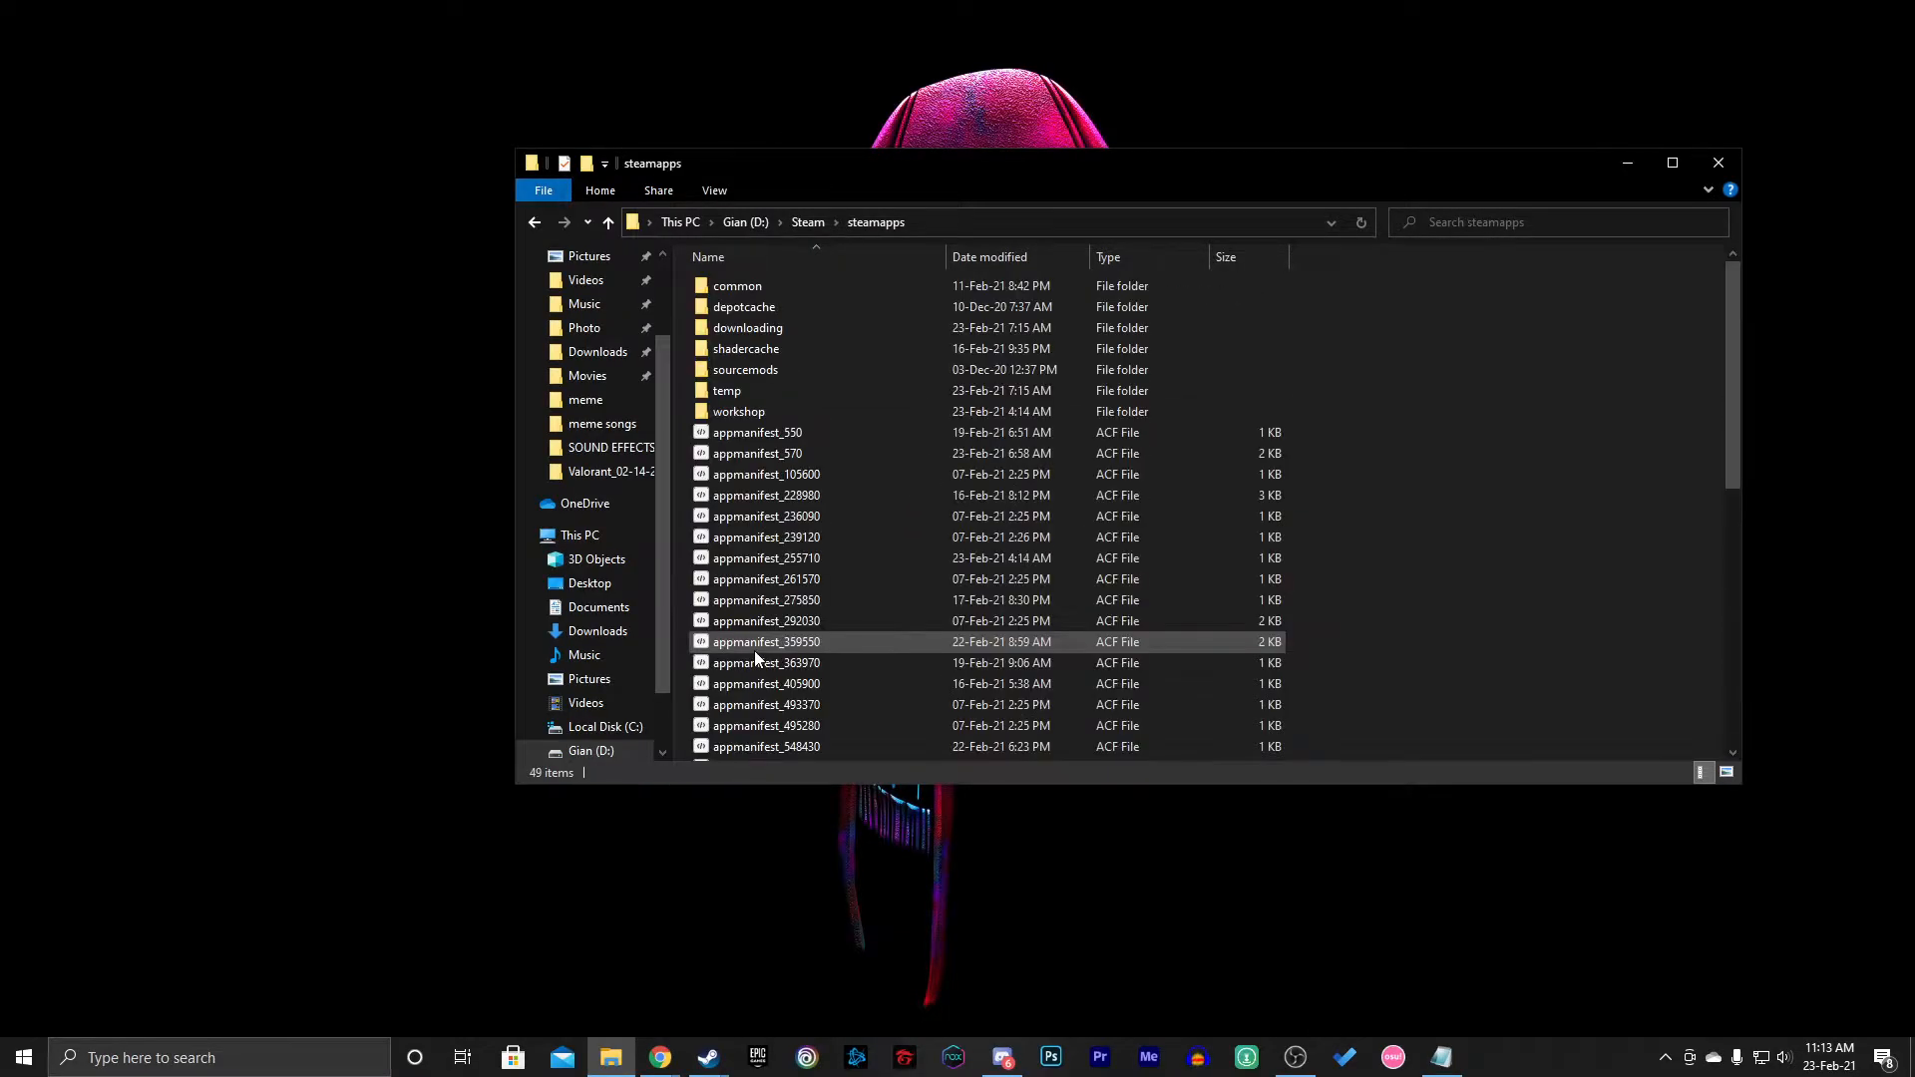
double_click(736, 286)
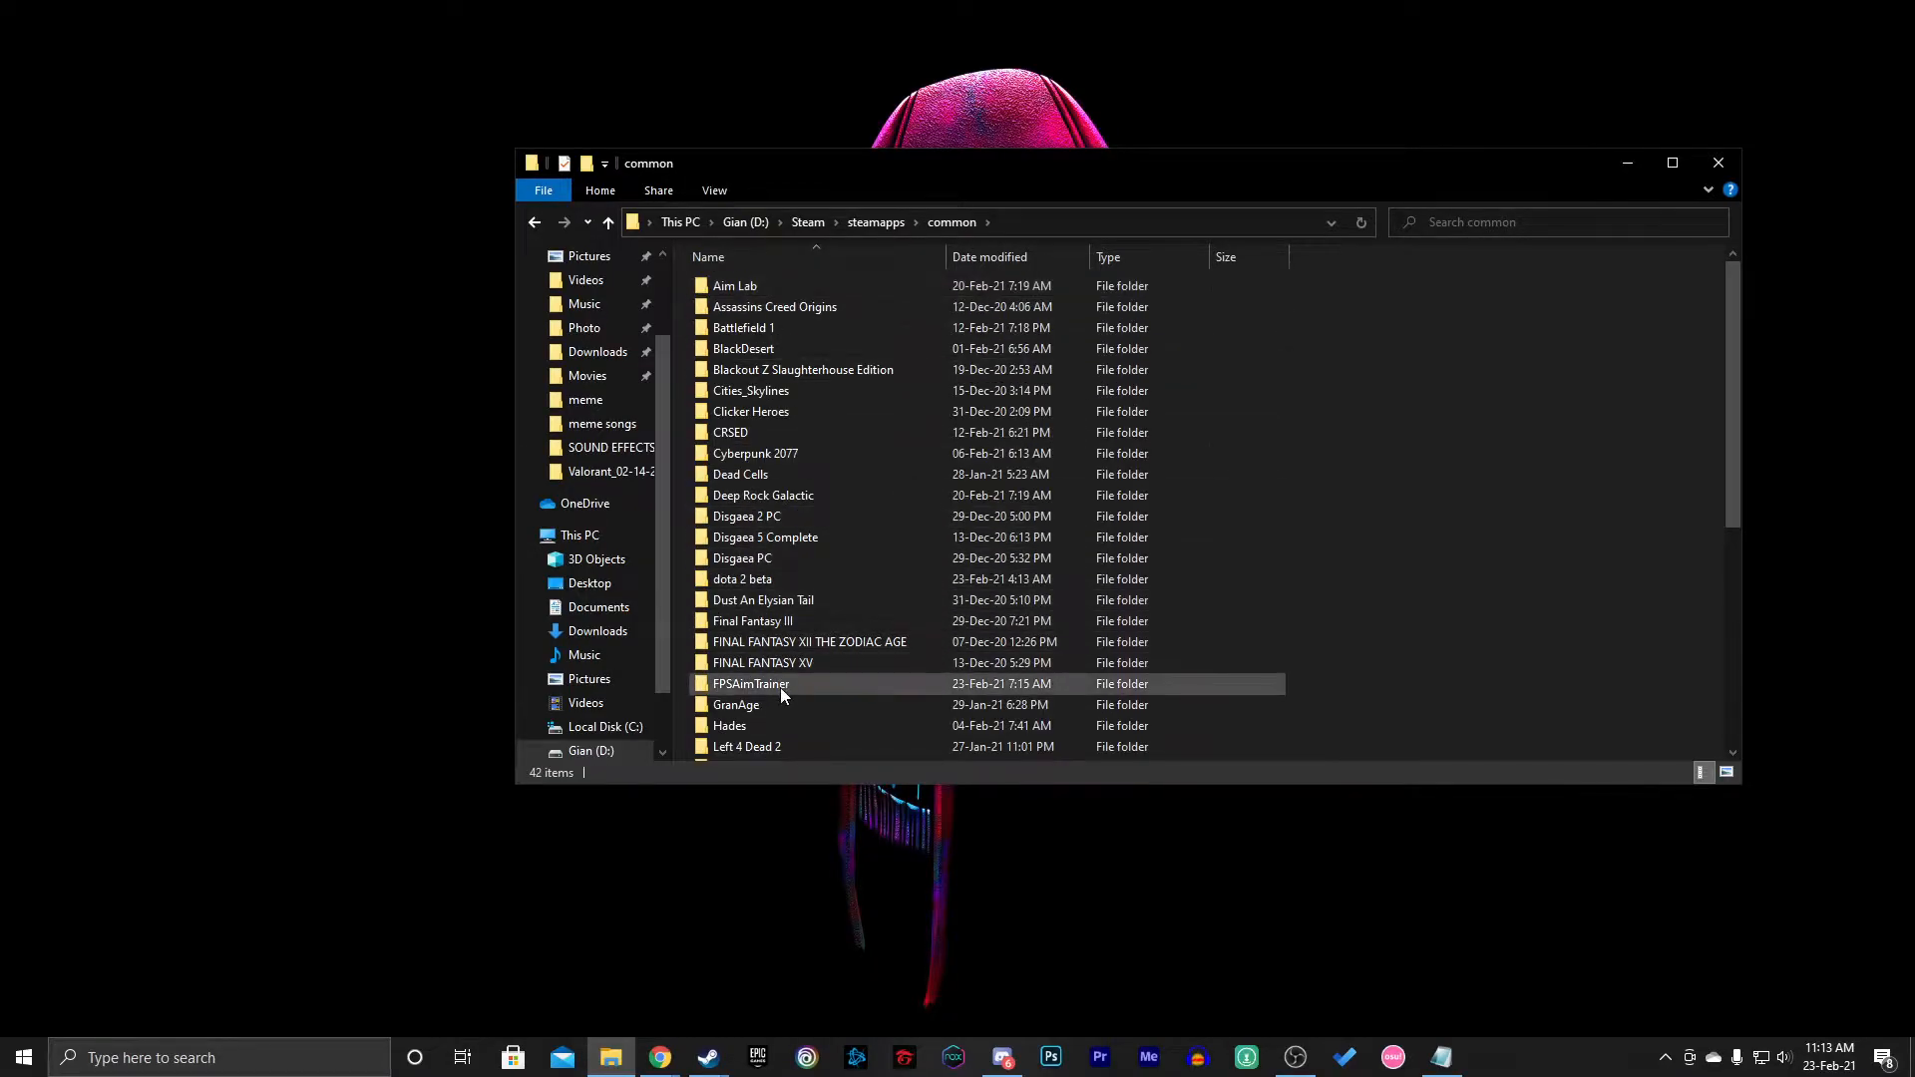
scroll(down, 3)
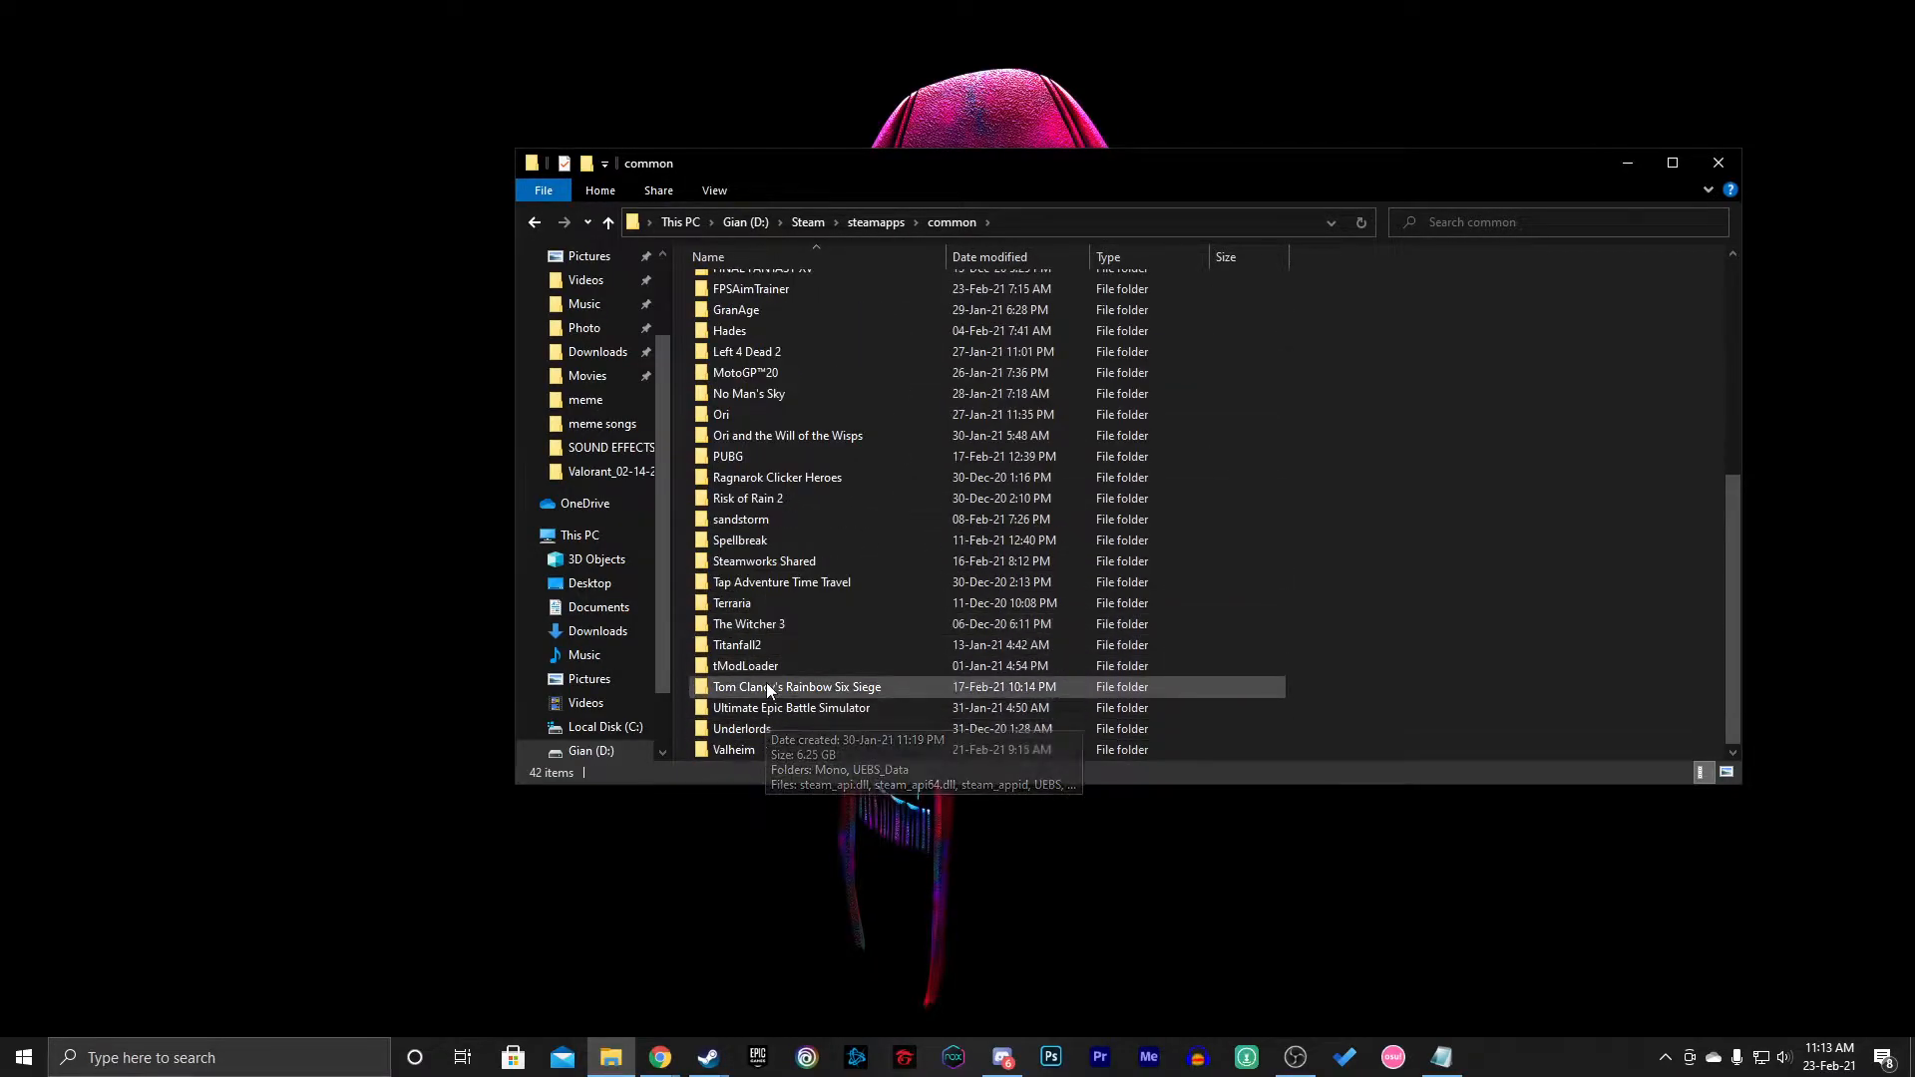
double_click(734, 748)
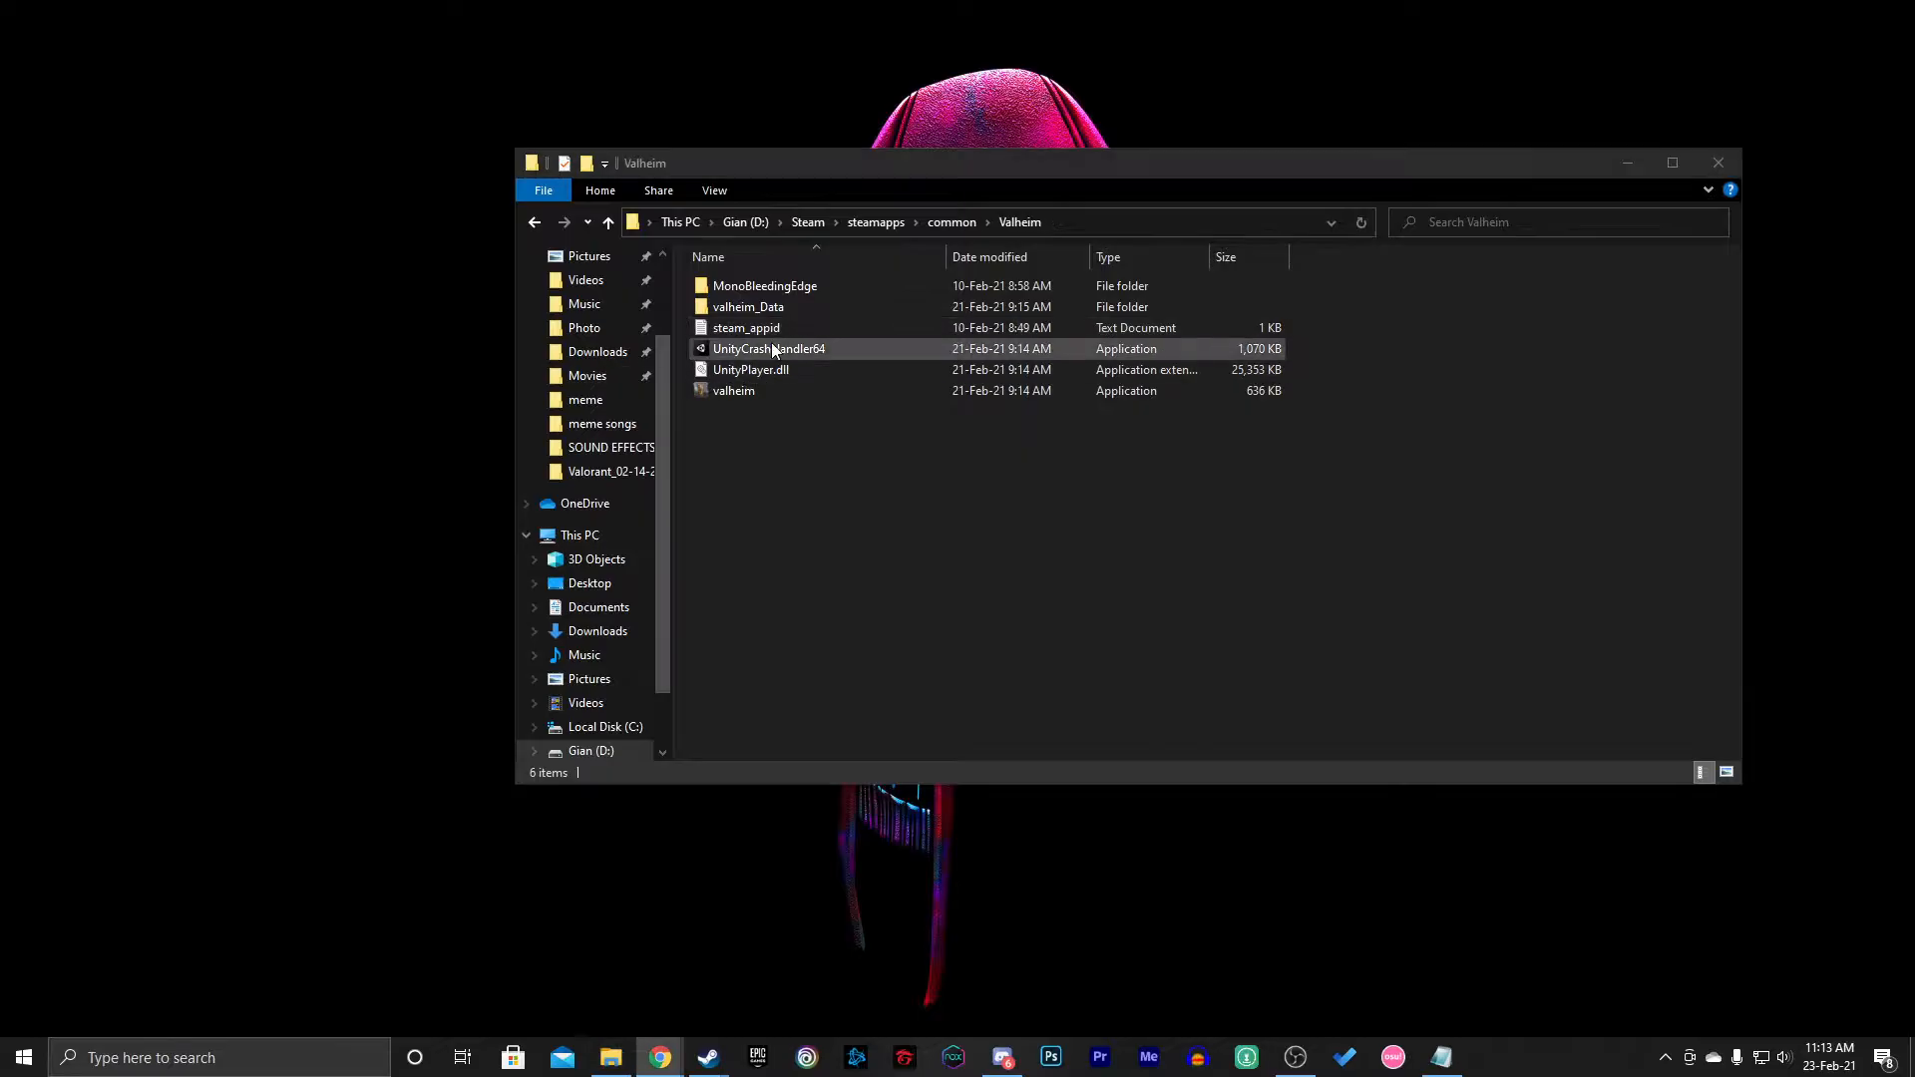
double_click(748, 307)
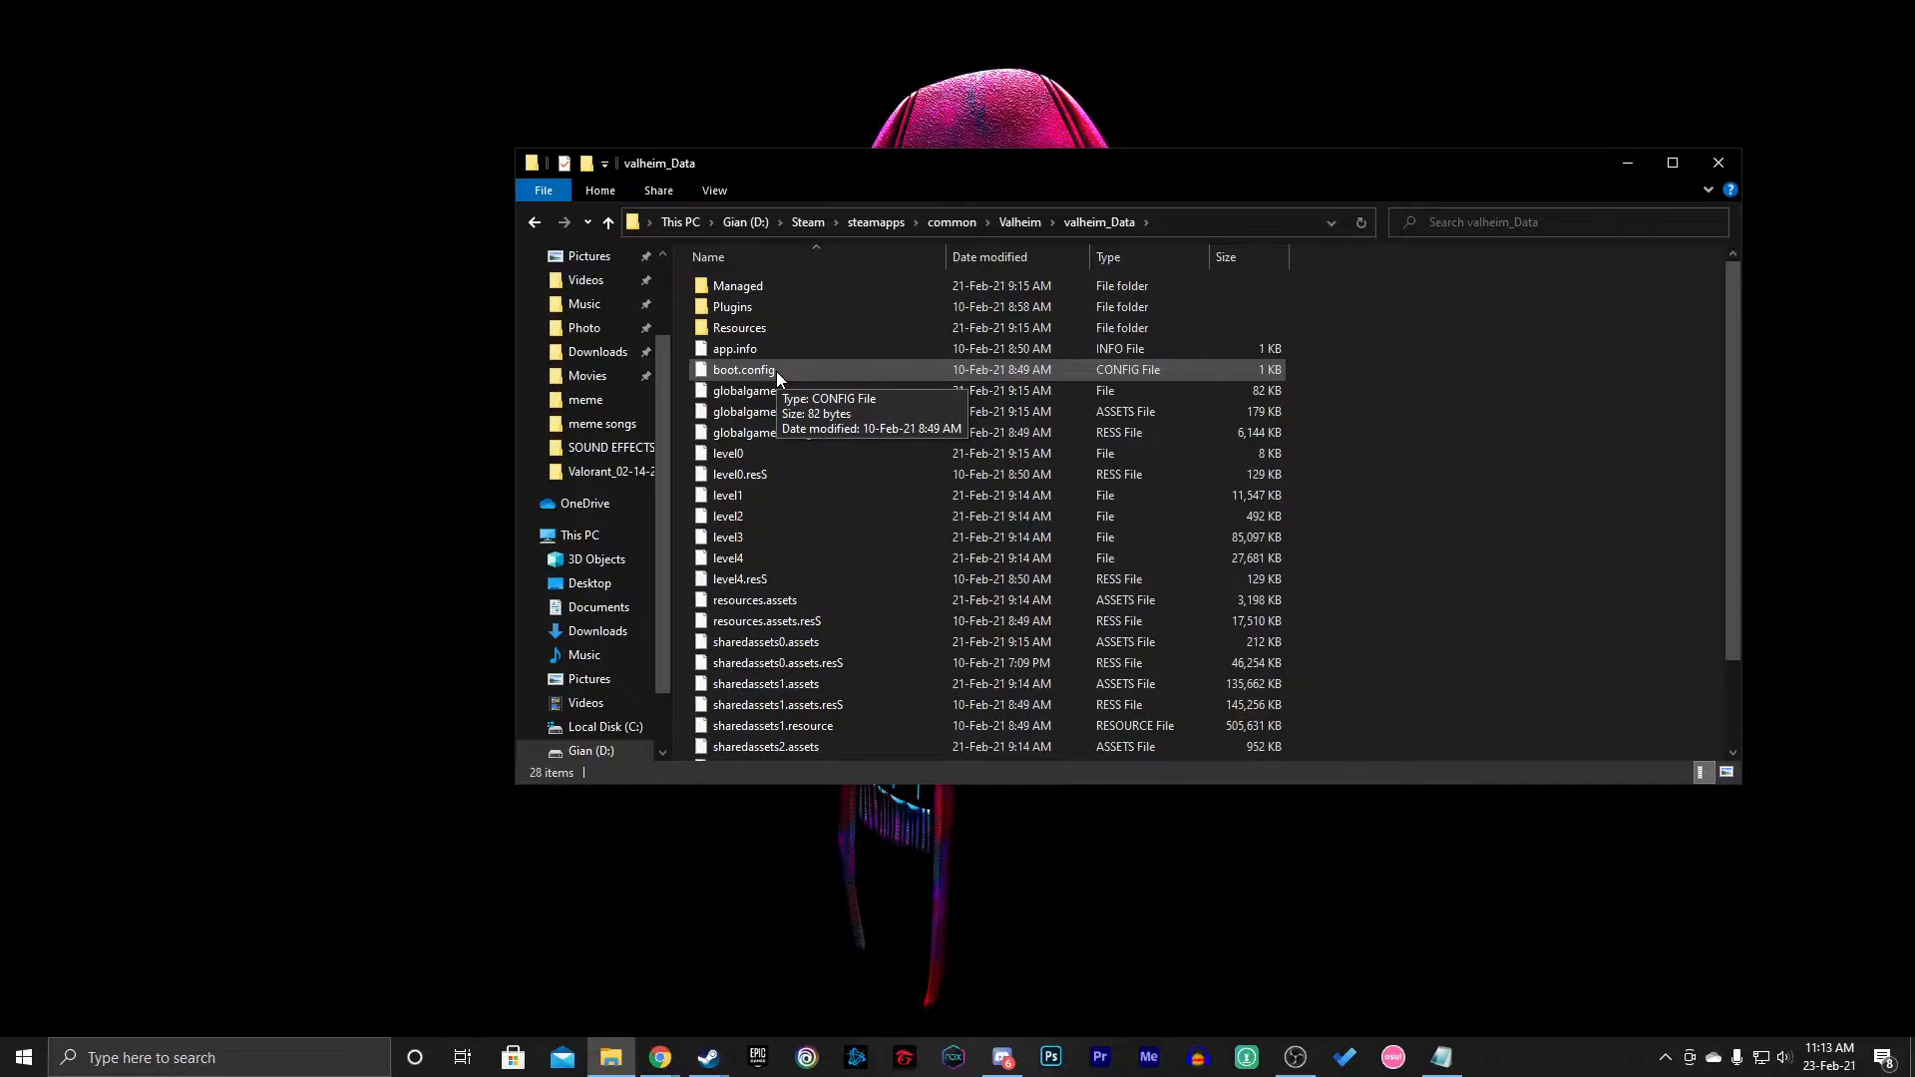
Open boot.config with Notepad via Open with > More apps, alongside the gfx settings note
right_click(744, 369)
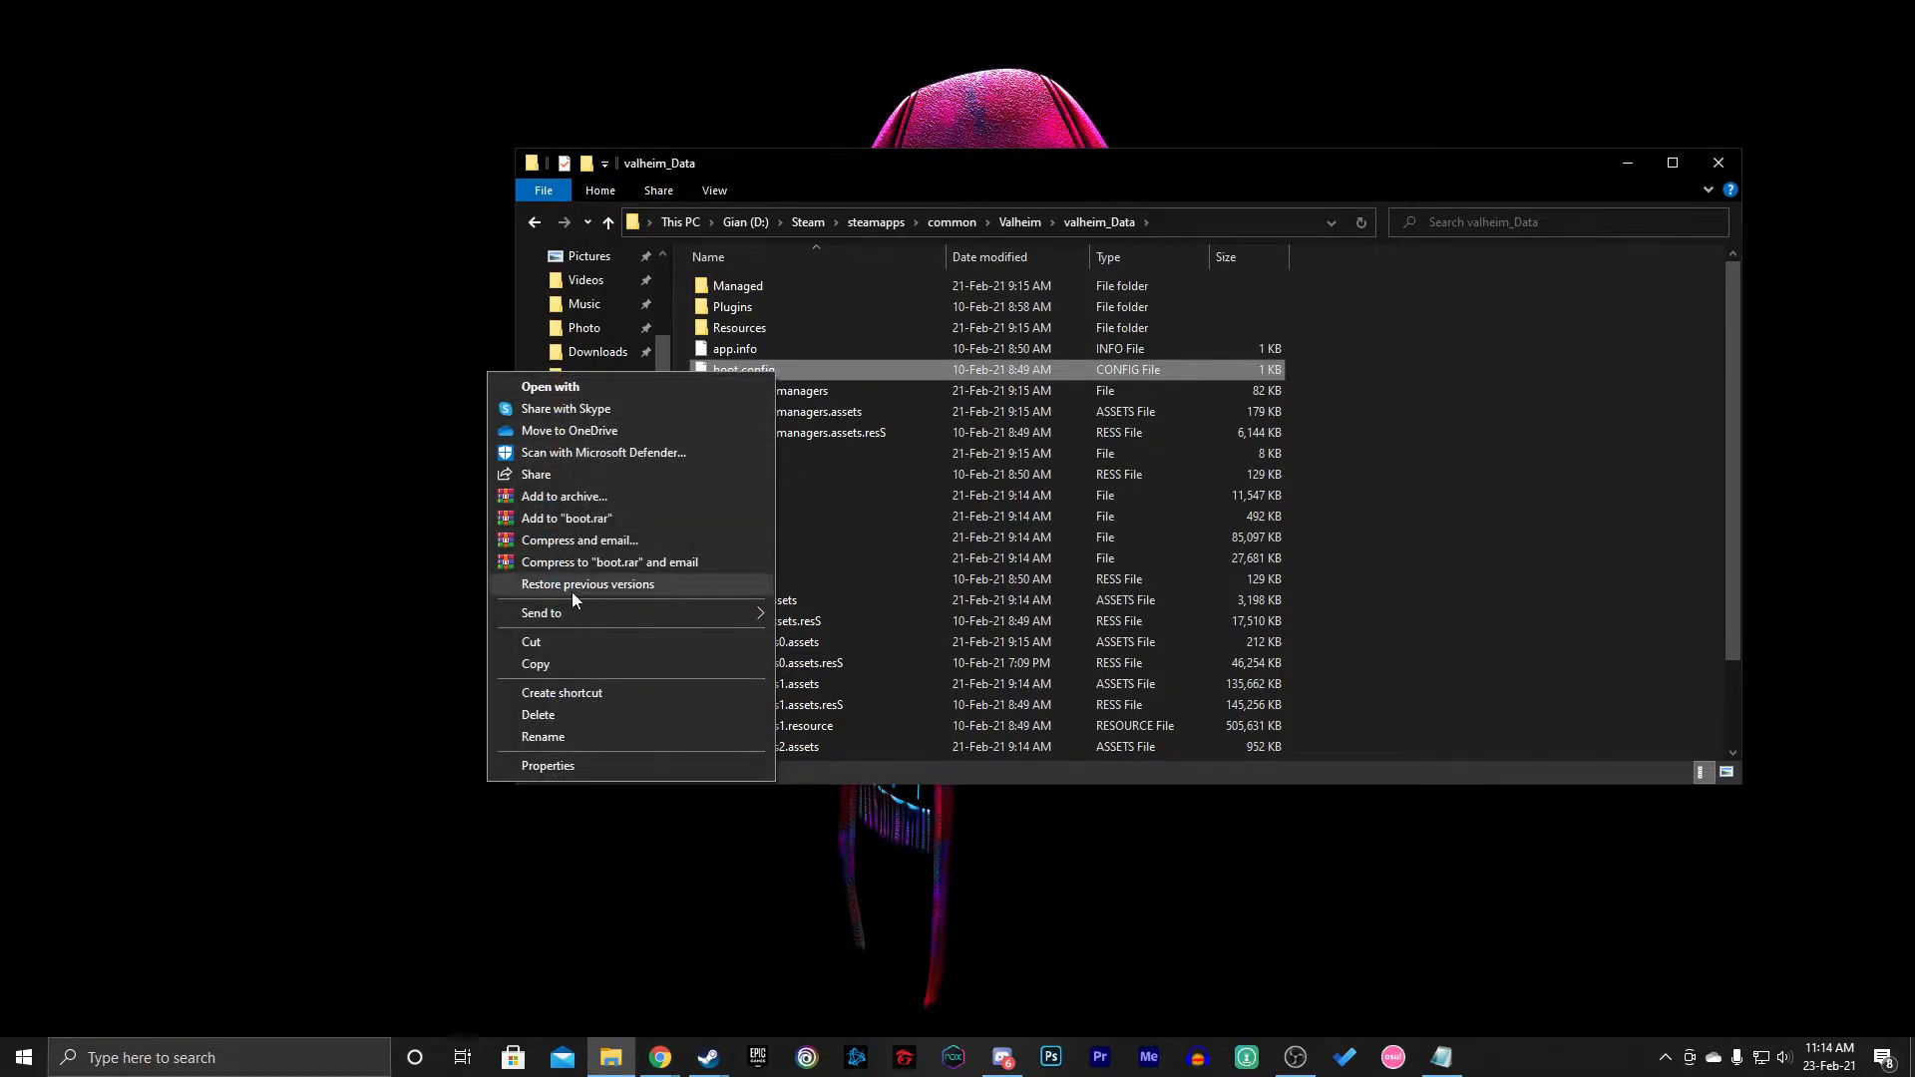
mouse_move(592, 391)
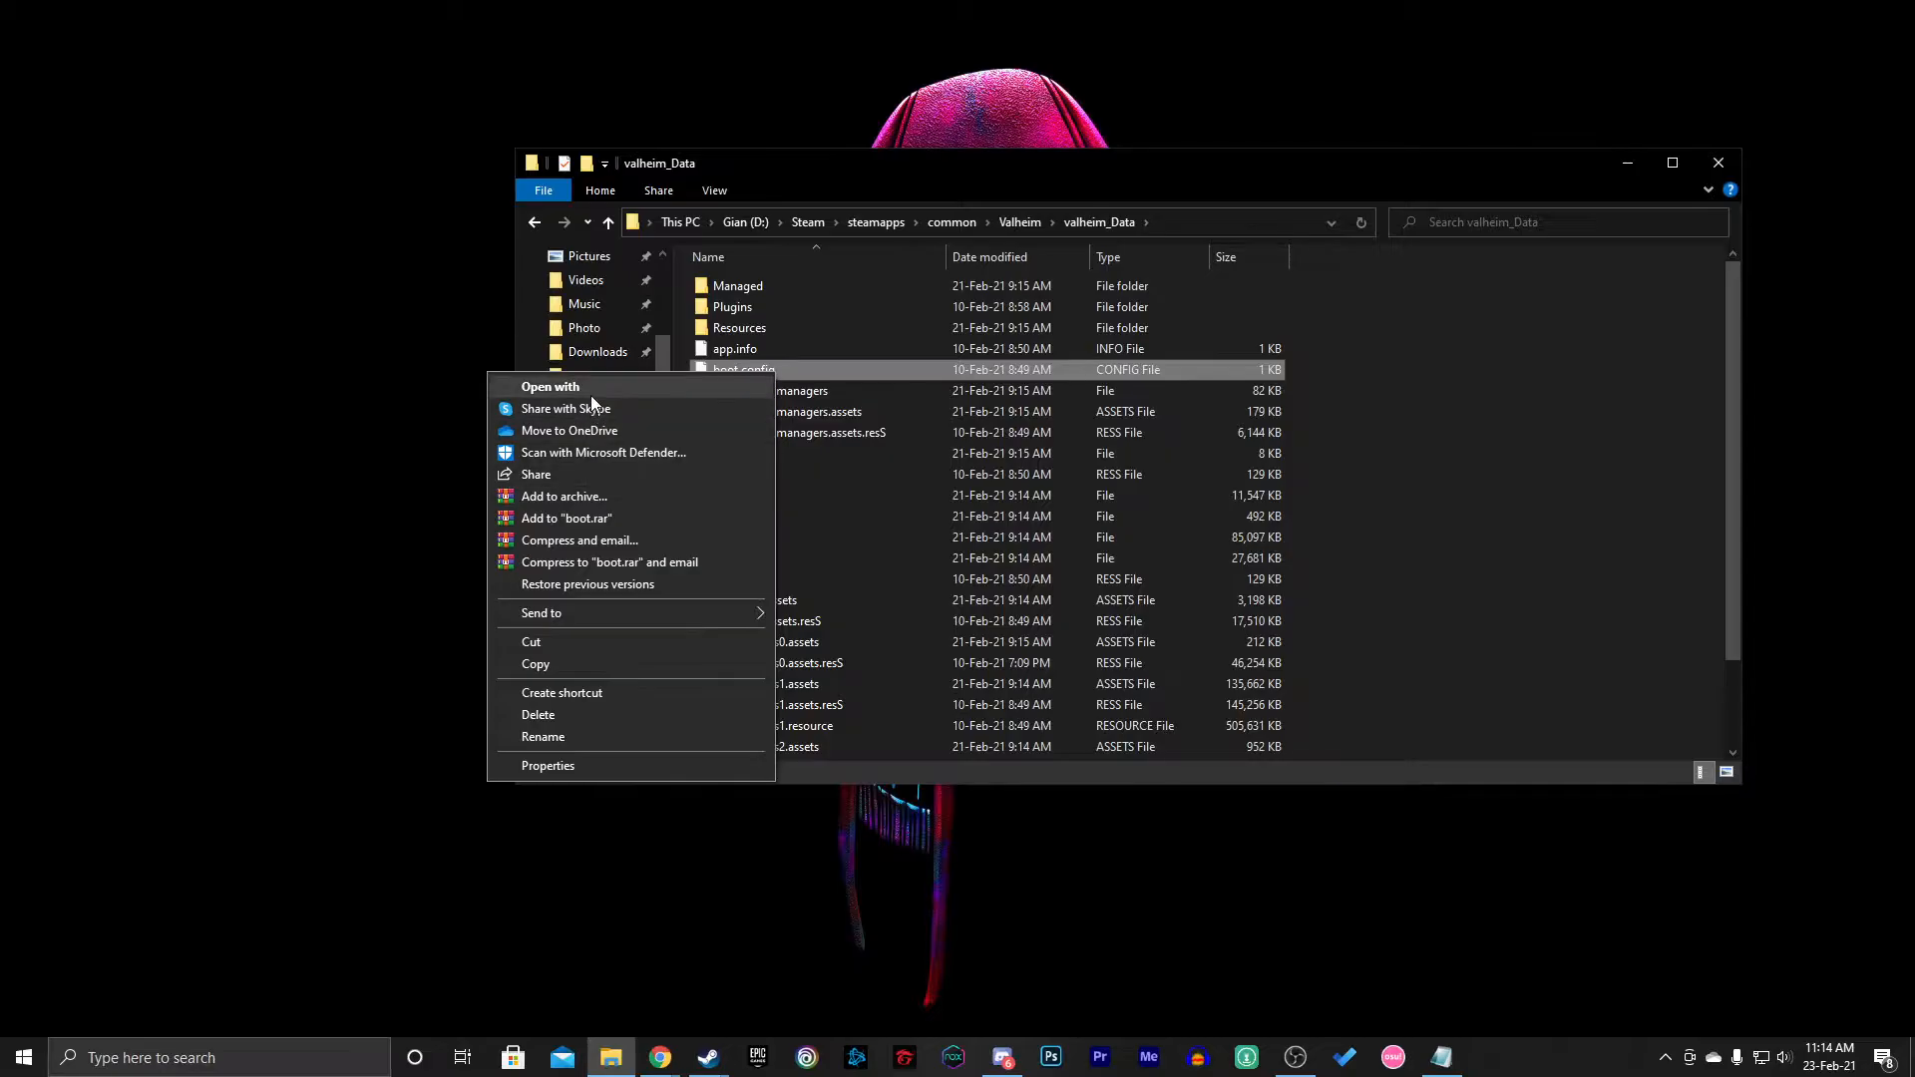
click(551, 385)
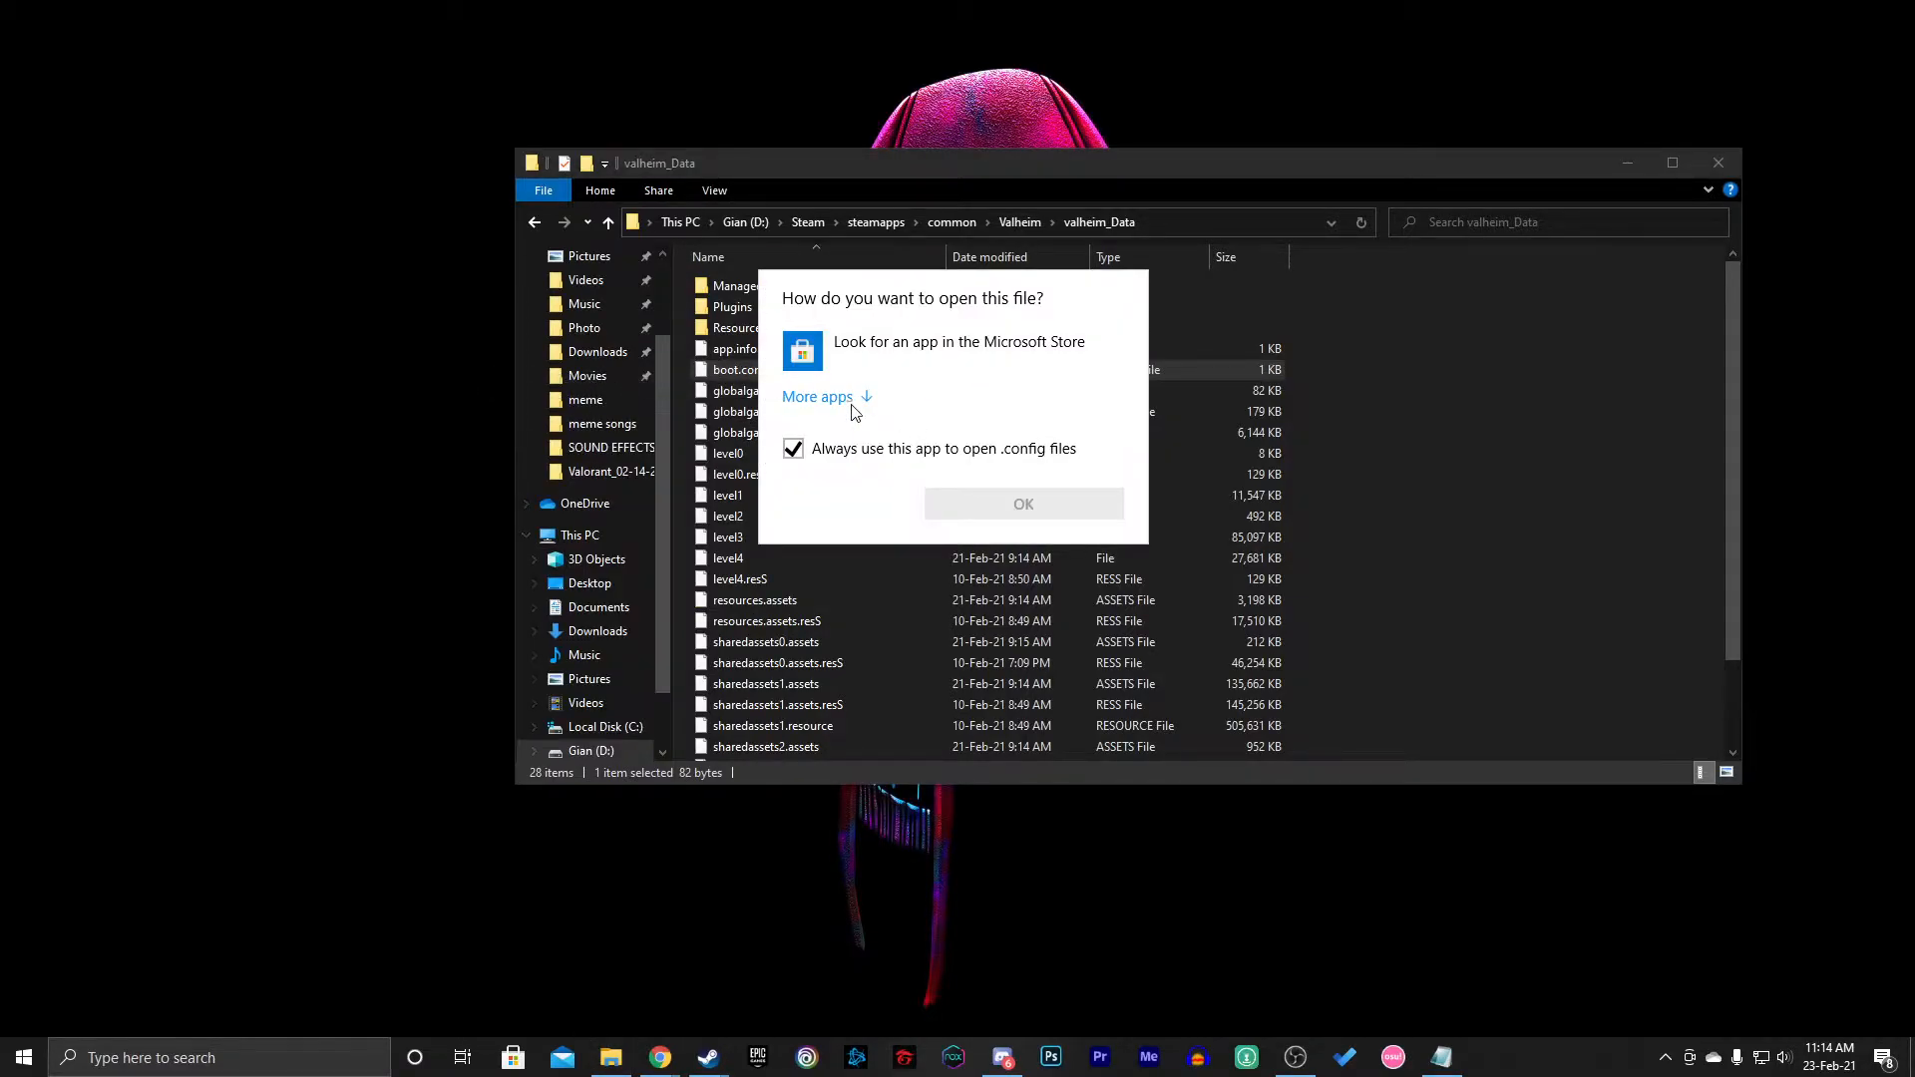
click(818, 395)
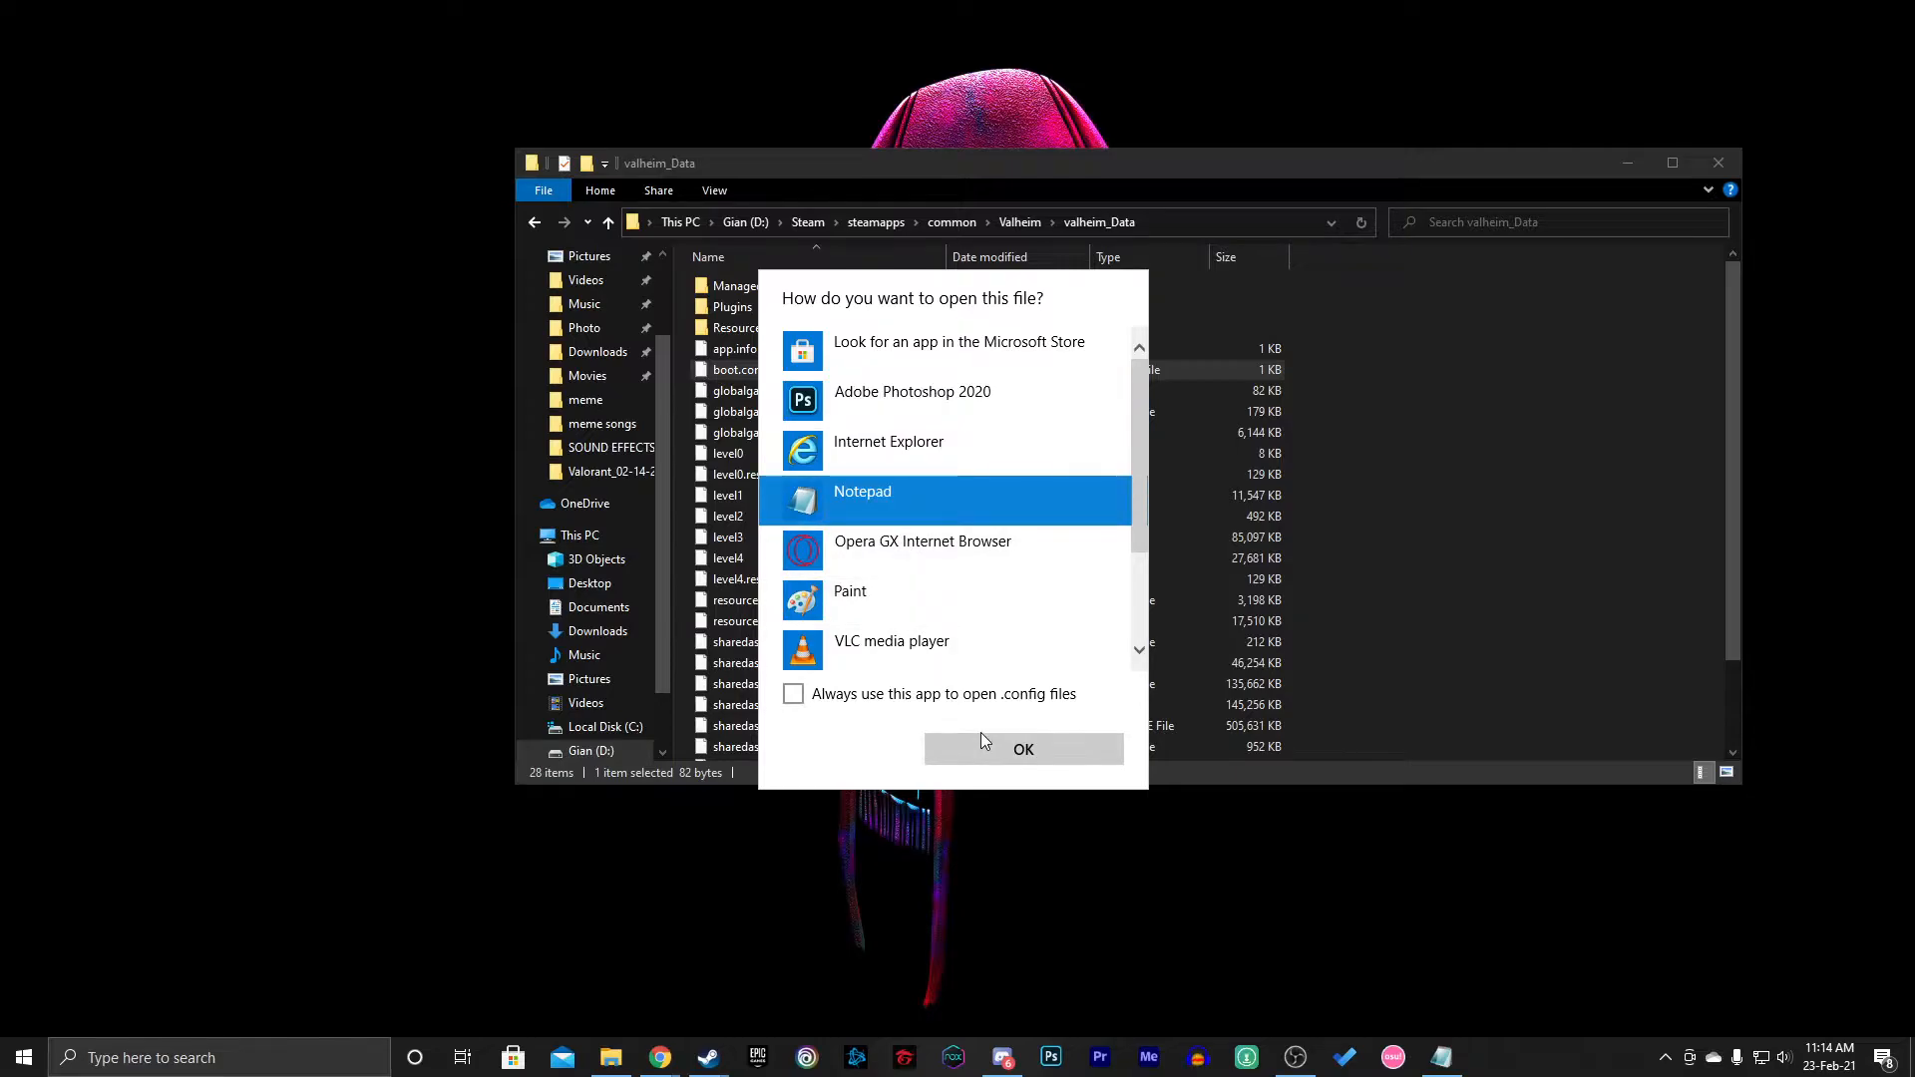
click(1022, 748)
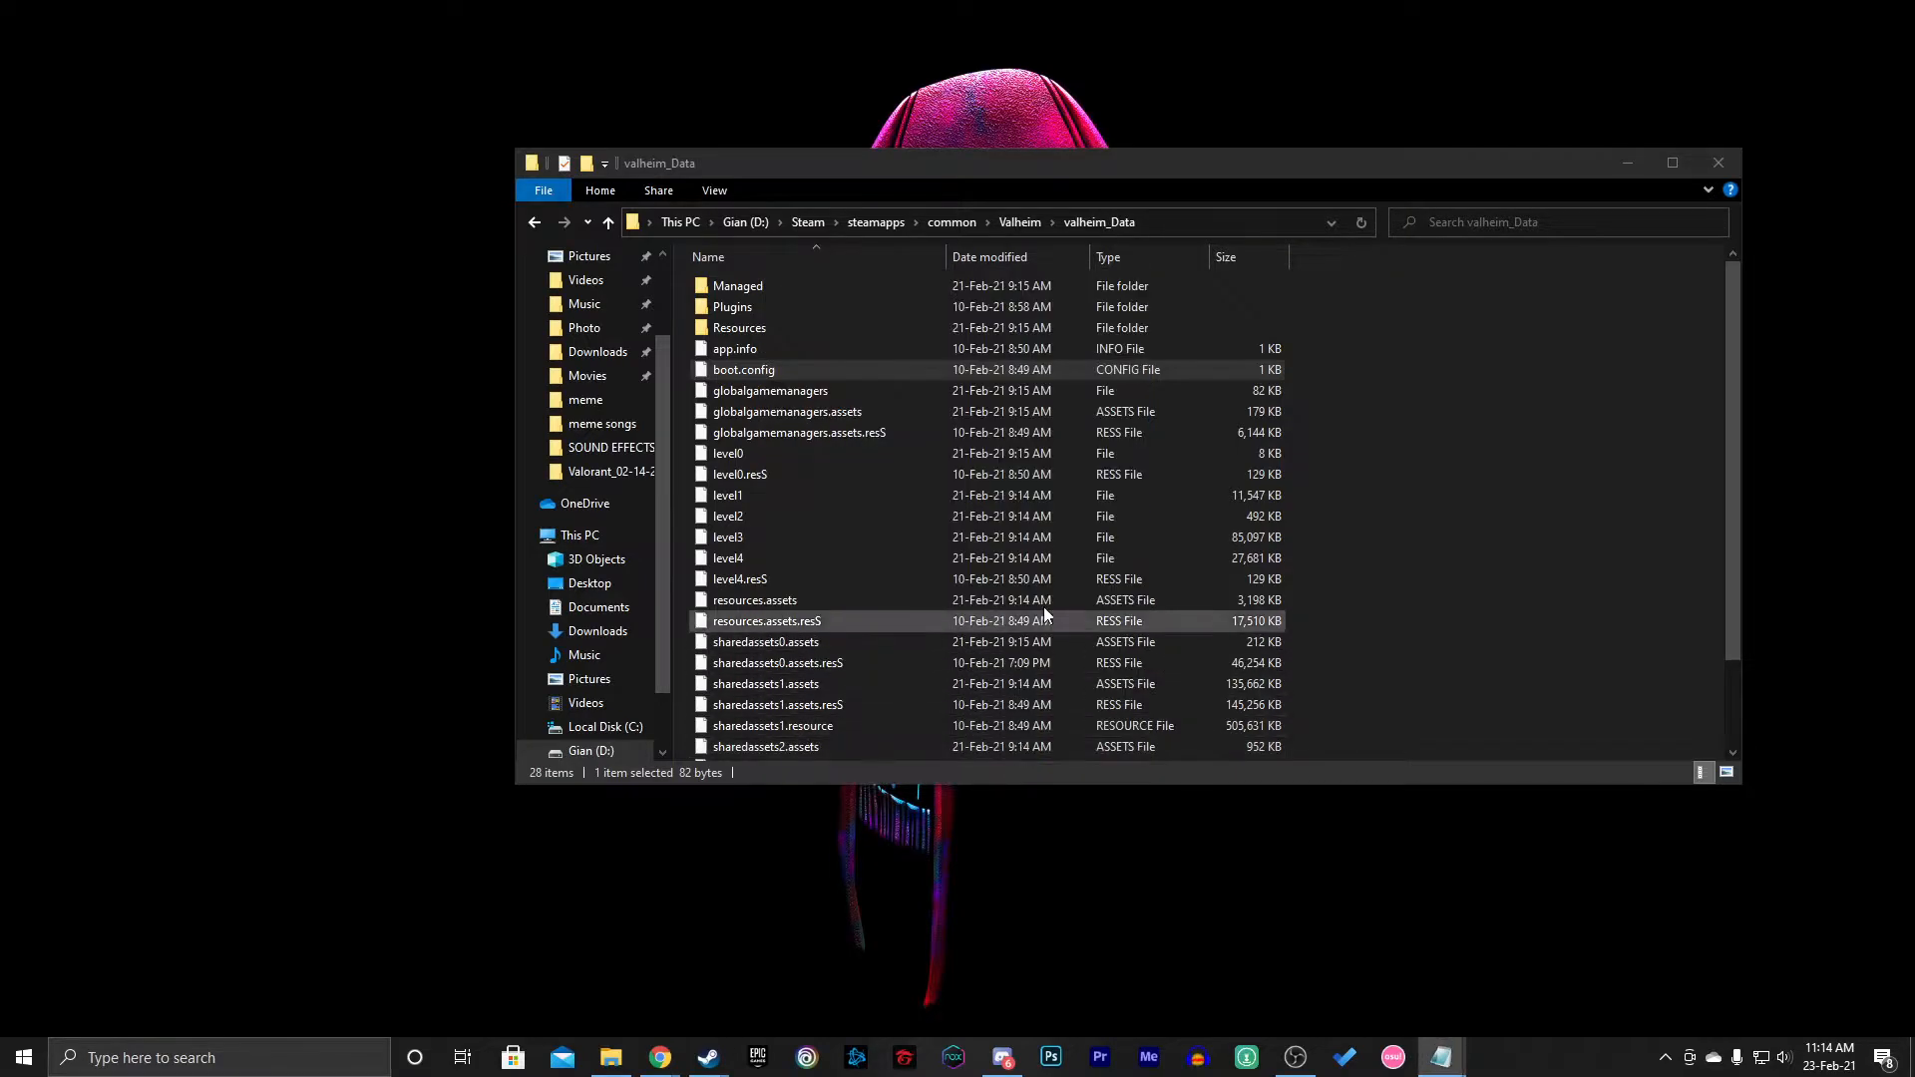
double_click(742, 369)
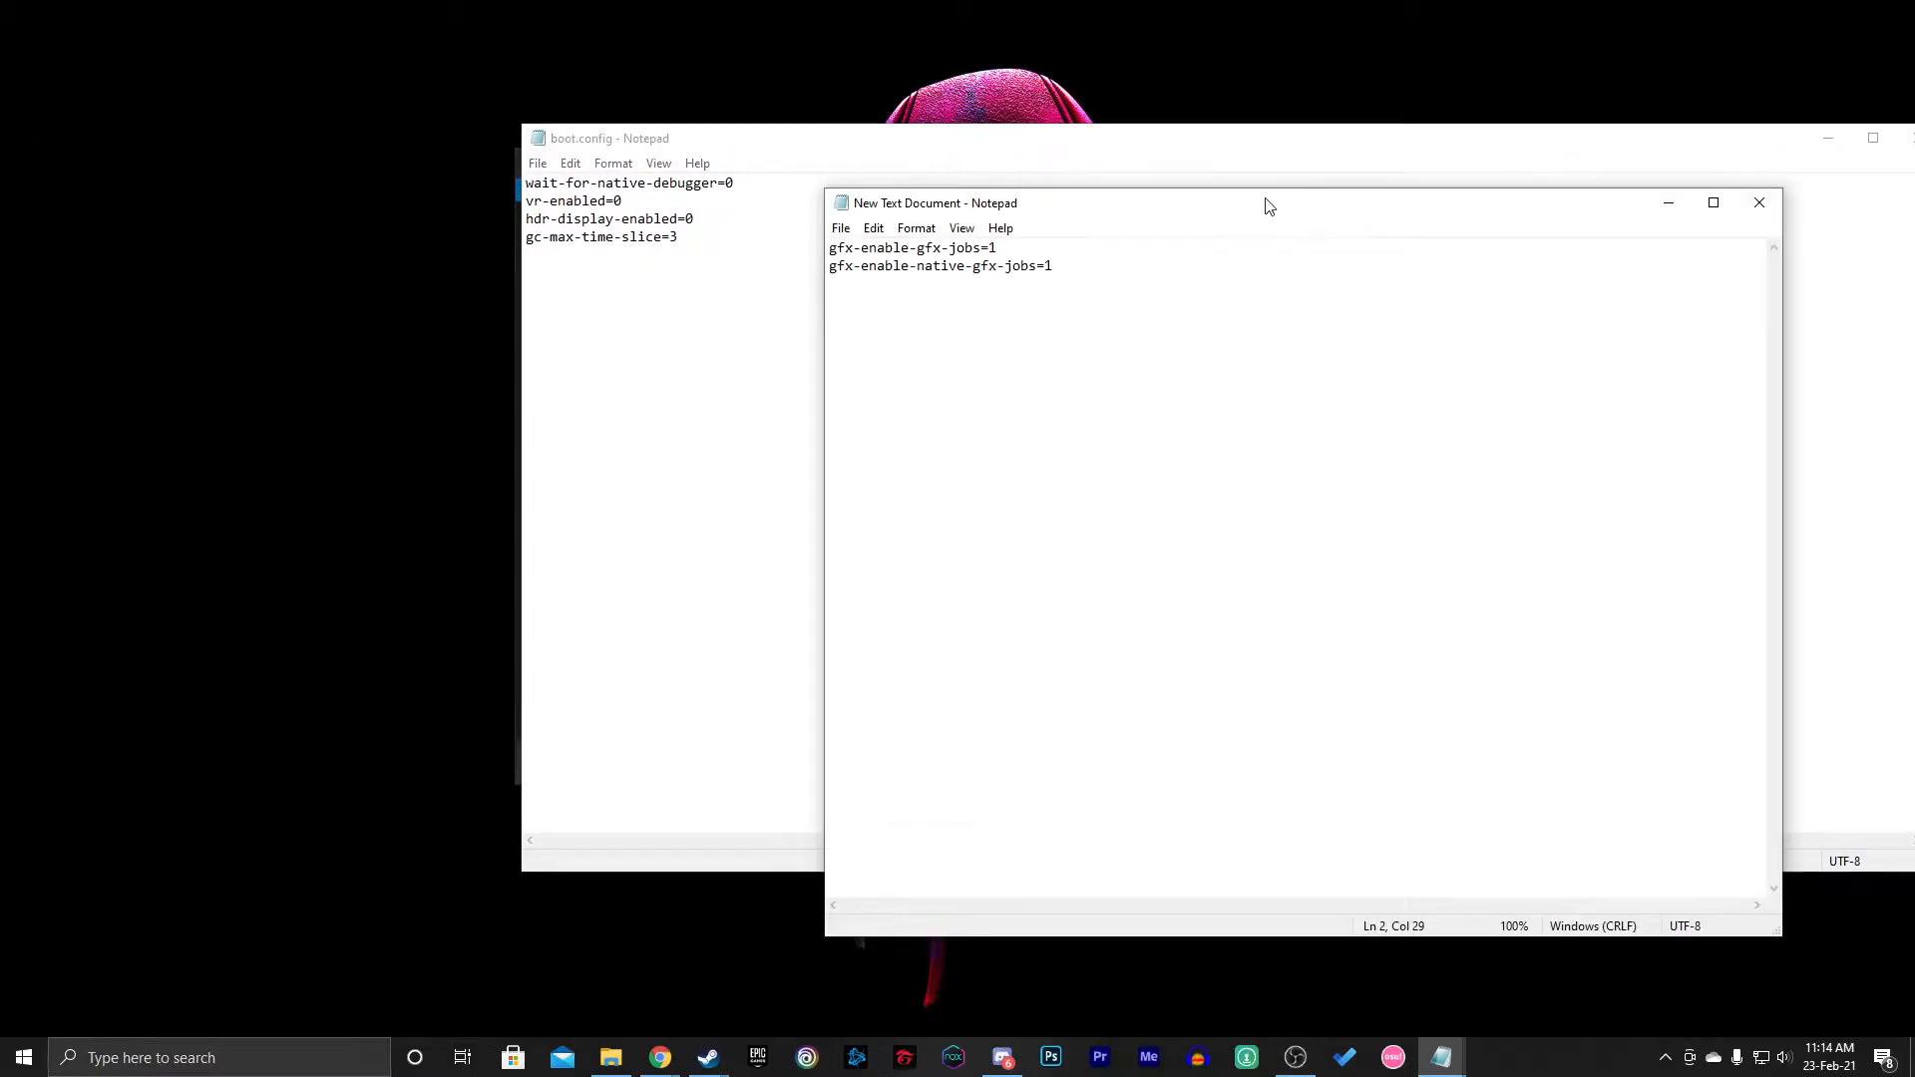
Add gfx-enable-gfx-jobs=1 and gfx-enable-native-gfx-jobs=1 atop boot.config and save
key(ctrl+a)
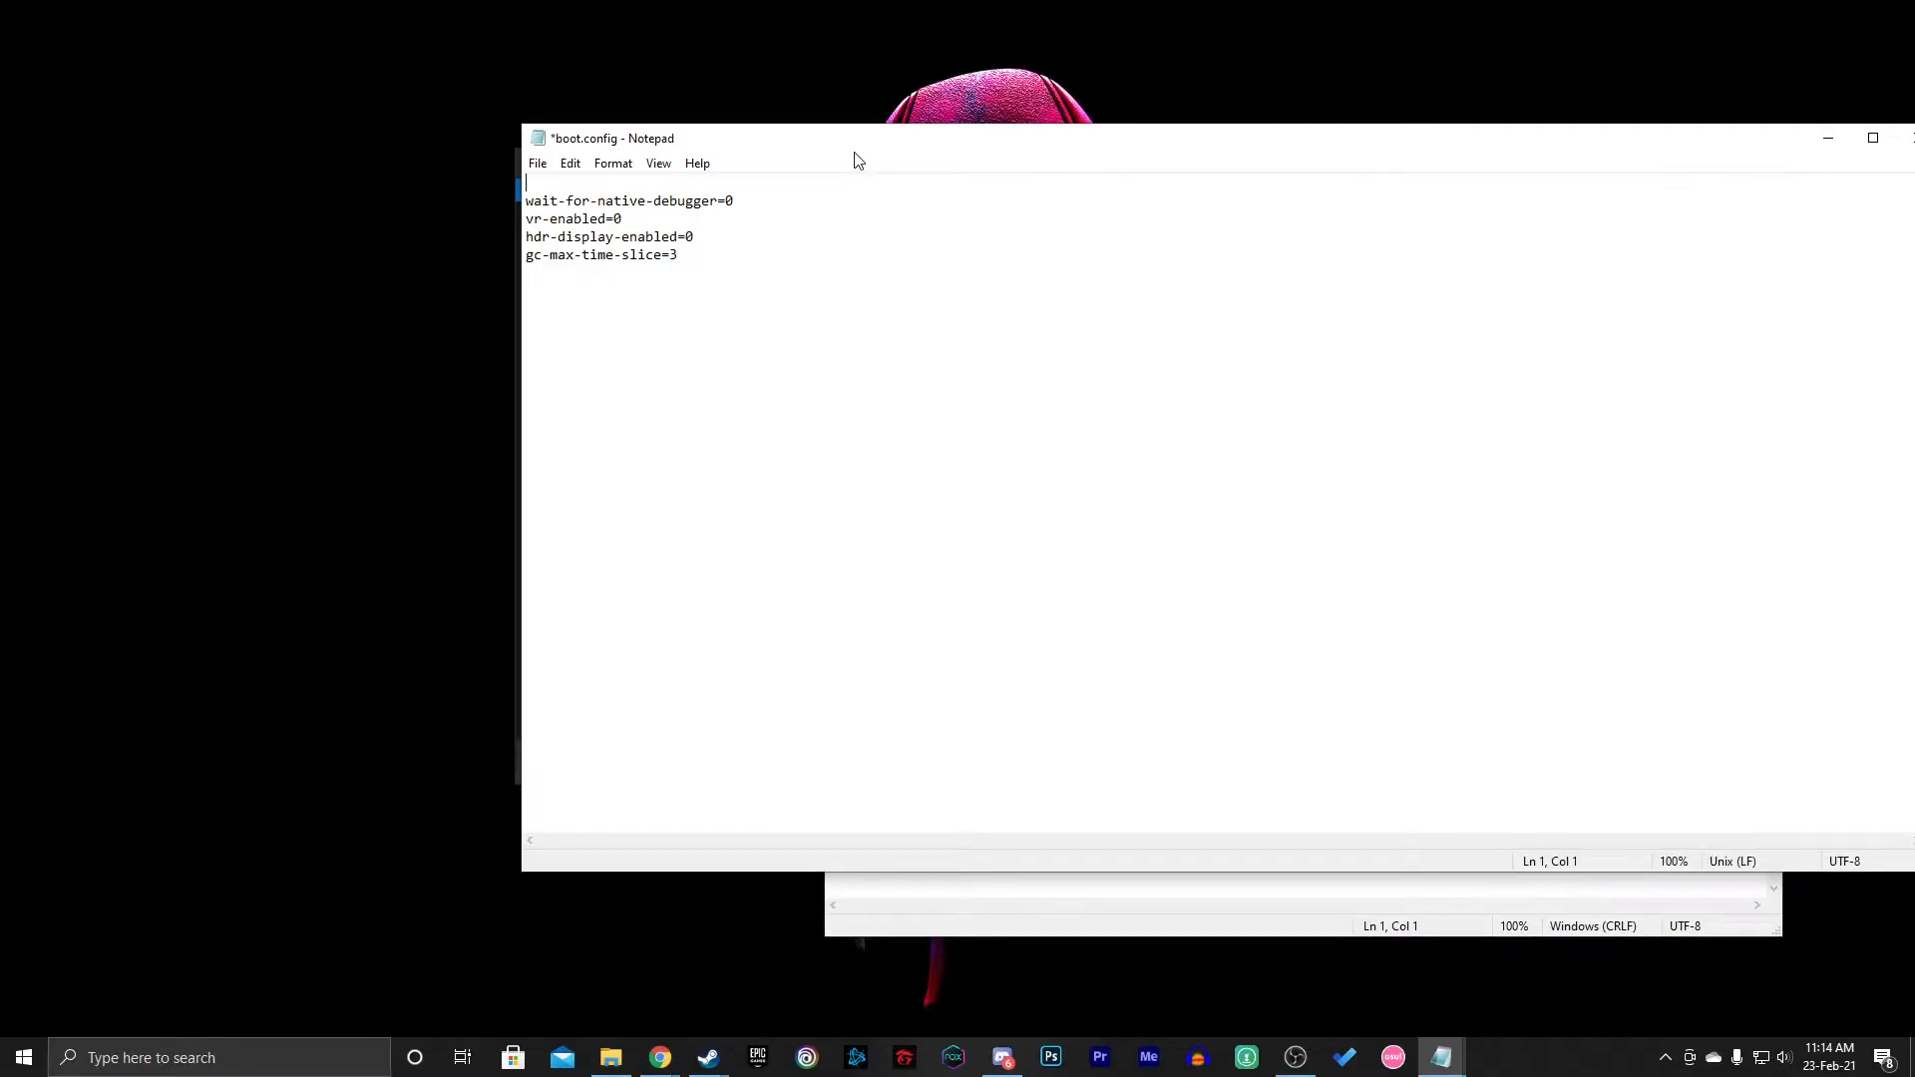
text(gfx-enable-gfx-jobs=1)
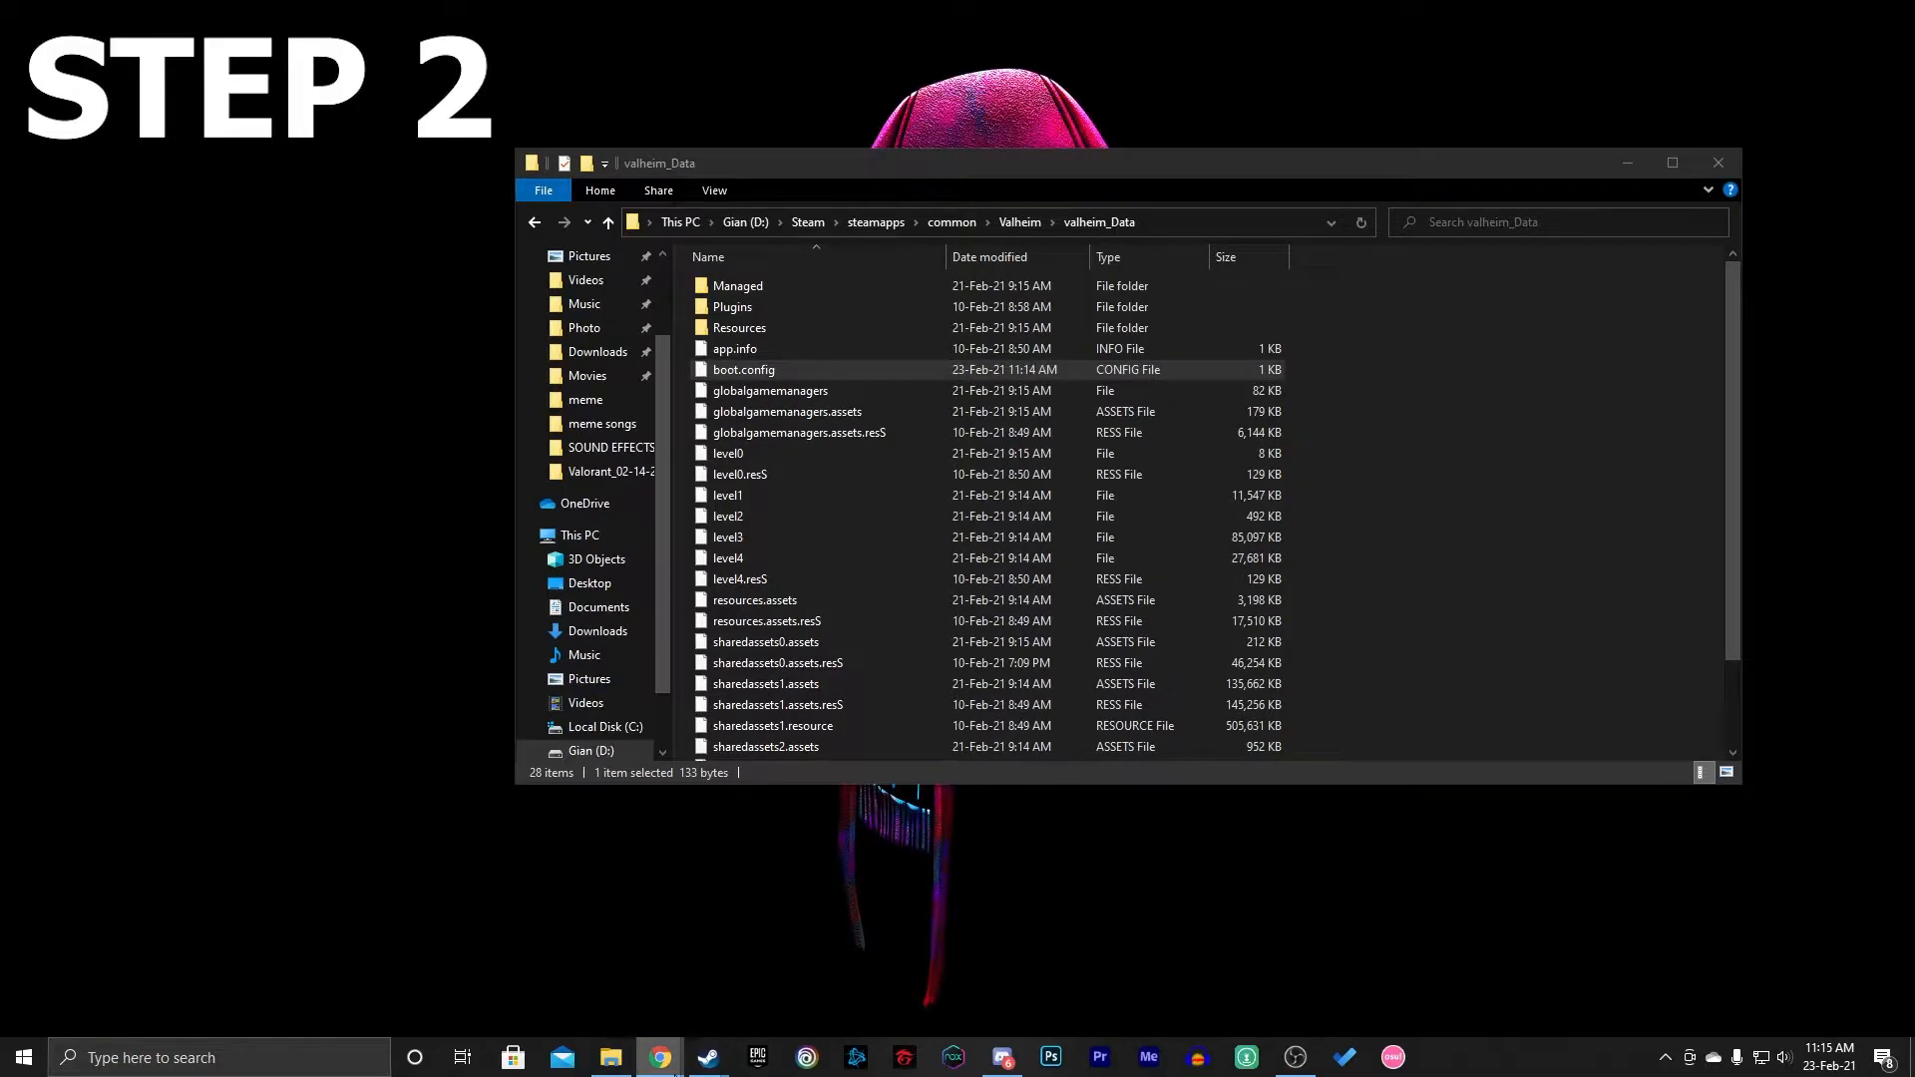
Bring up Valheim's Properties from the Steam library
click(706, 1057)
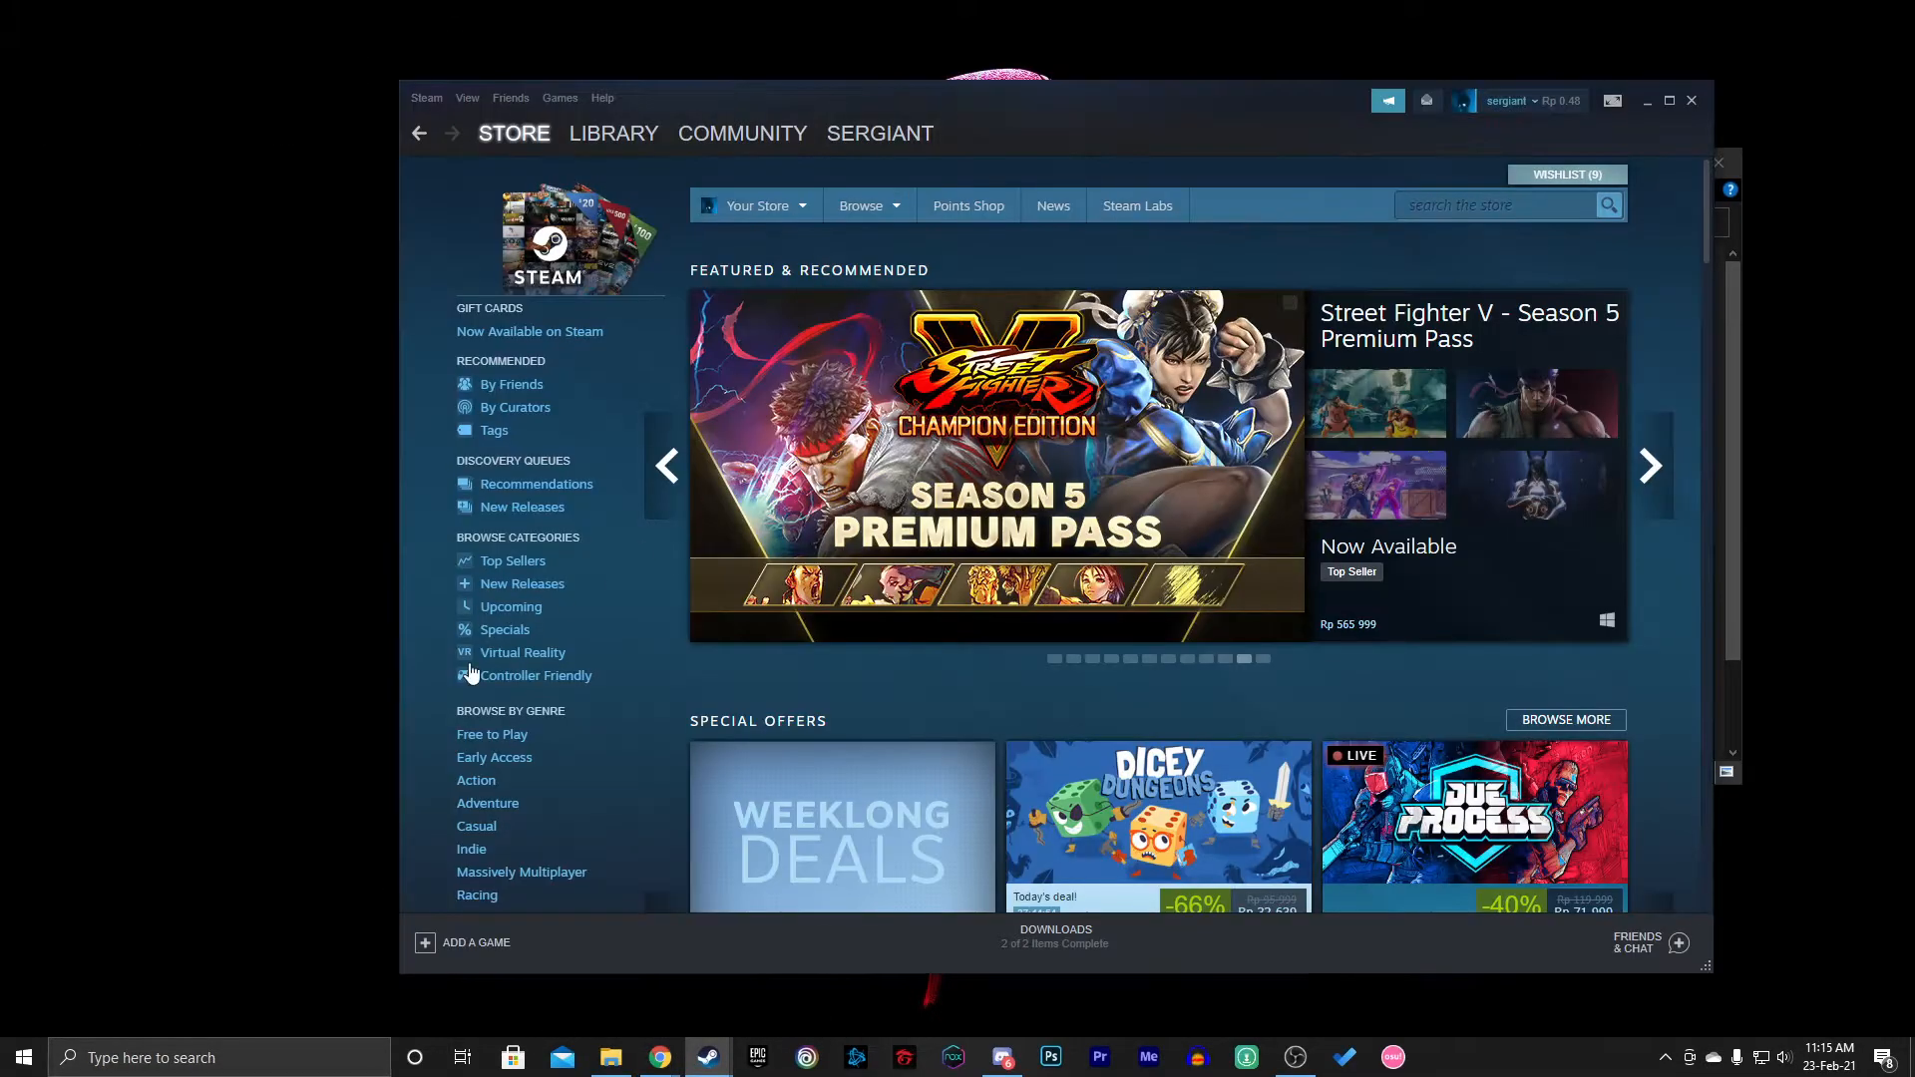
click(612, 133)
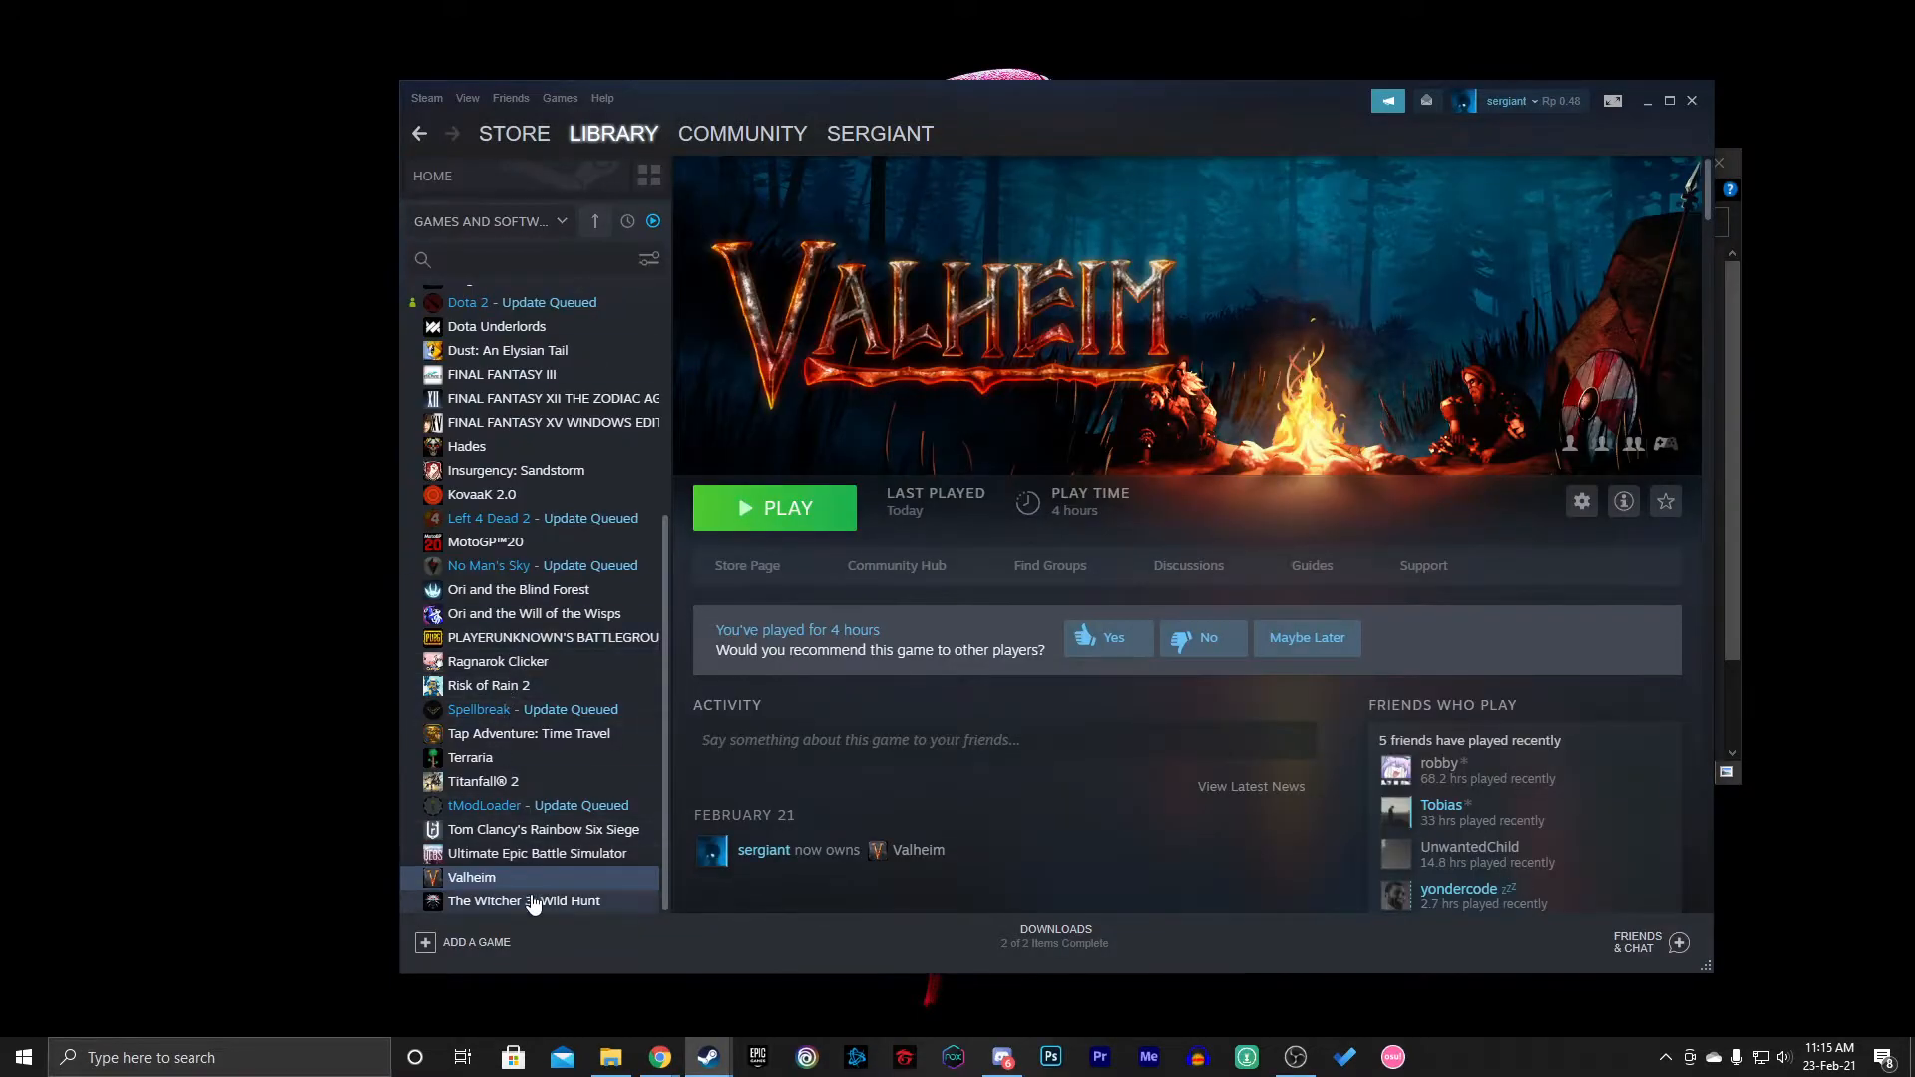
right_click(471, 878)
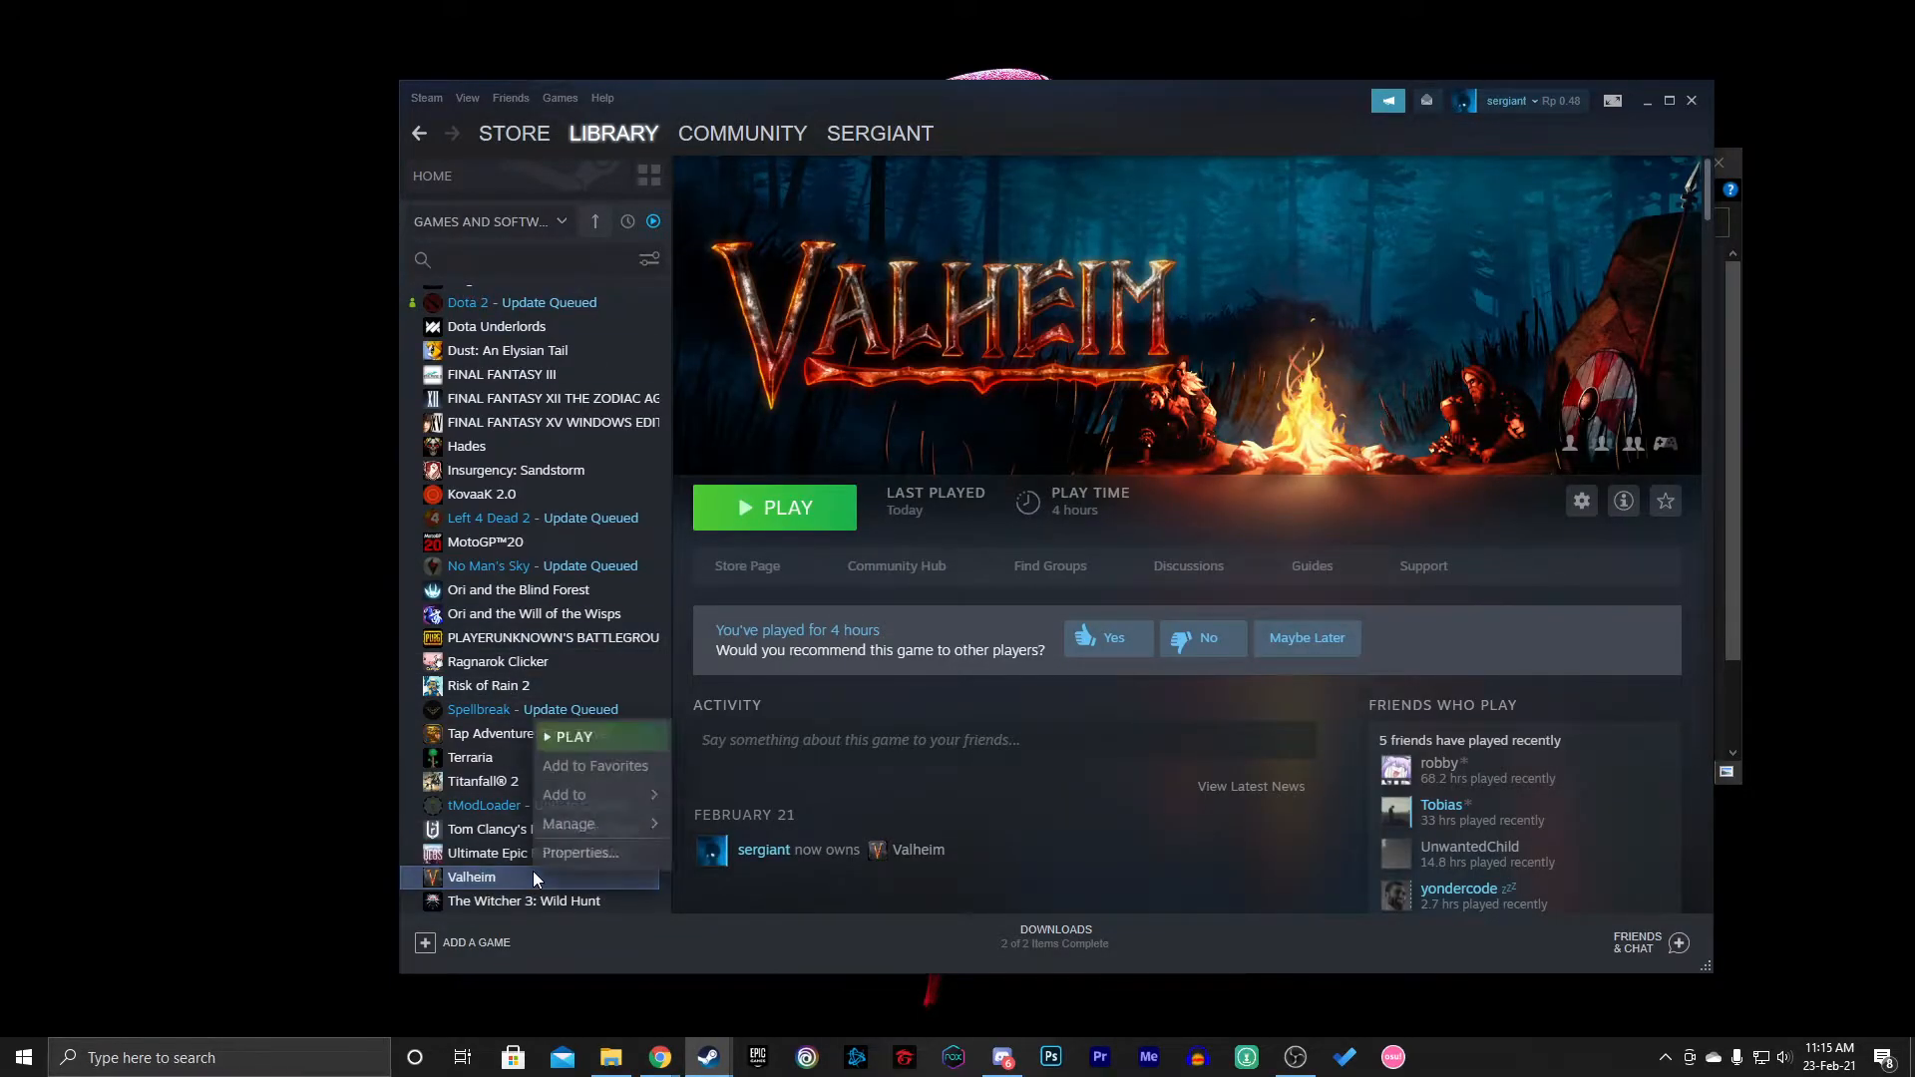
click(578, 852)
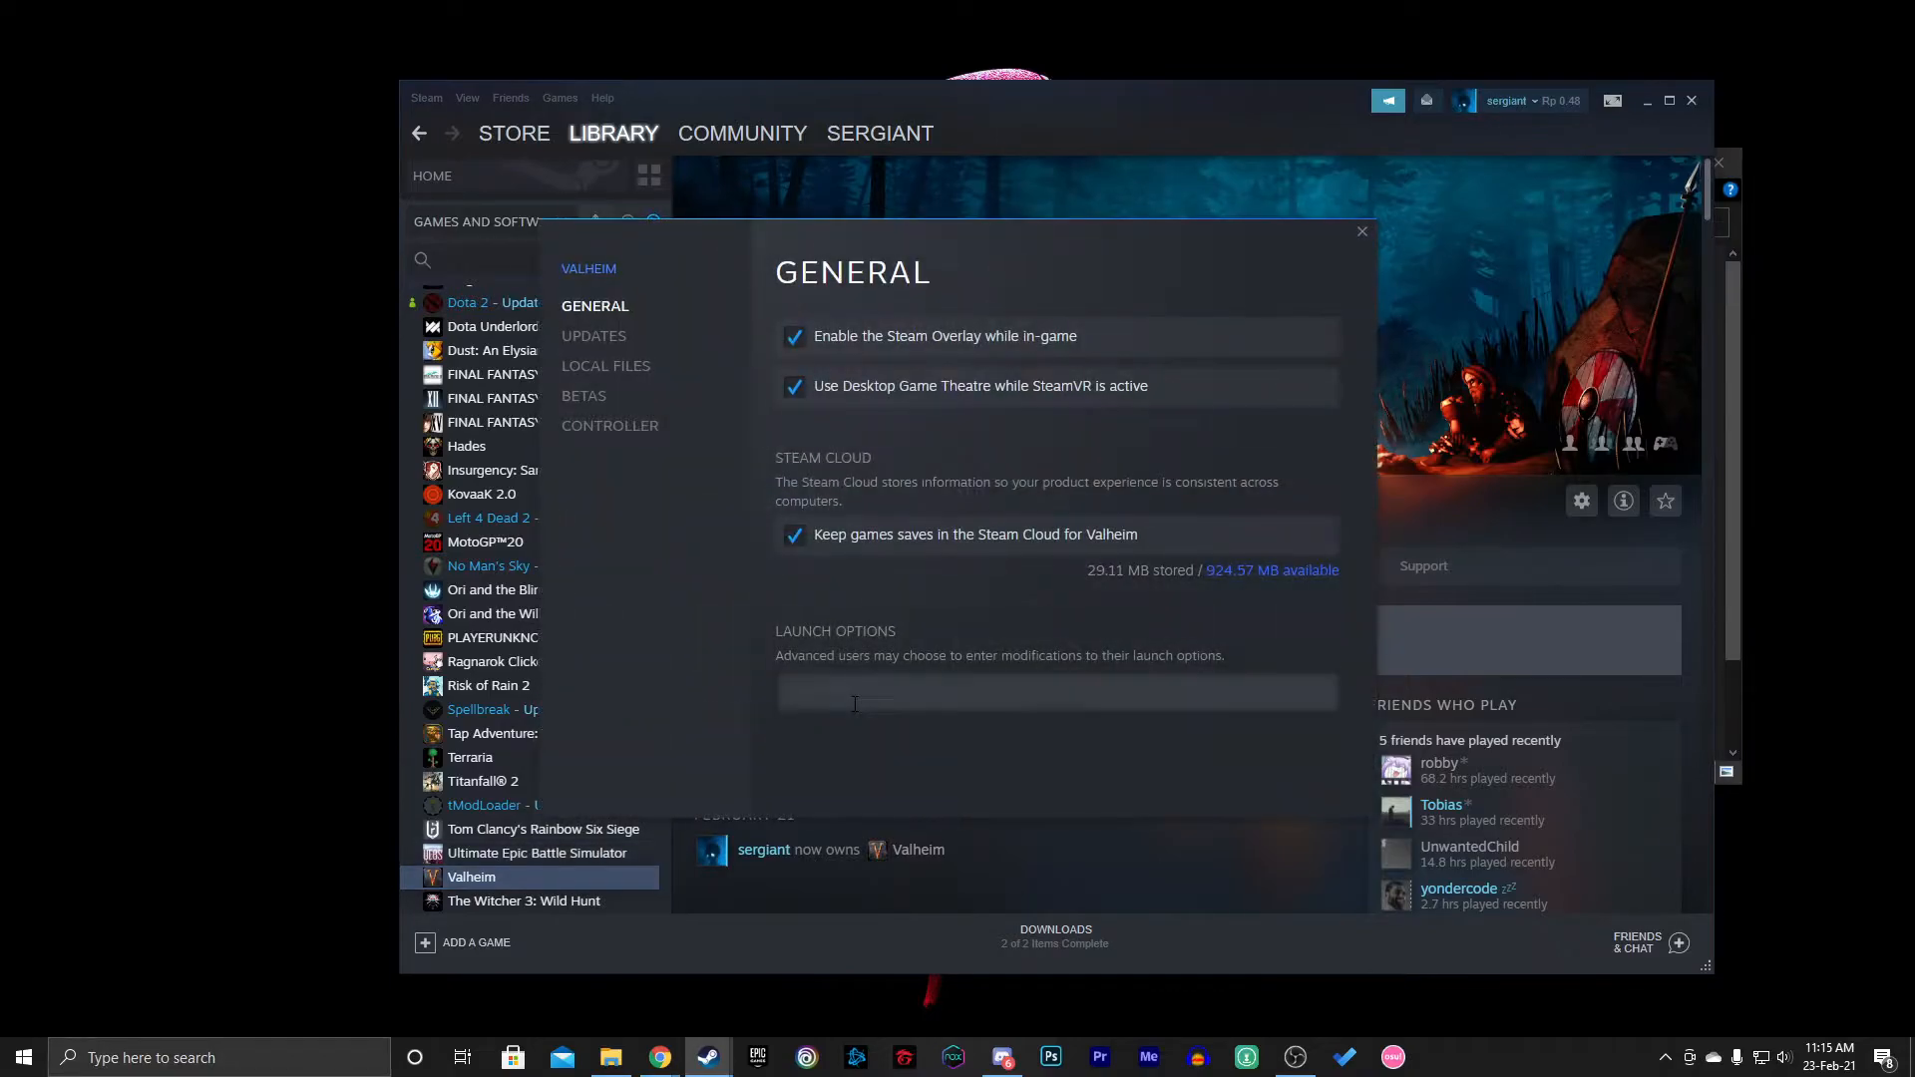
Enter '-window-mode exclusive' as the launch options and close Properties
text(-window-)
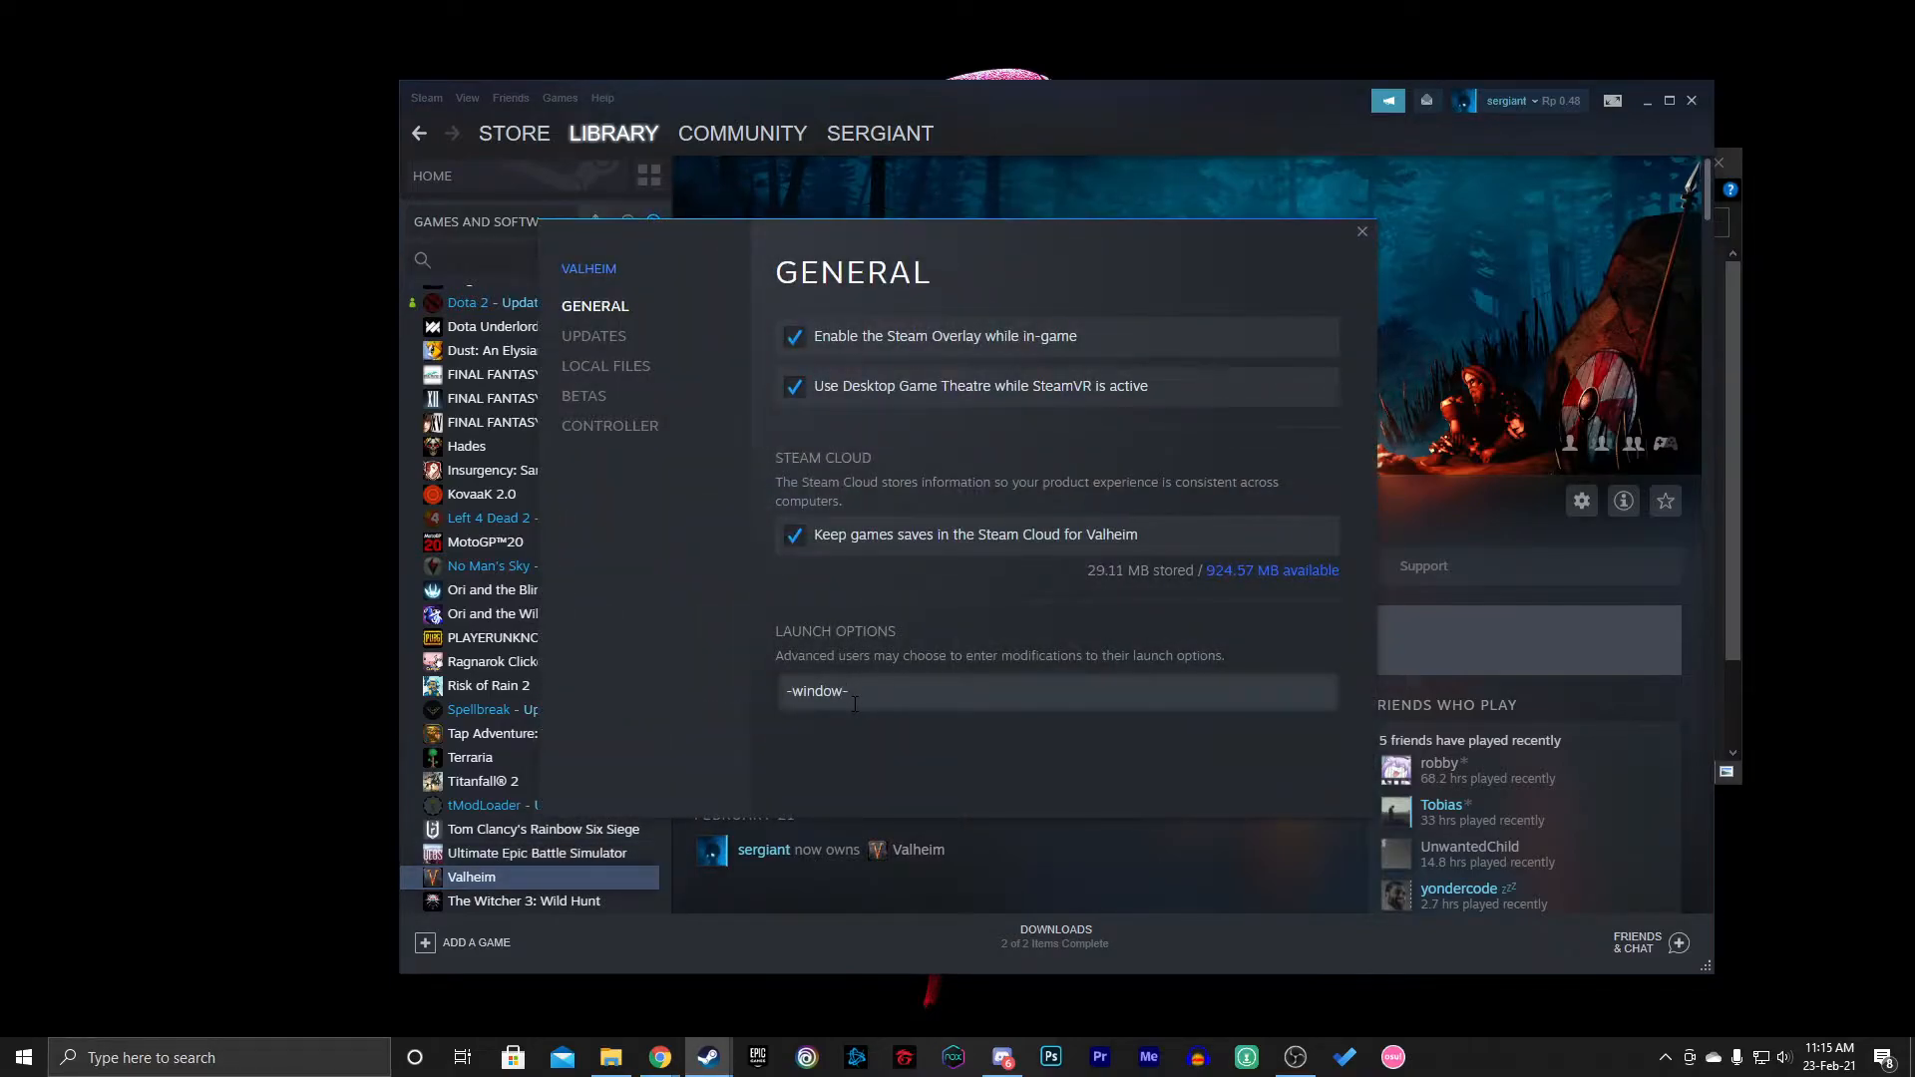
text(mode exvl)
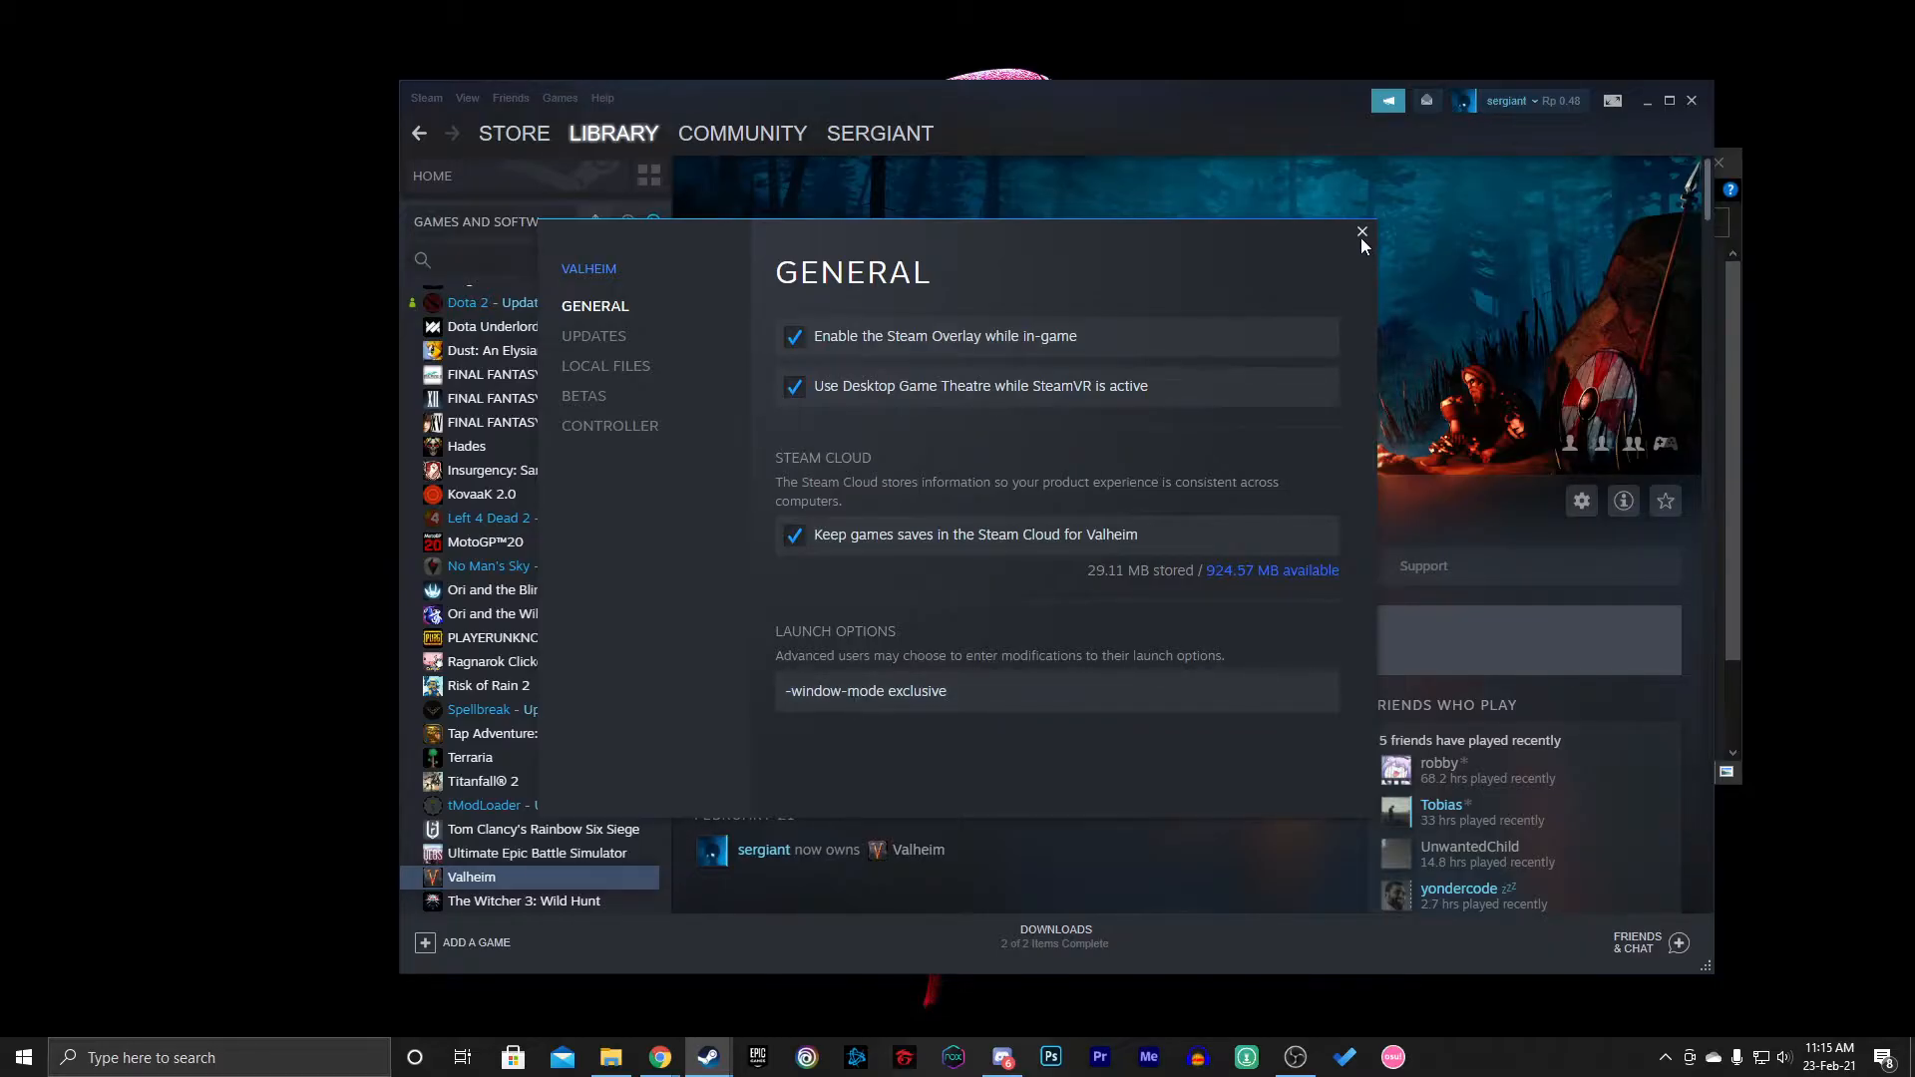
click(1360, 232)
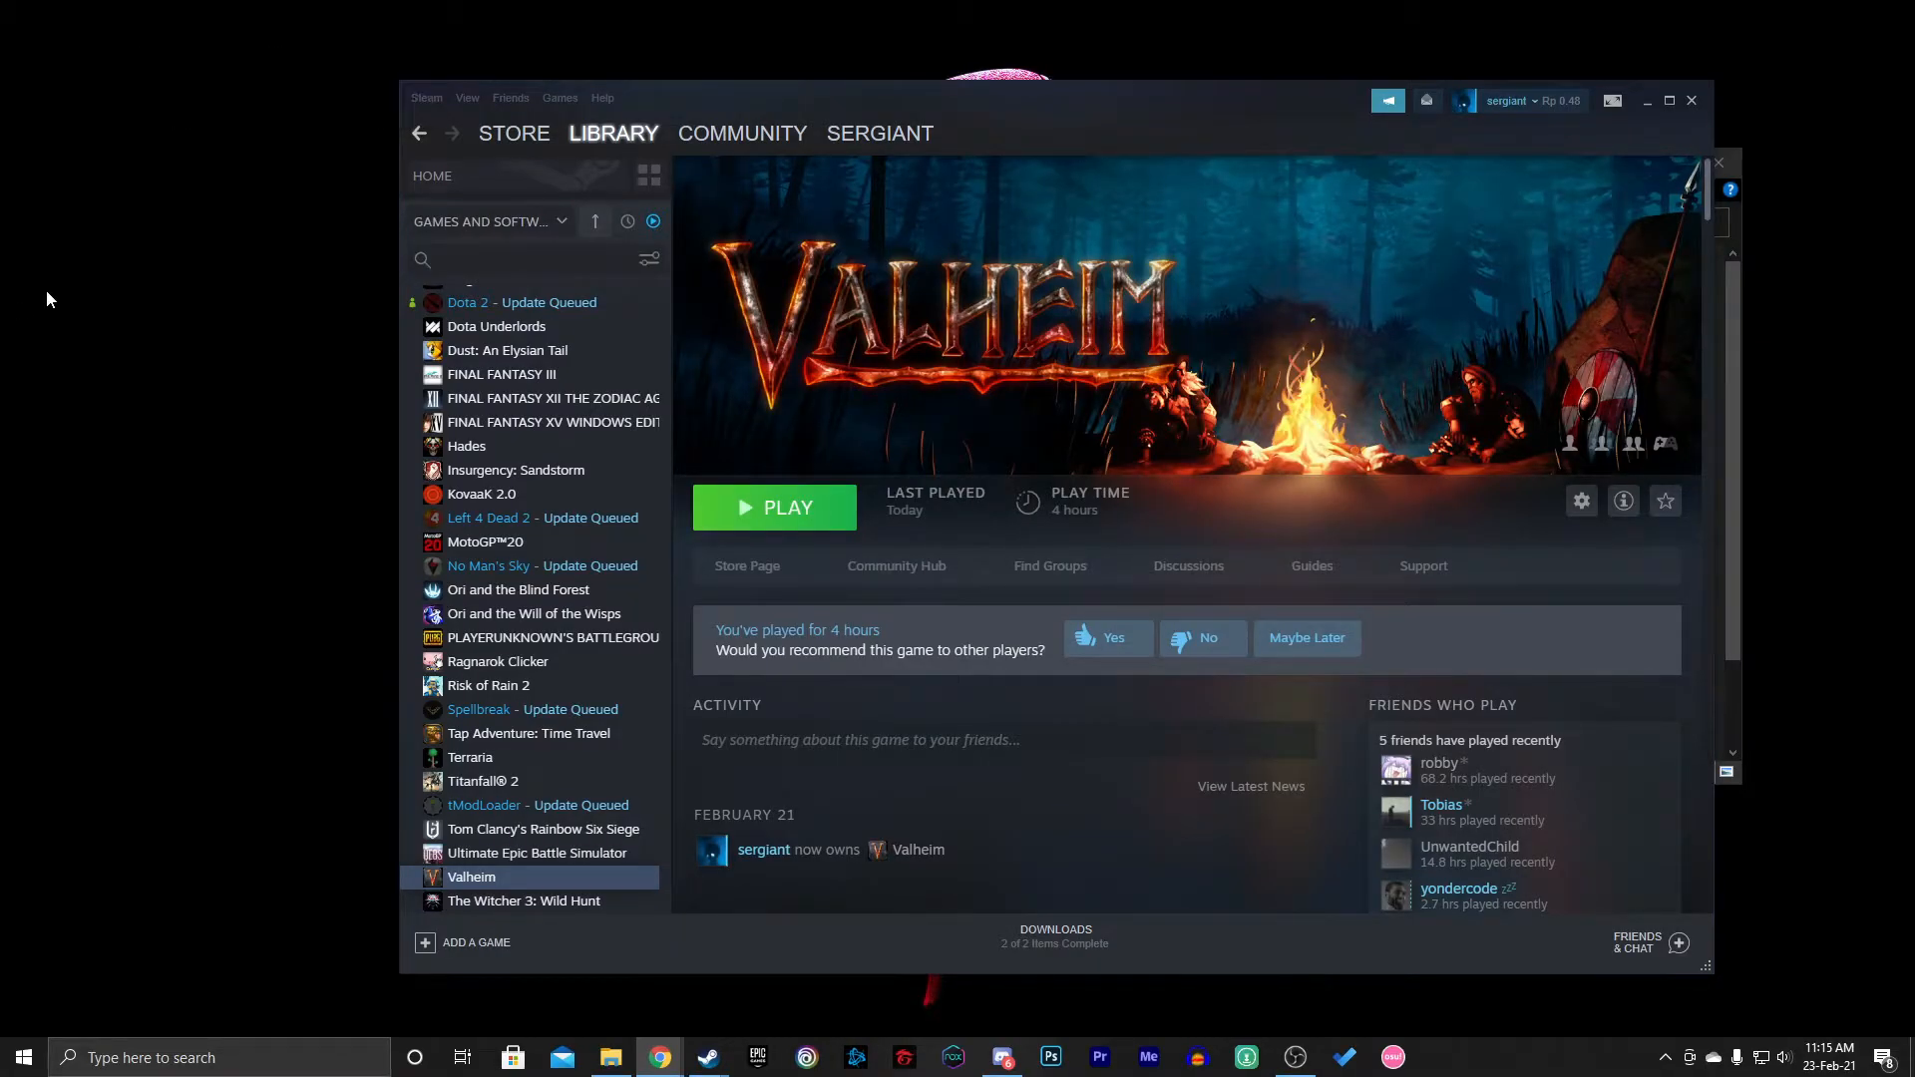
Dismiss the desktop context menu and launch Valheim with PLAY
right_click(48, 299)
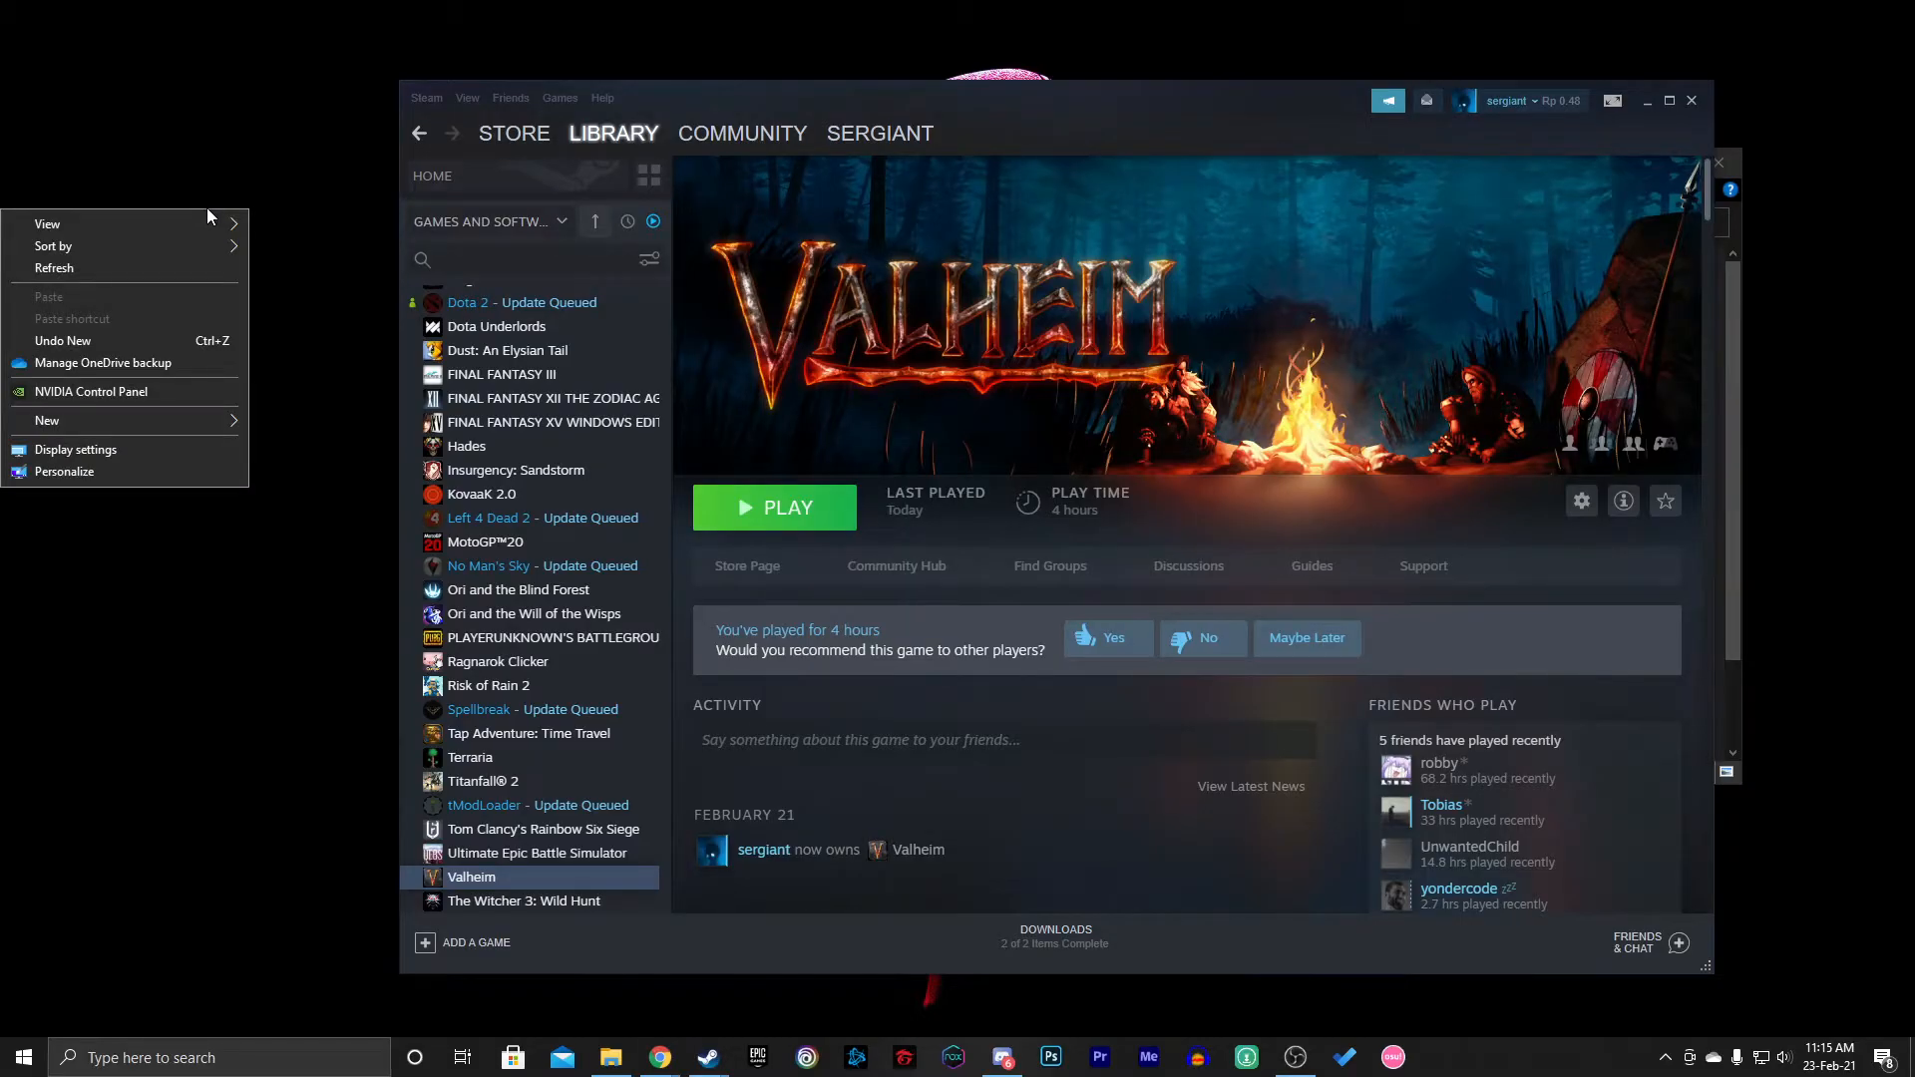
click(794, 774)
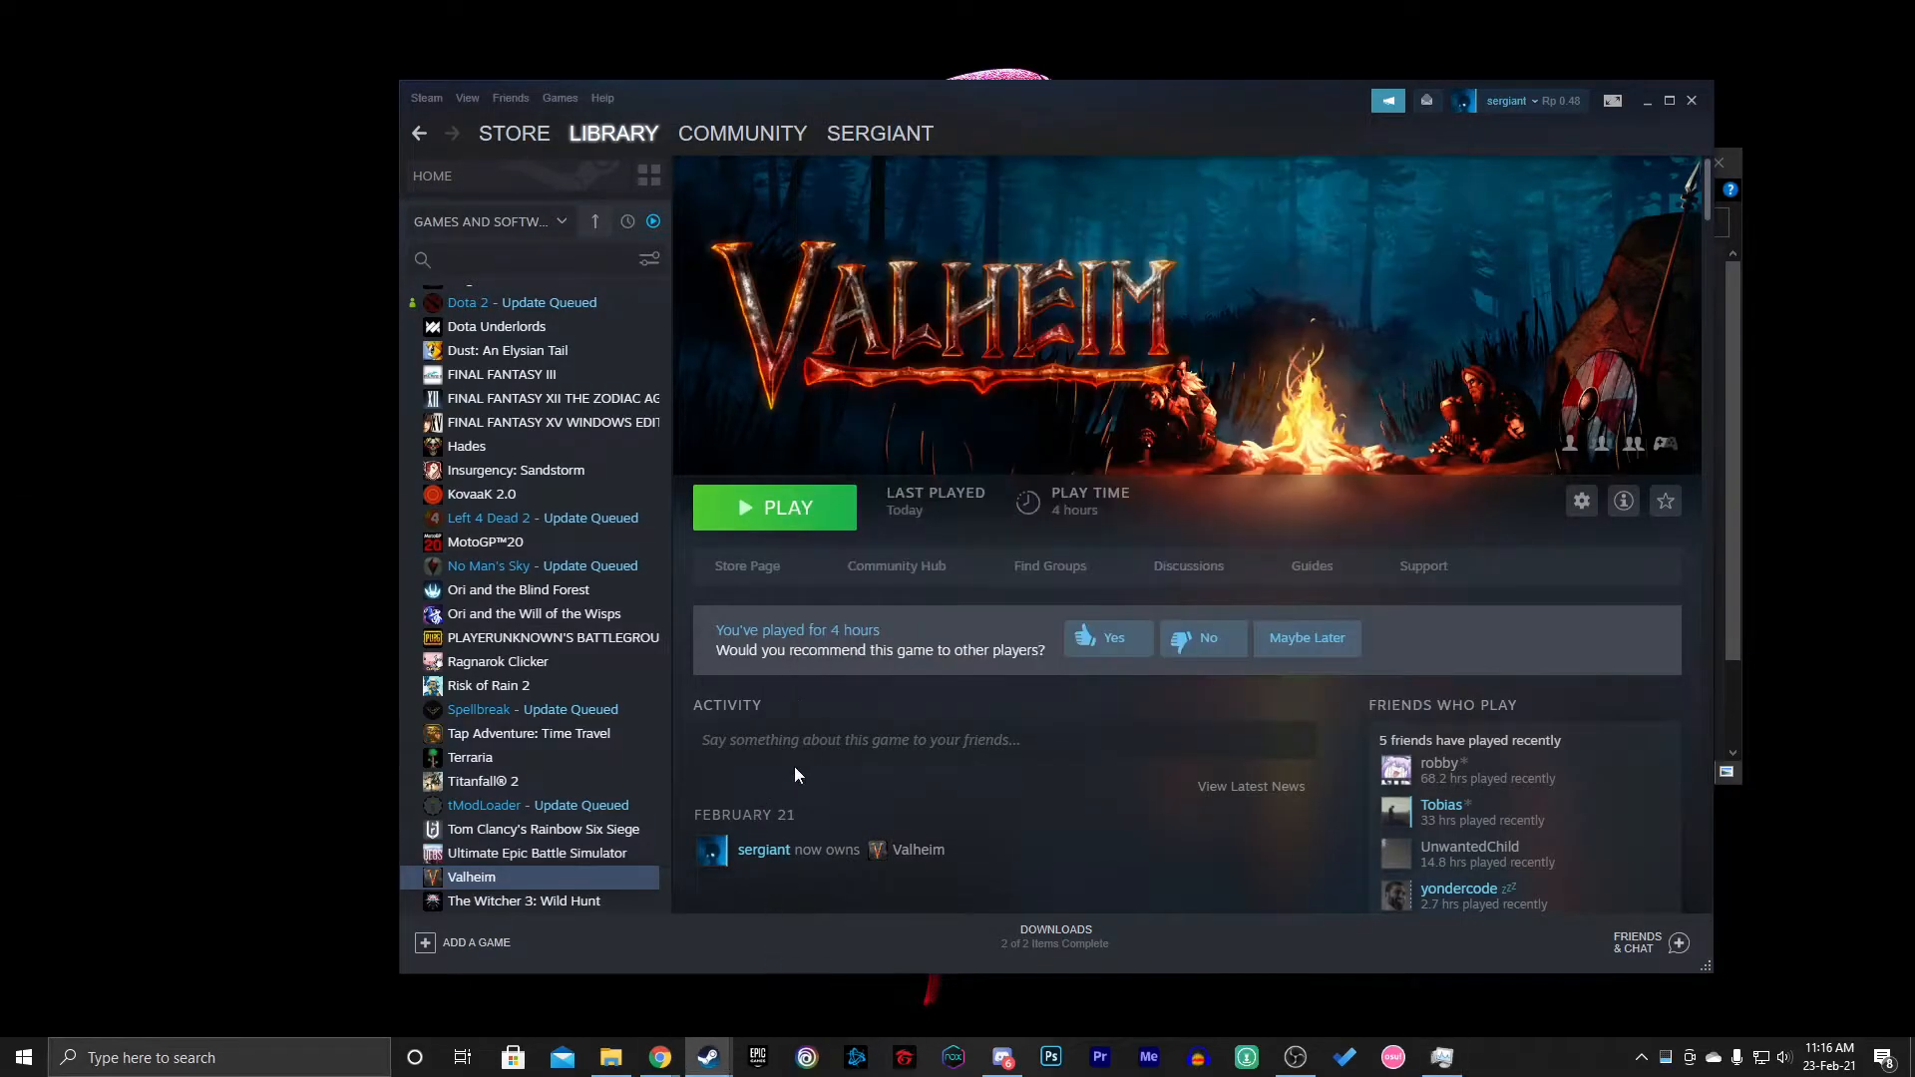
mouse_move(786, 527)
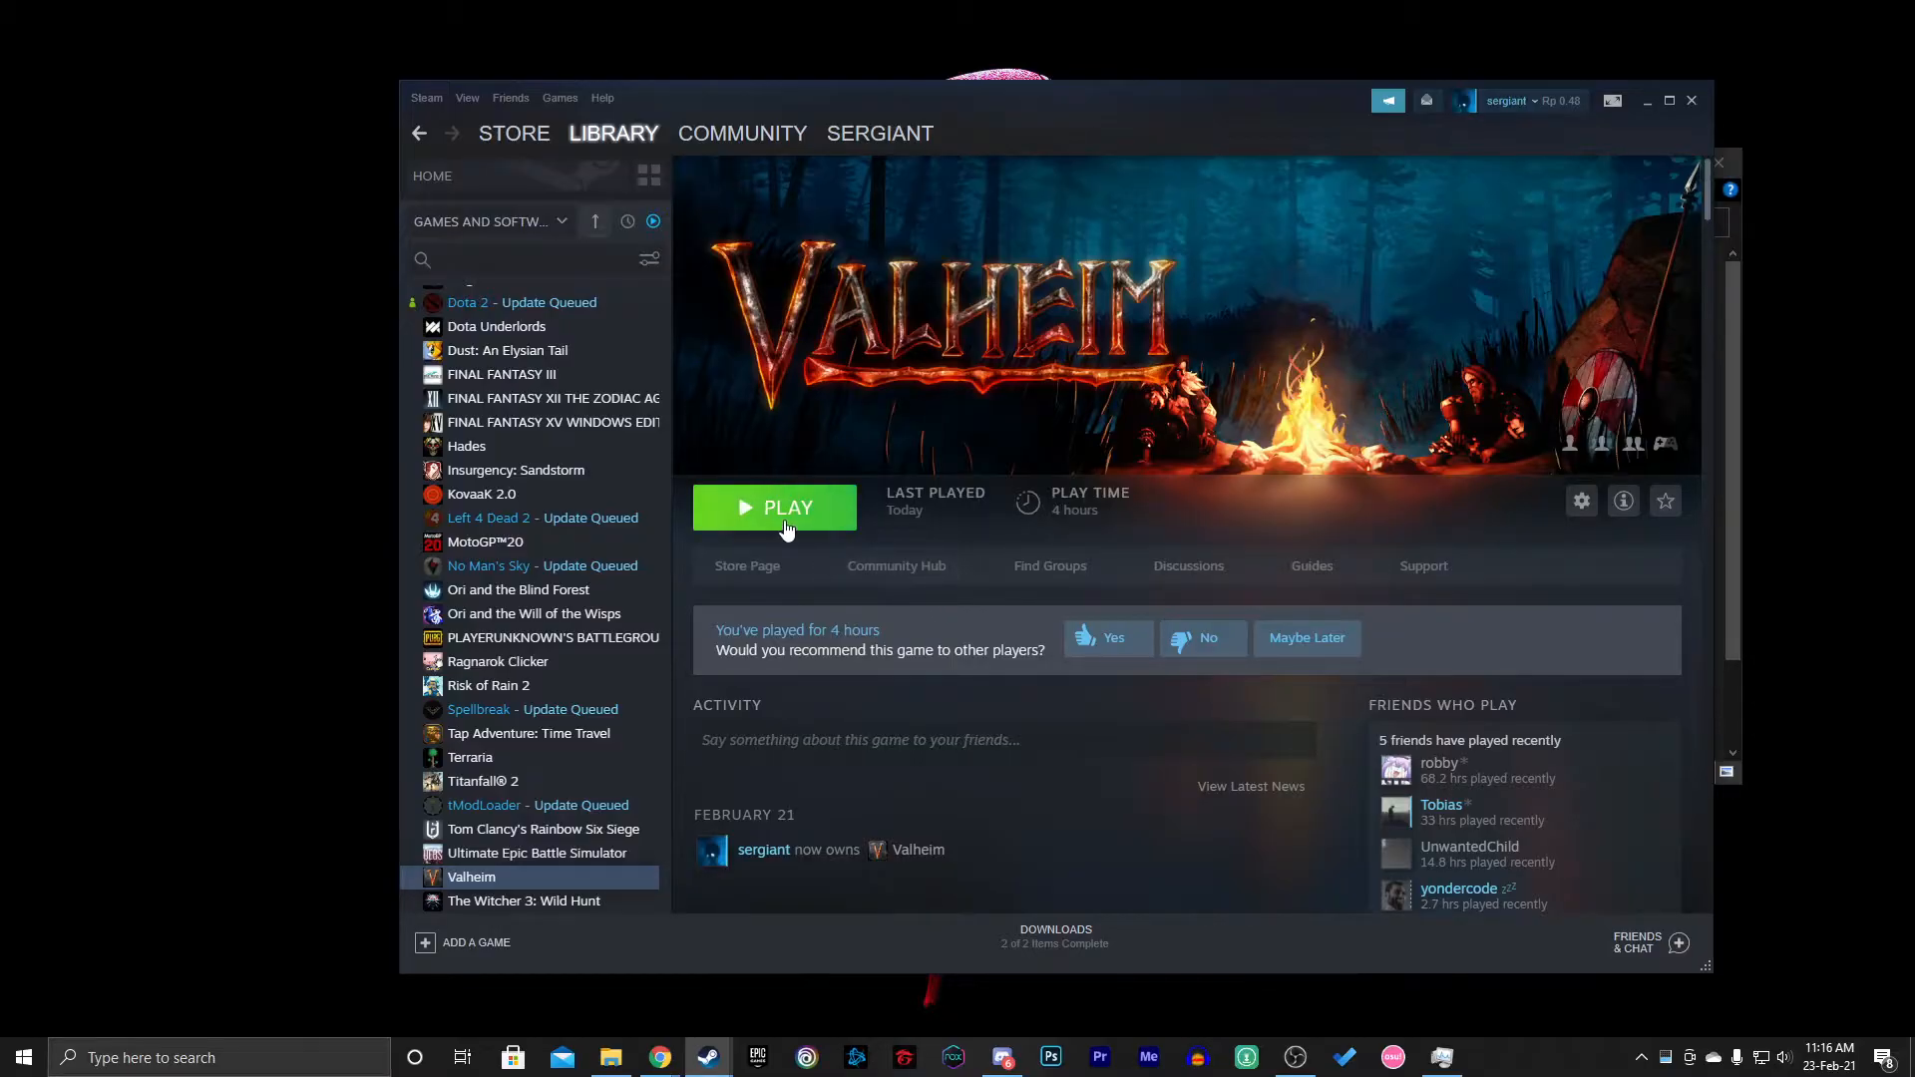
click(774, 506)
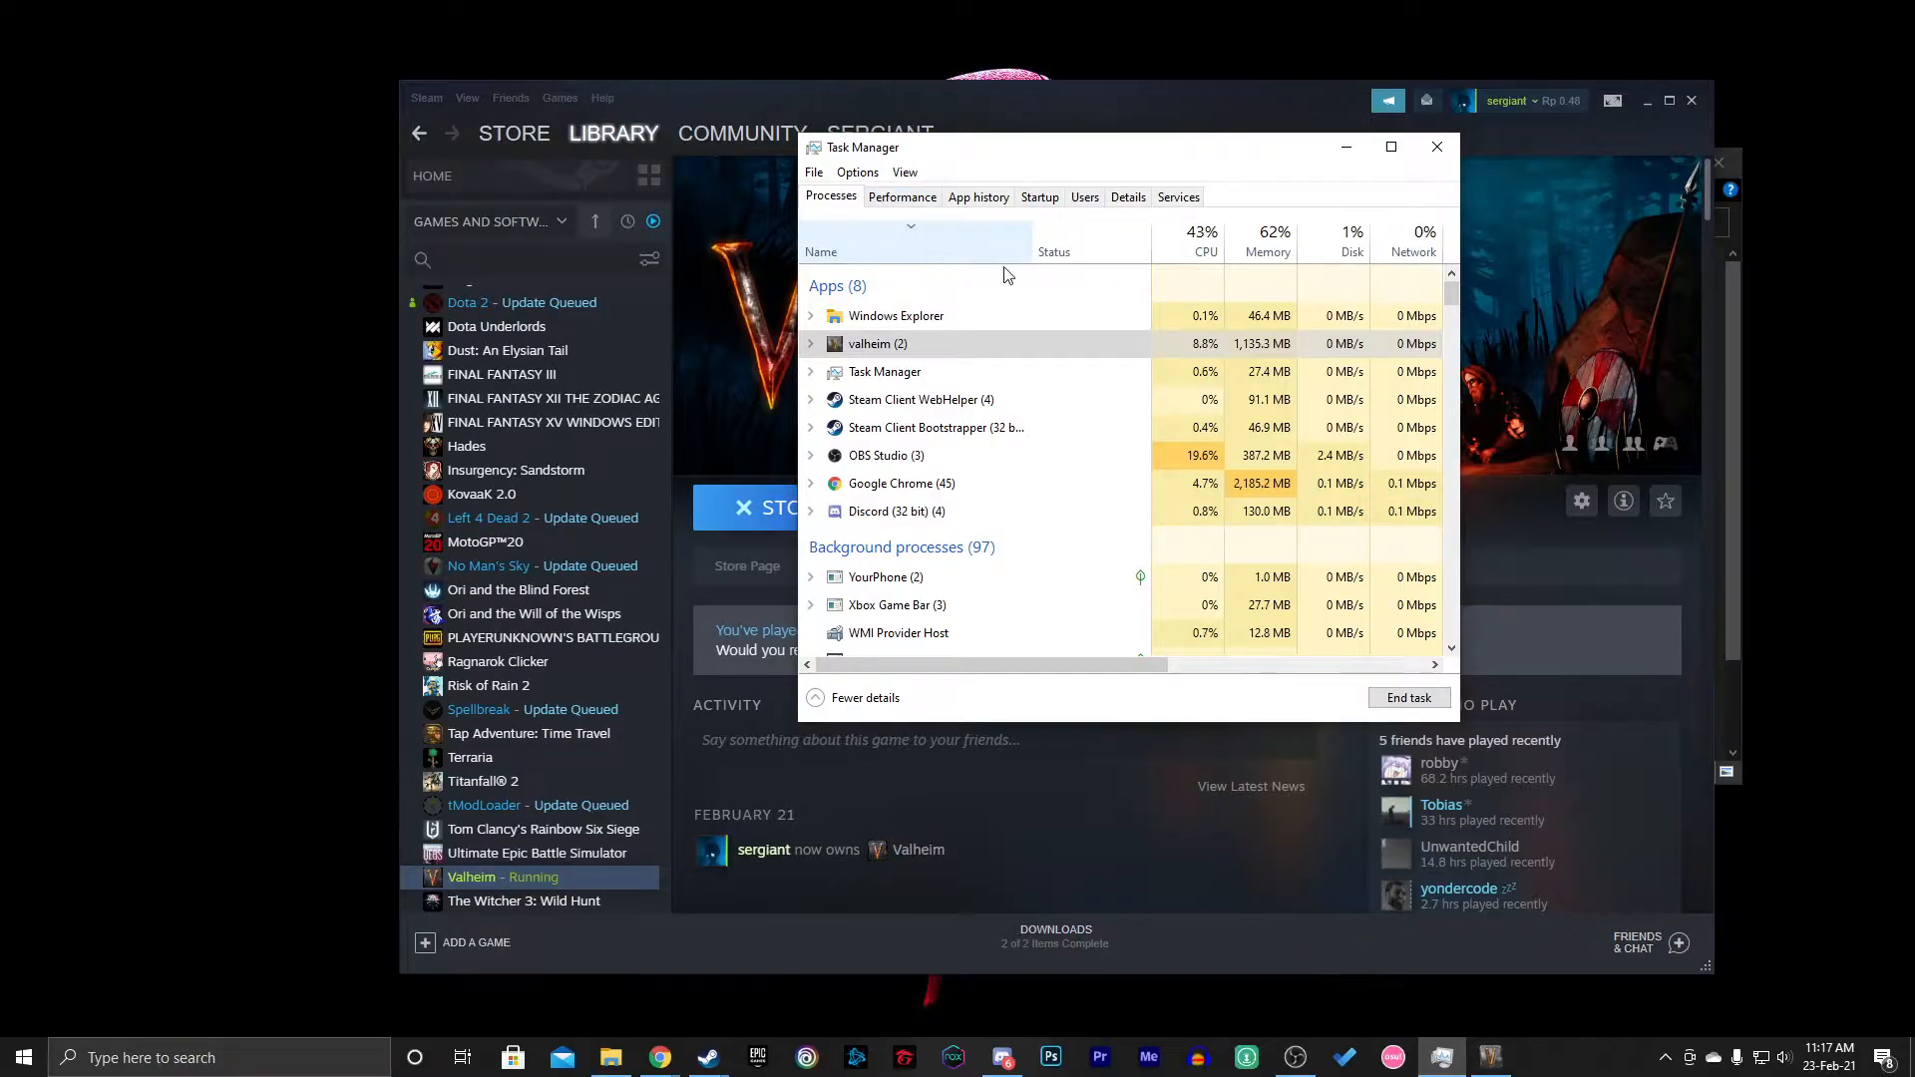
In the Details list, bring up valheim.exe's options to set its priority to High
click(1125, 197)
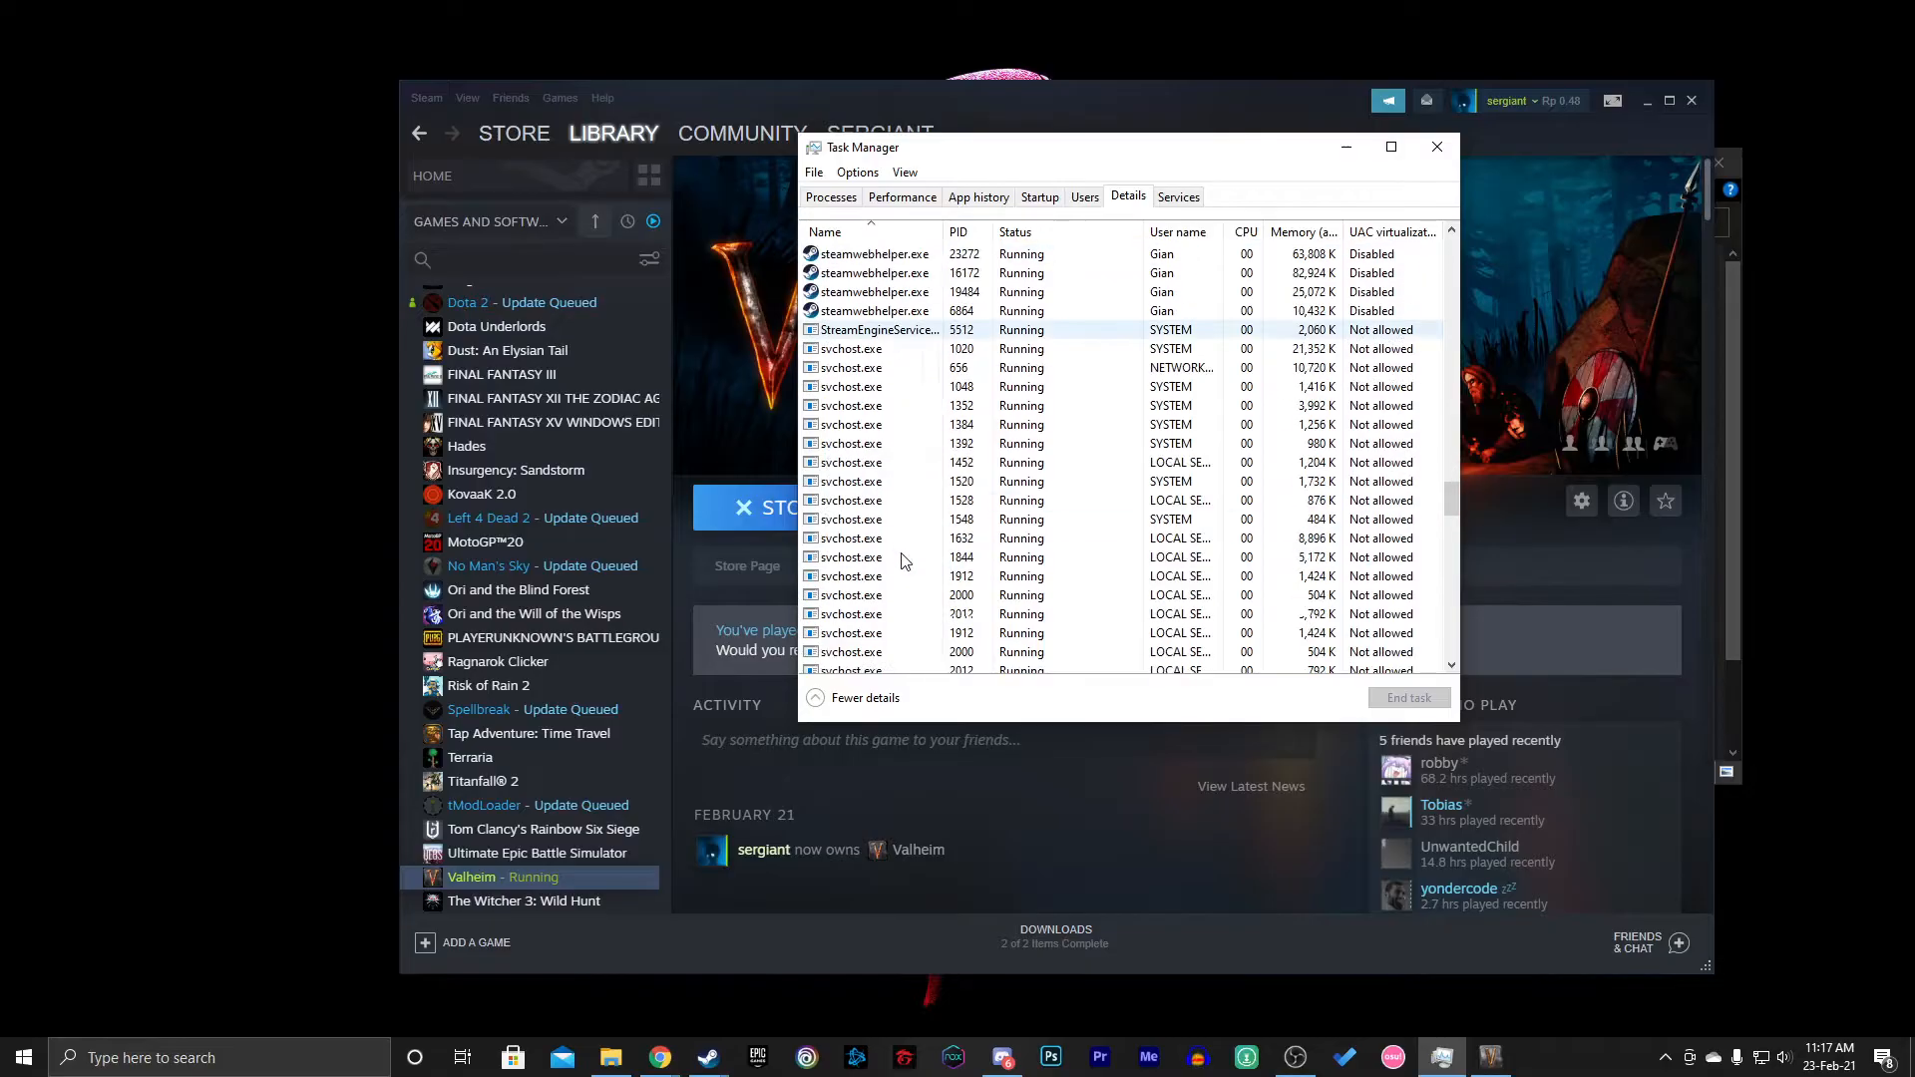
scroll(down, 3)
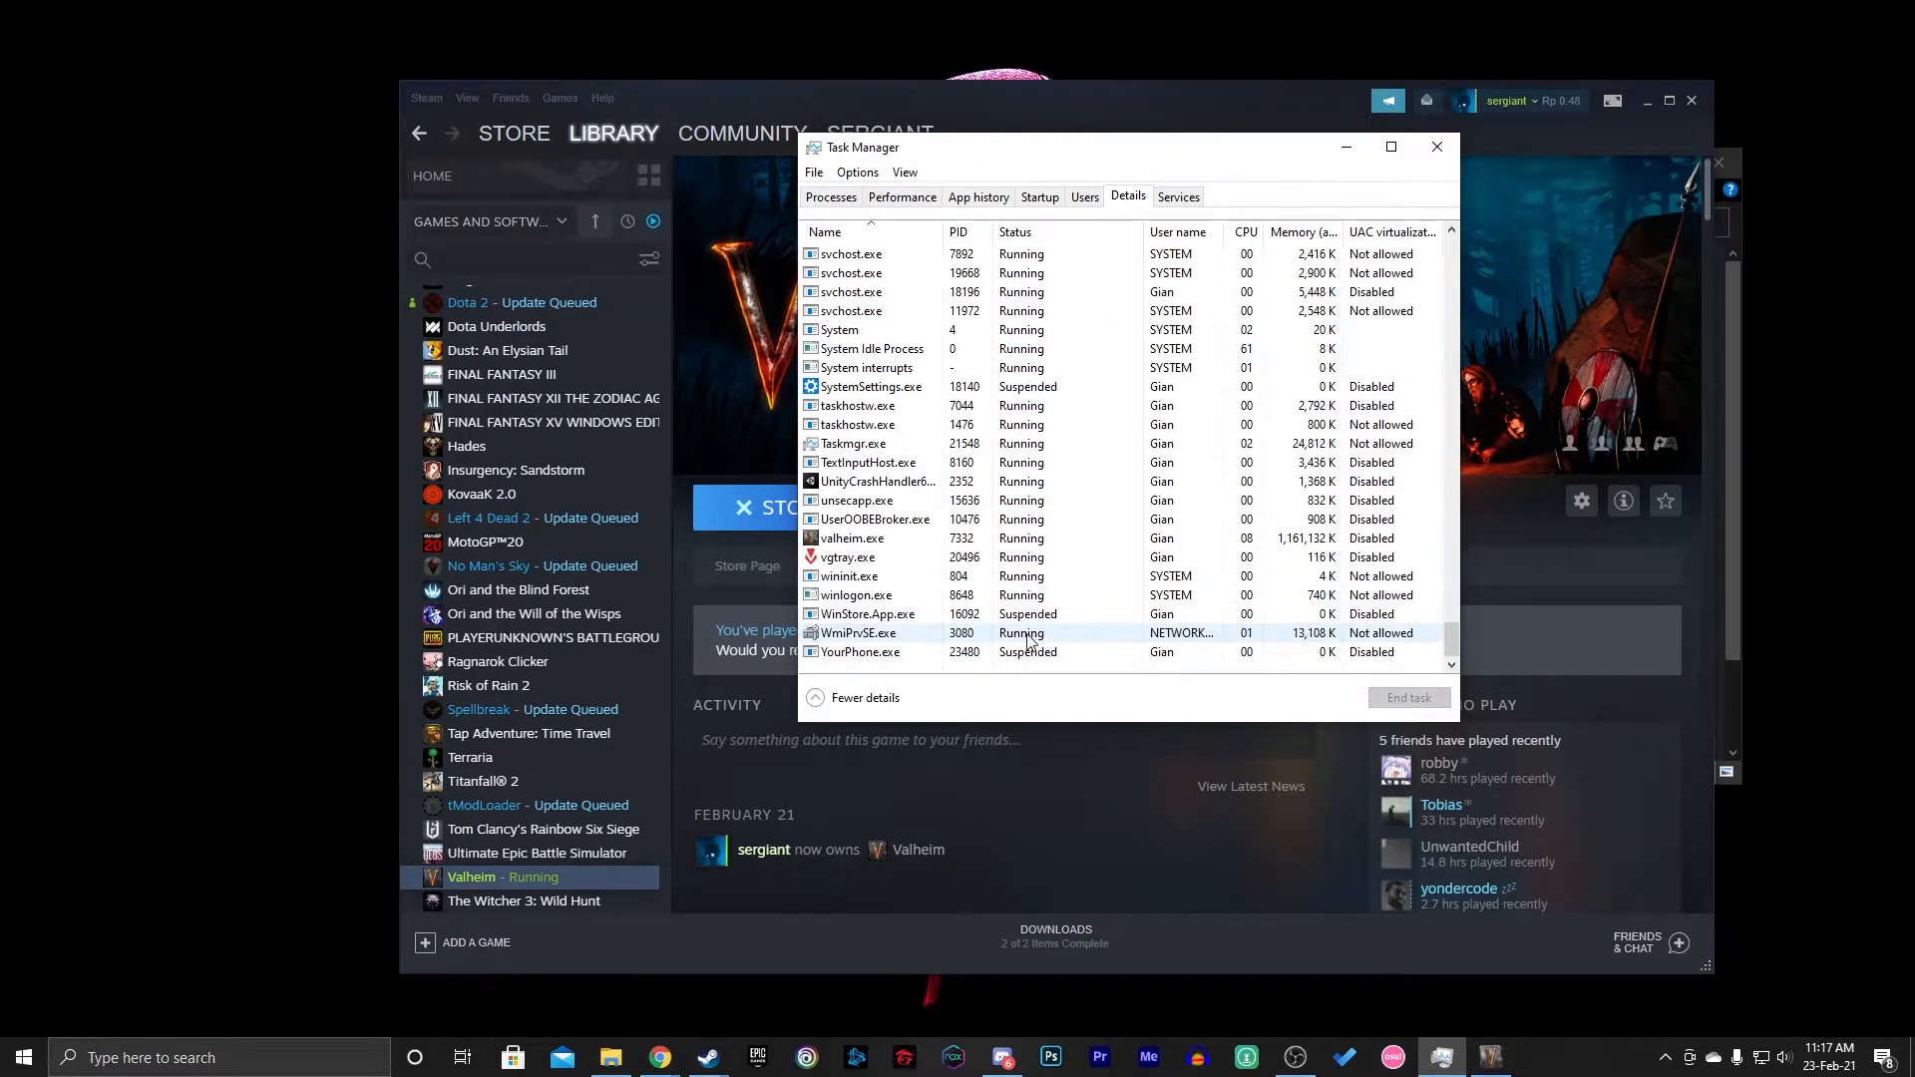
right_click(852, 539)
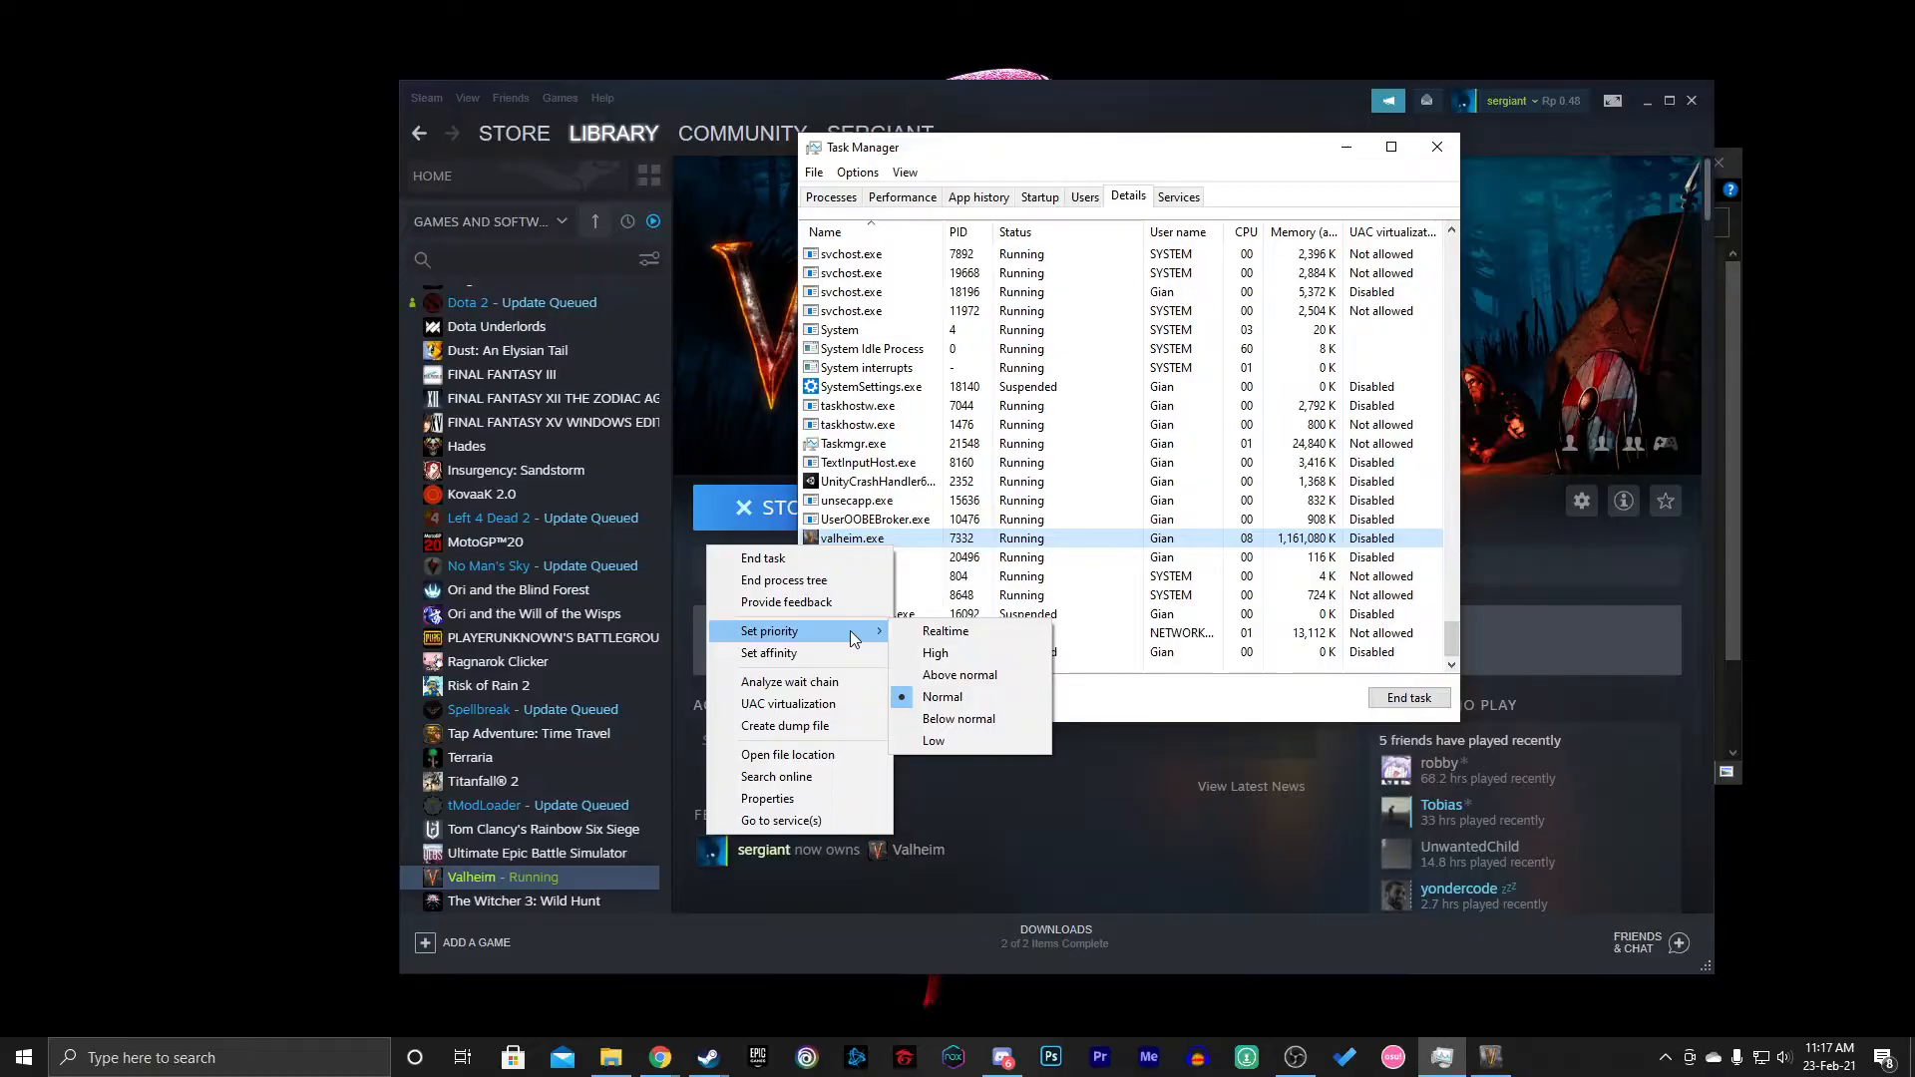
mouse_move(946, 632)
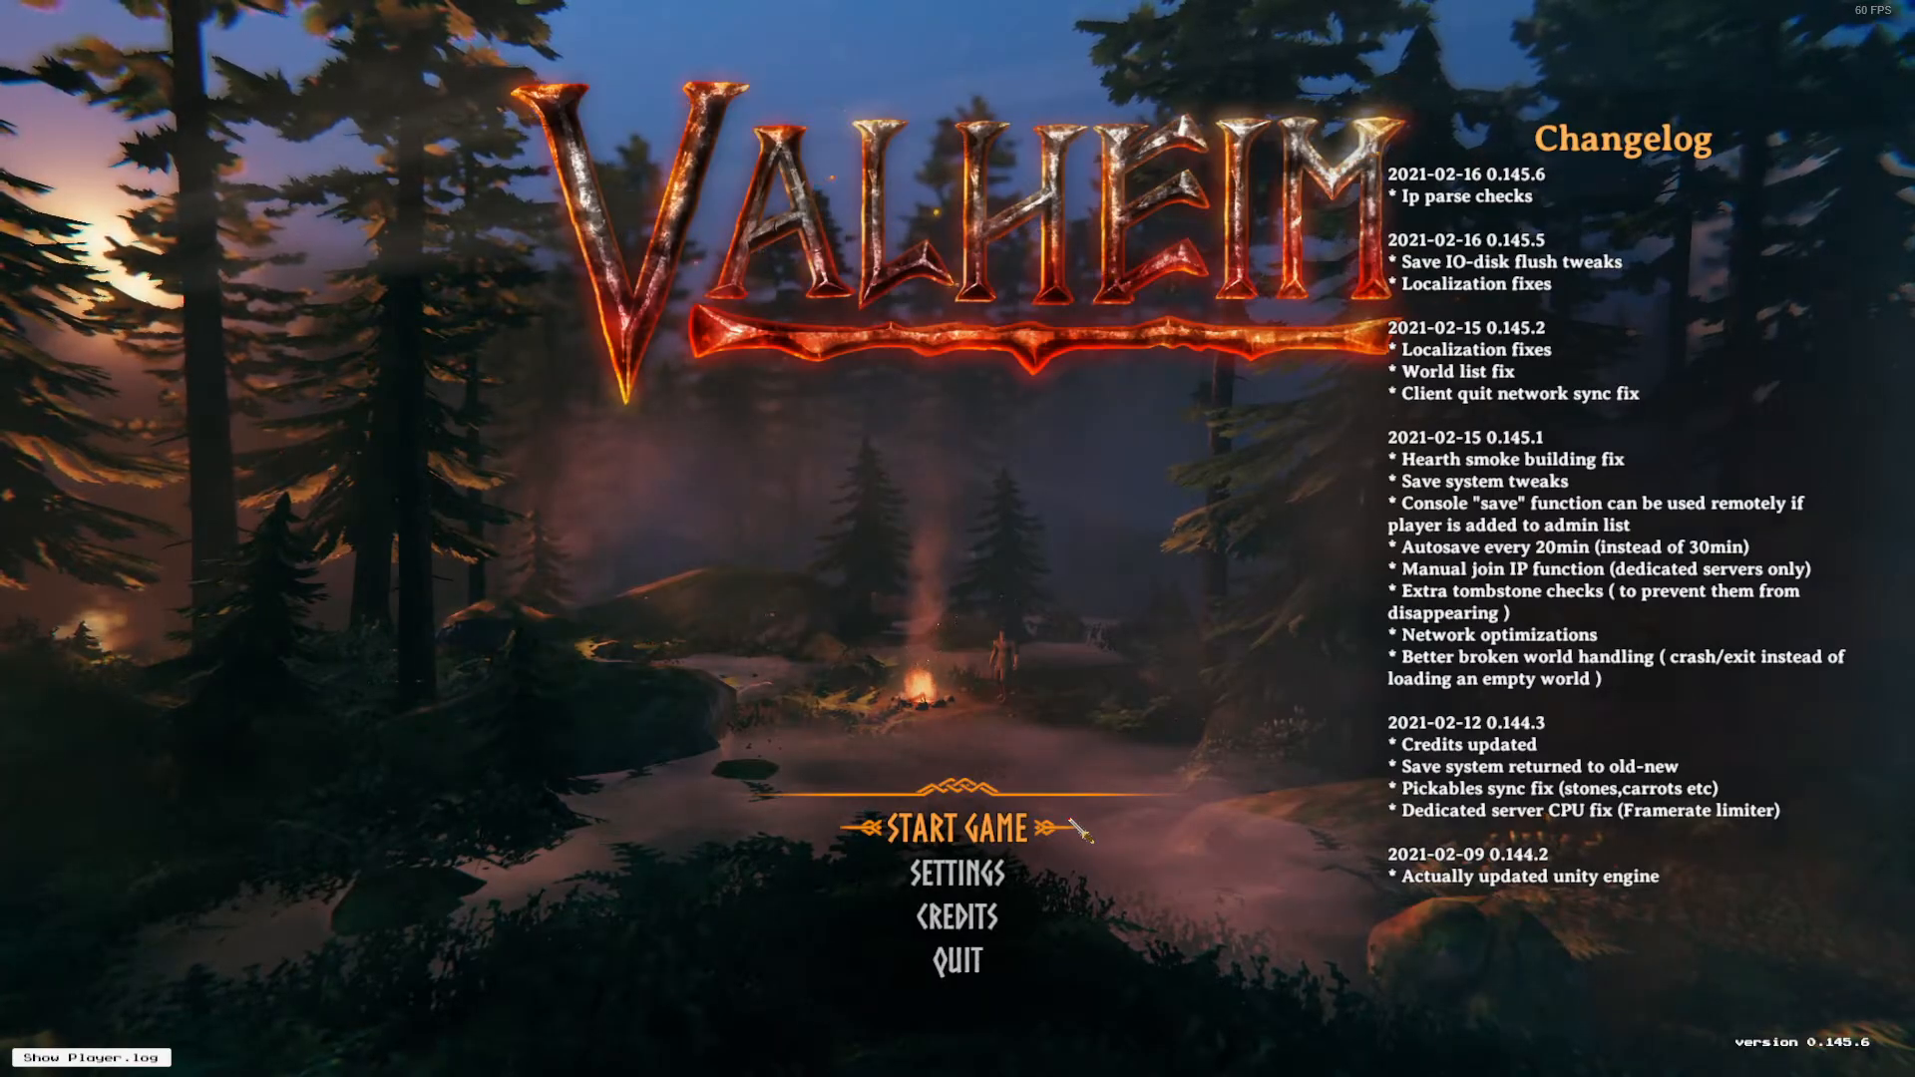
Start the selected world, play briefly attacking a Greyling, then pause
click(955, 828)
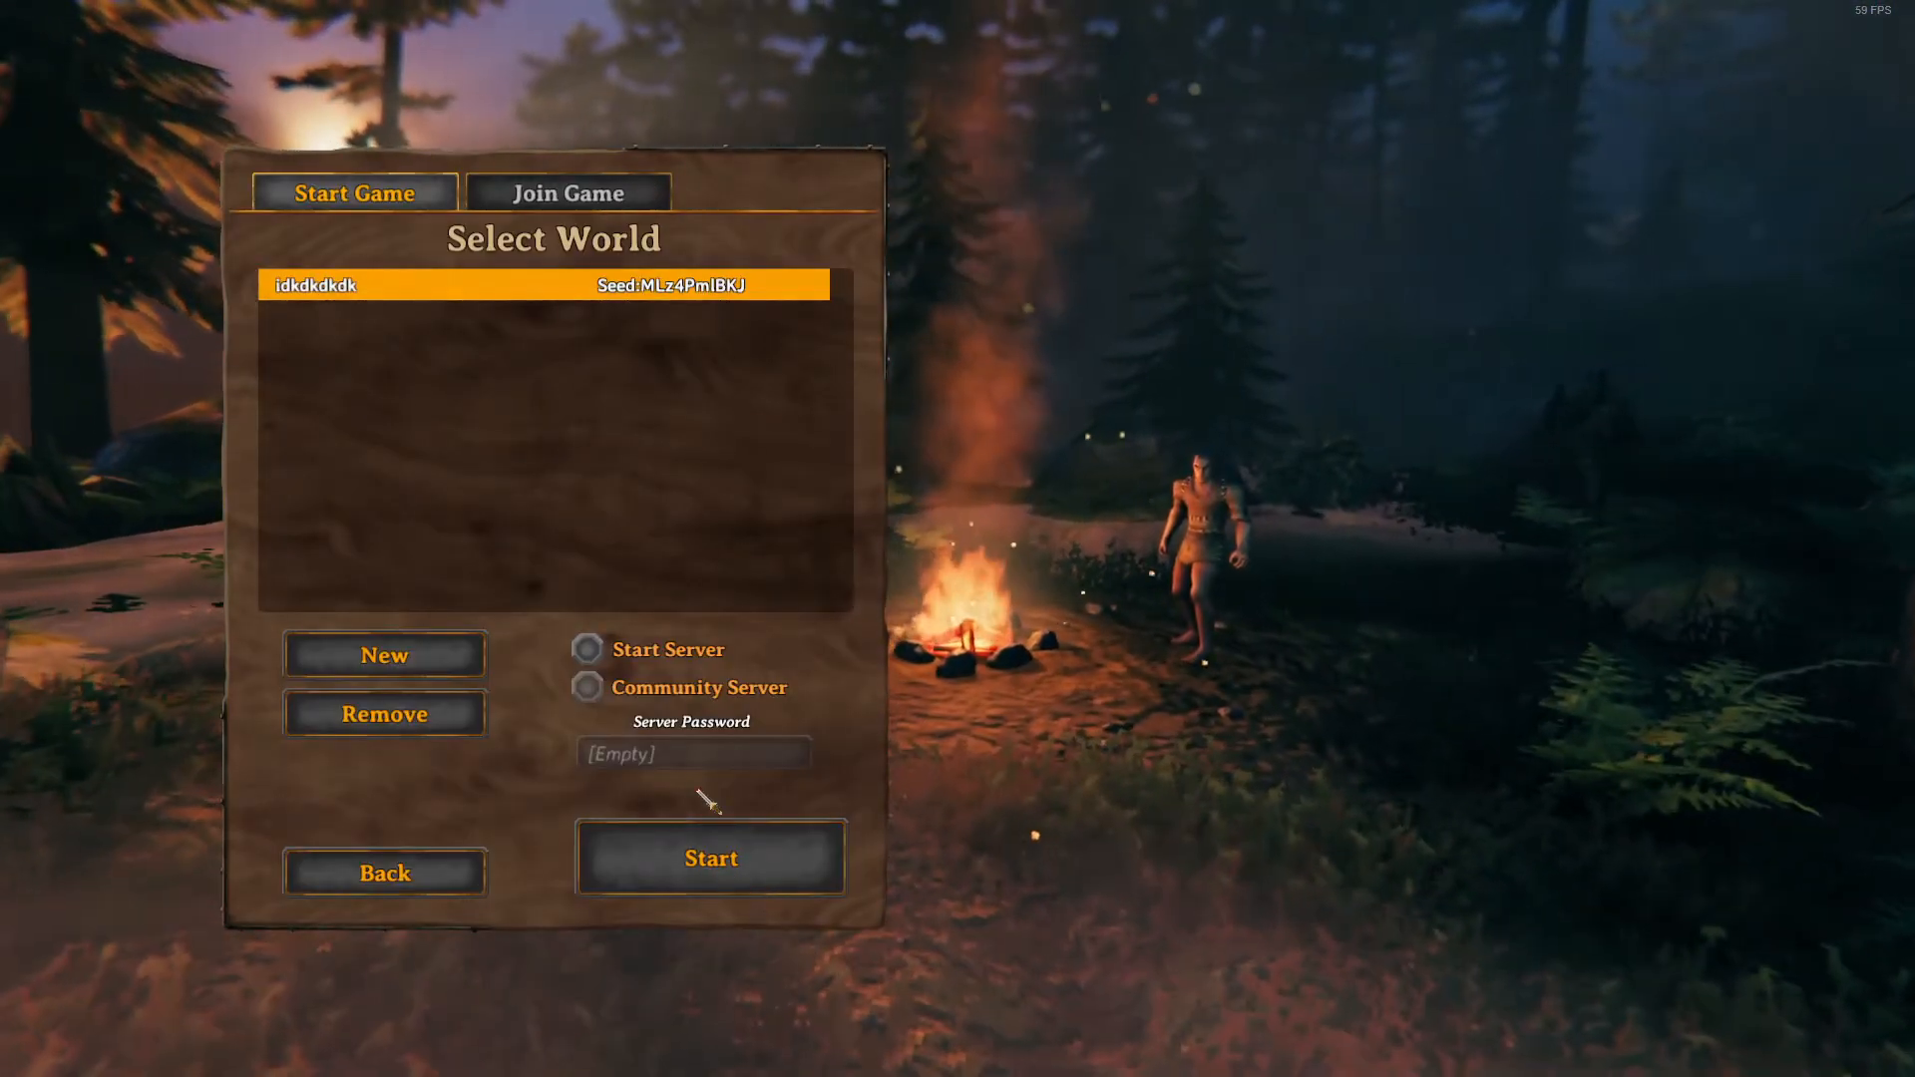
click(708, 855)
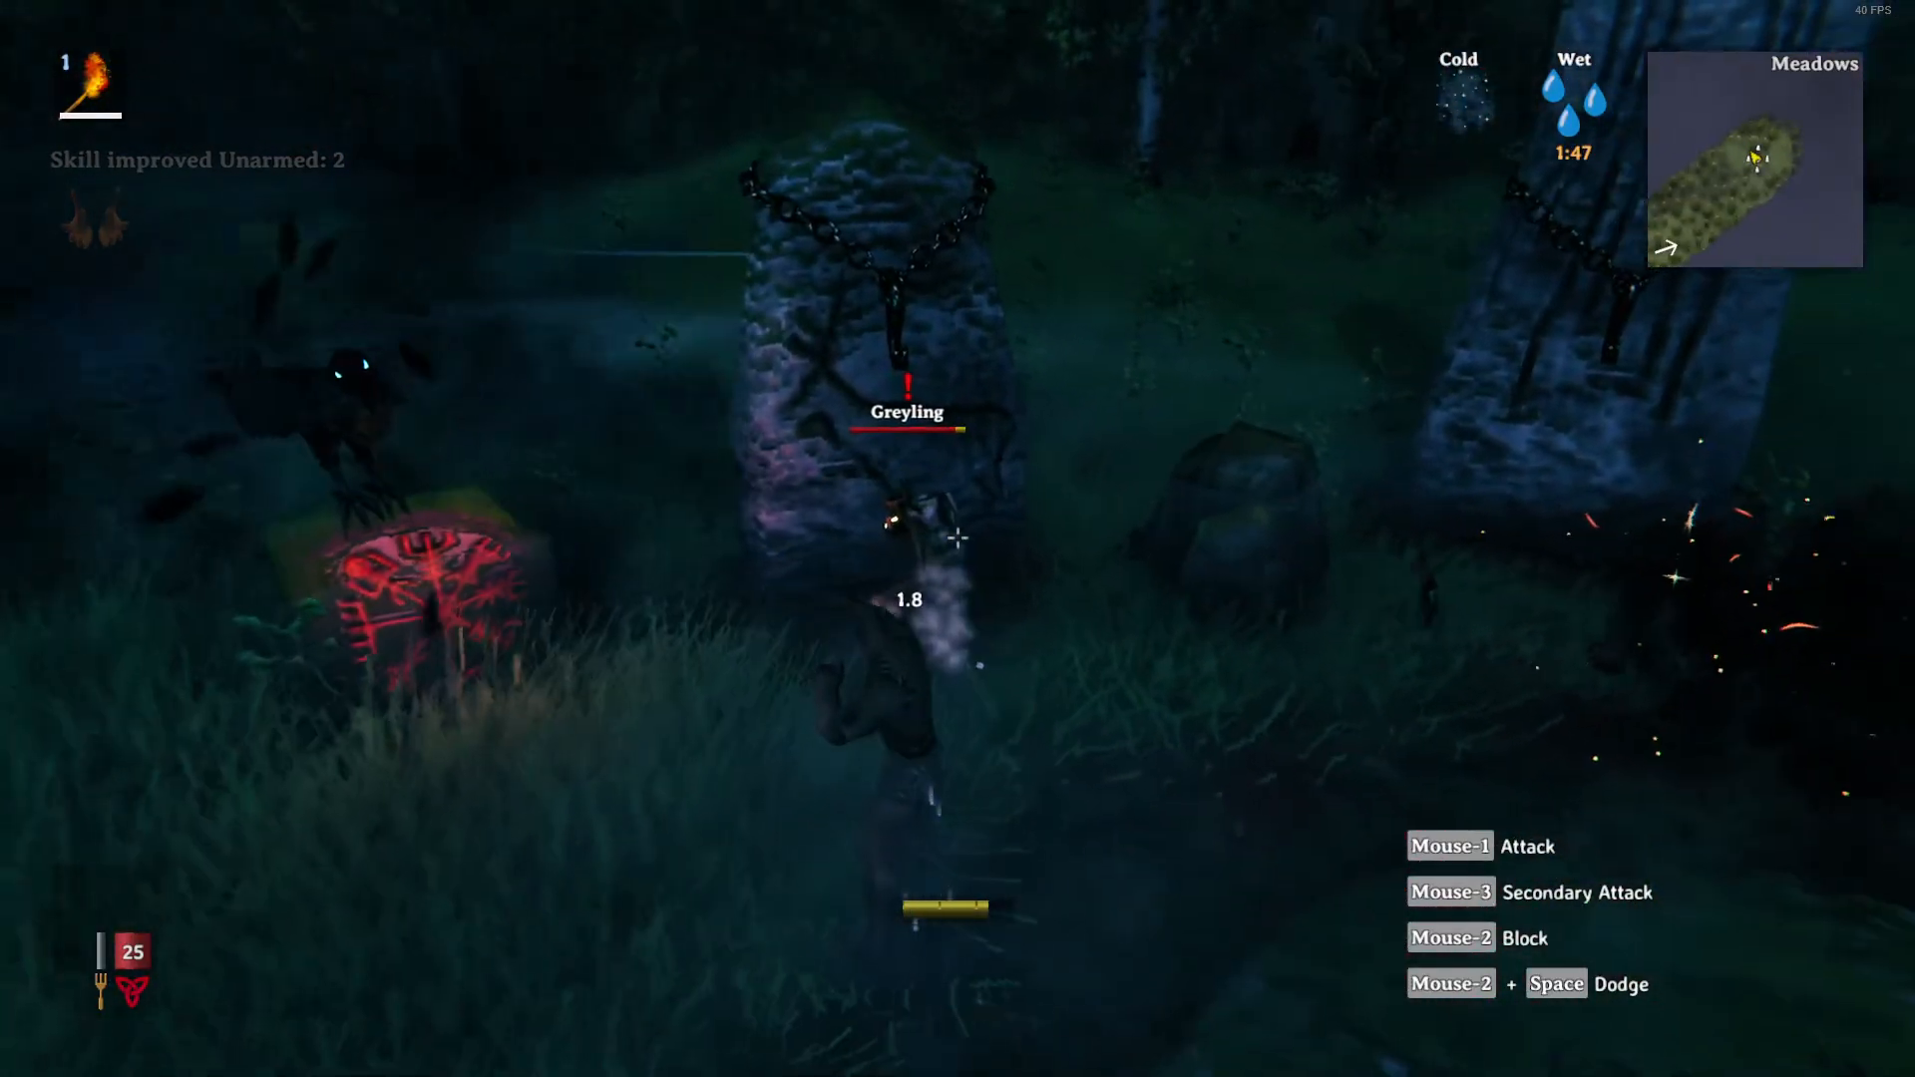
click(958, 541)
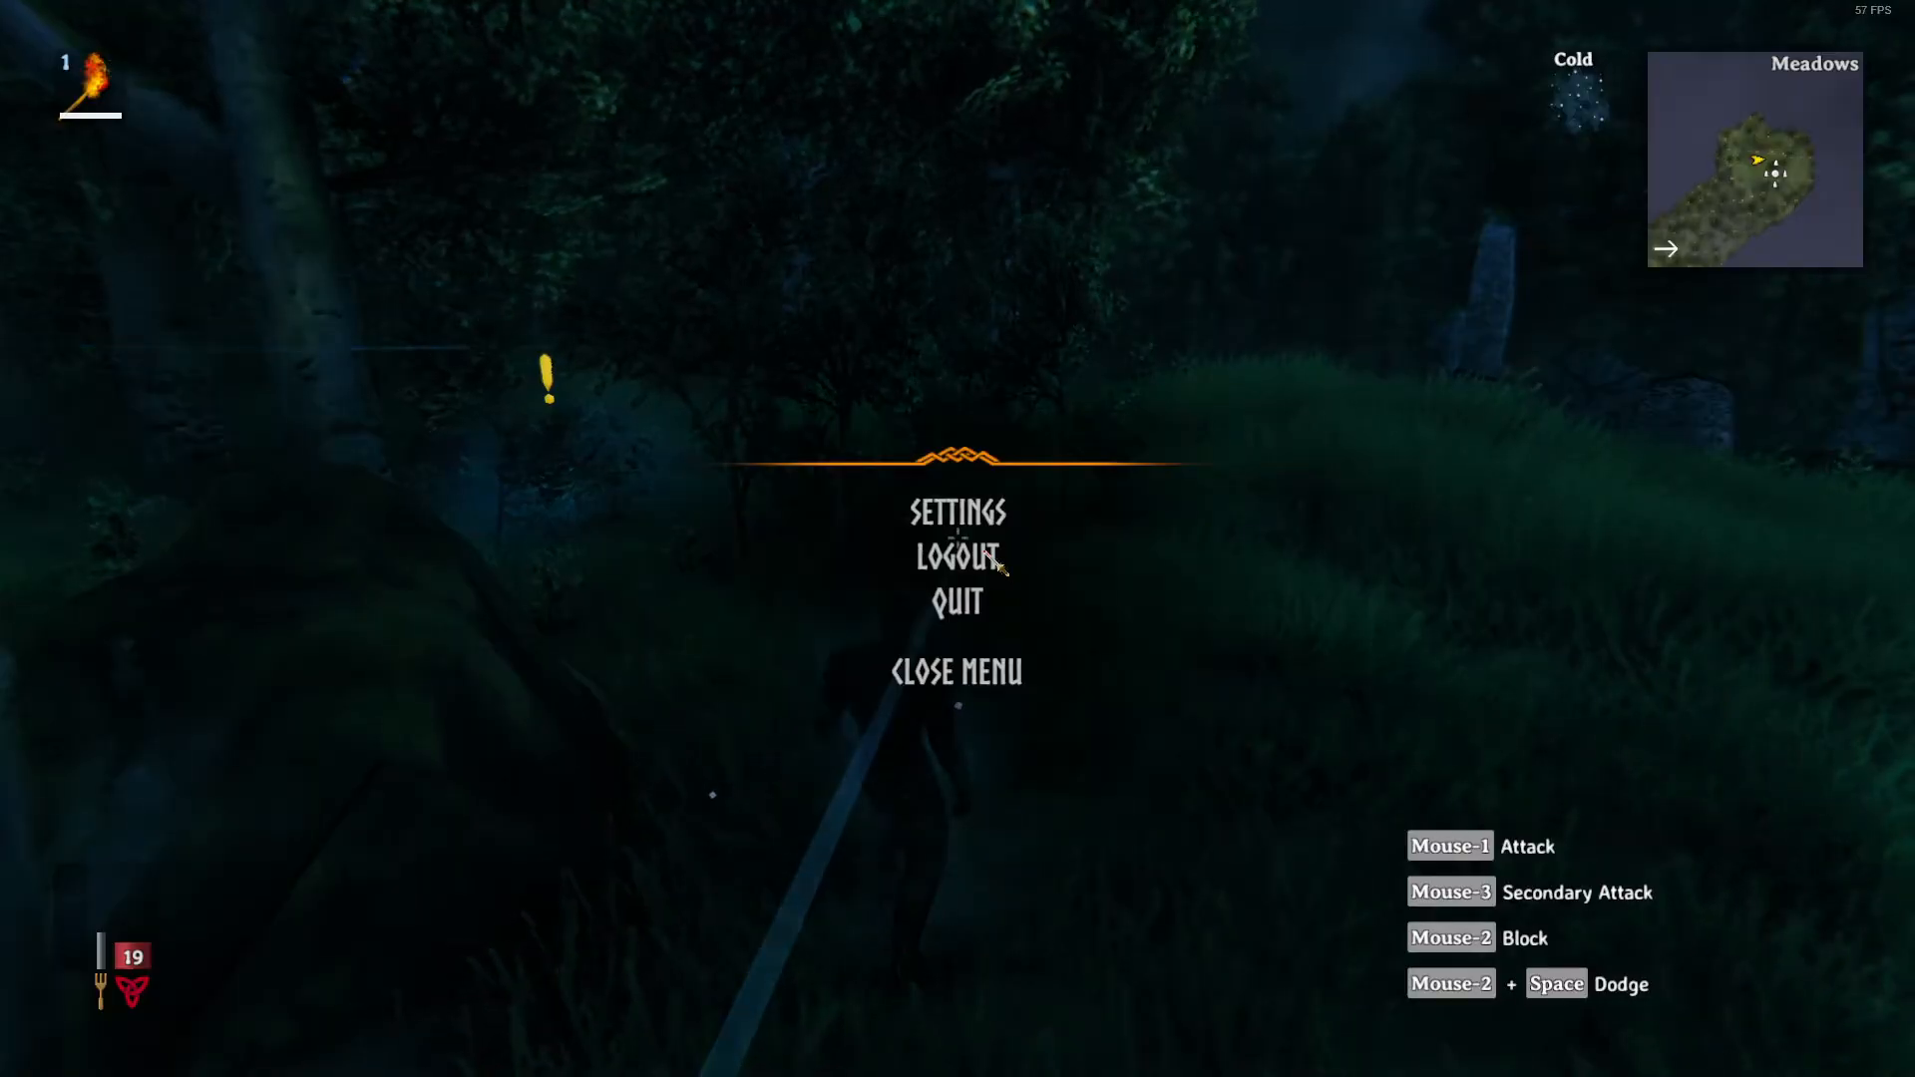
Lower the graphics quality sliders to Medium and apply
click(956, 513)
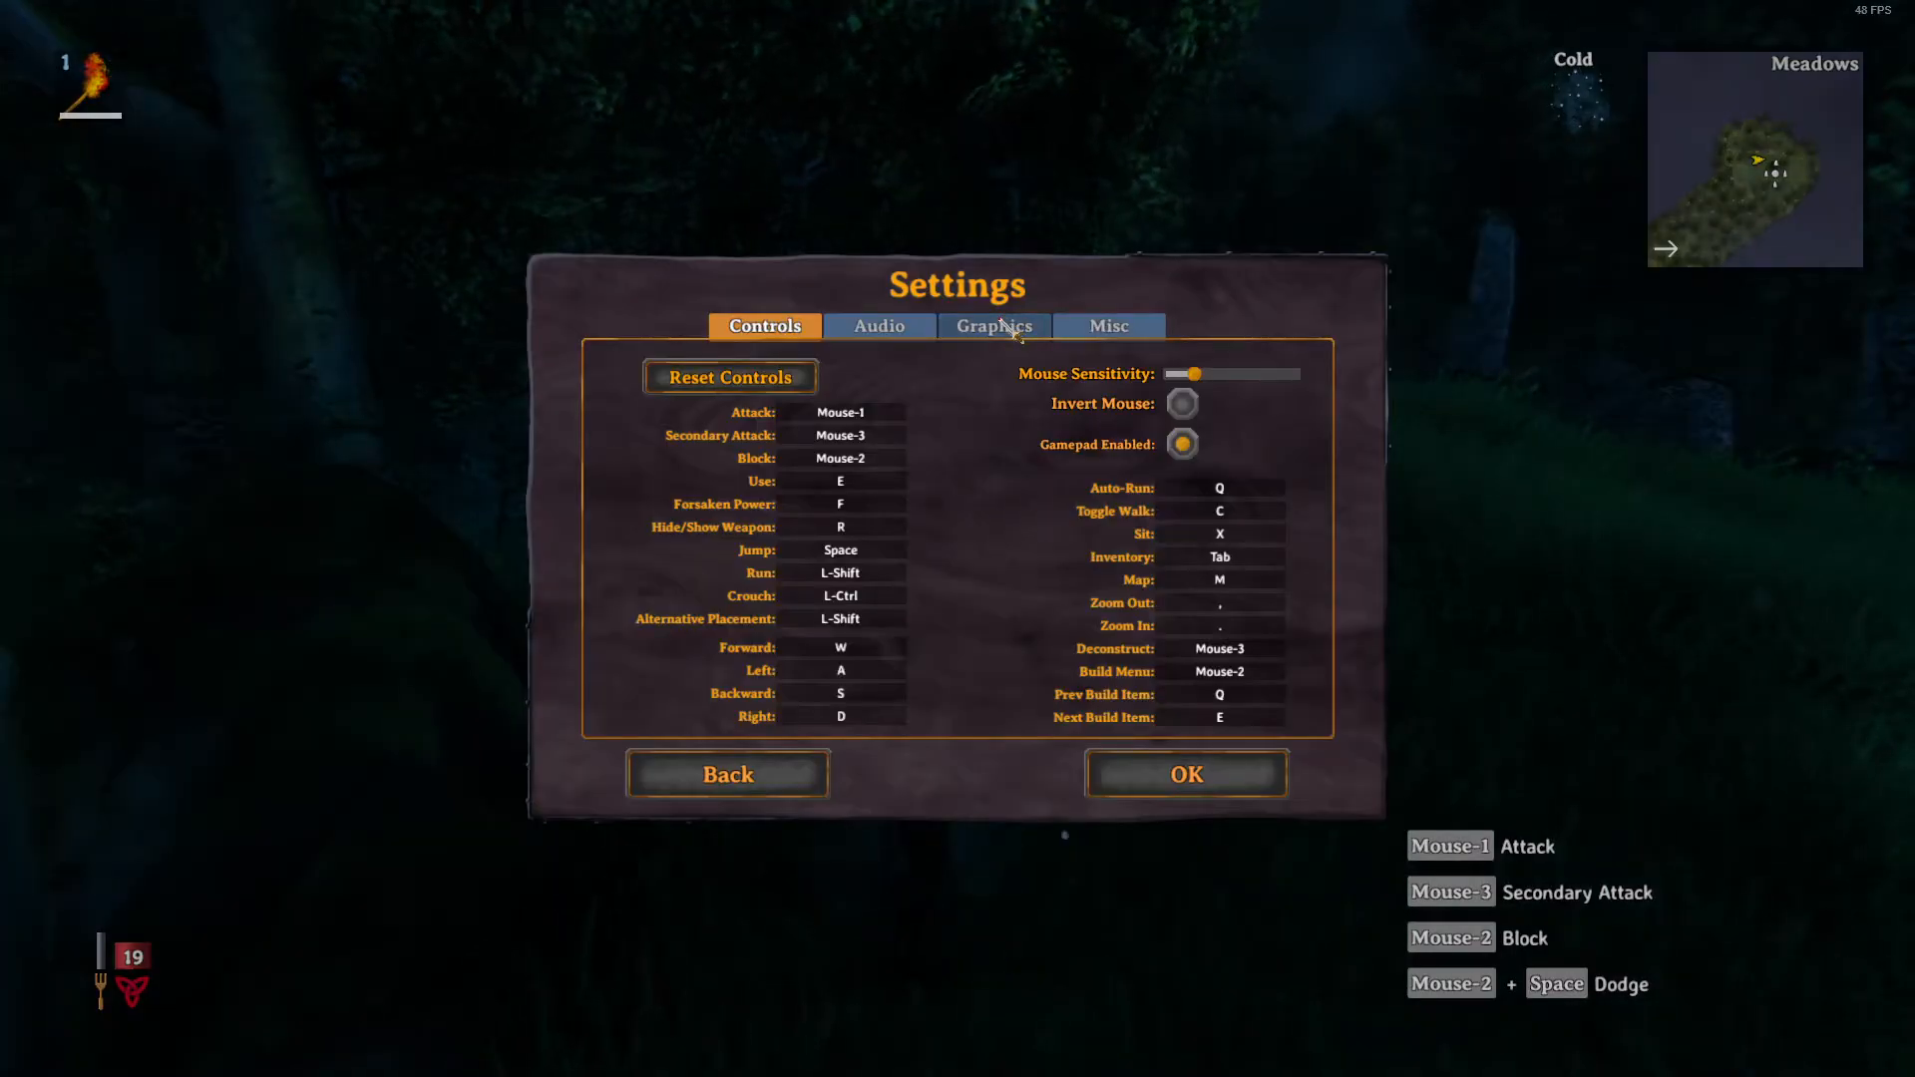
click(994, 325)
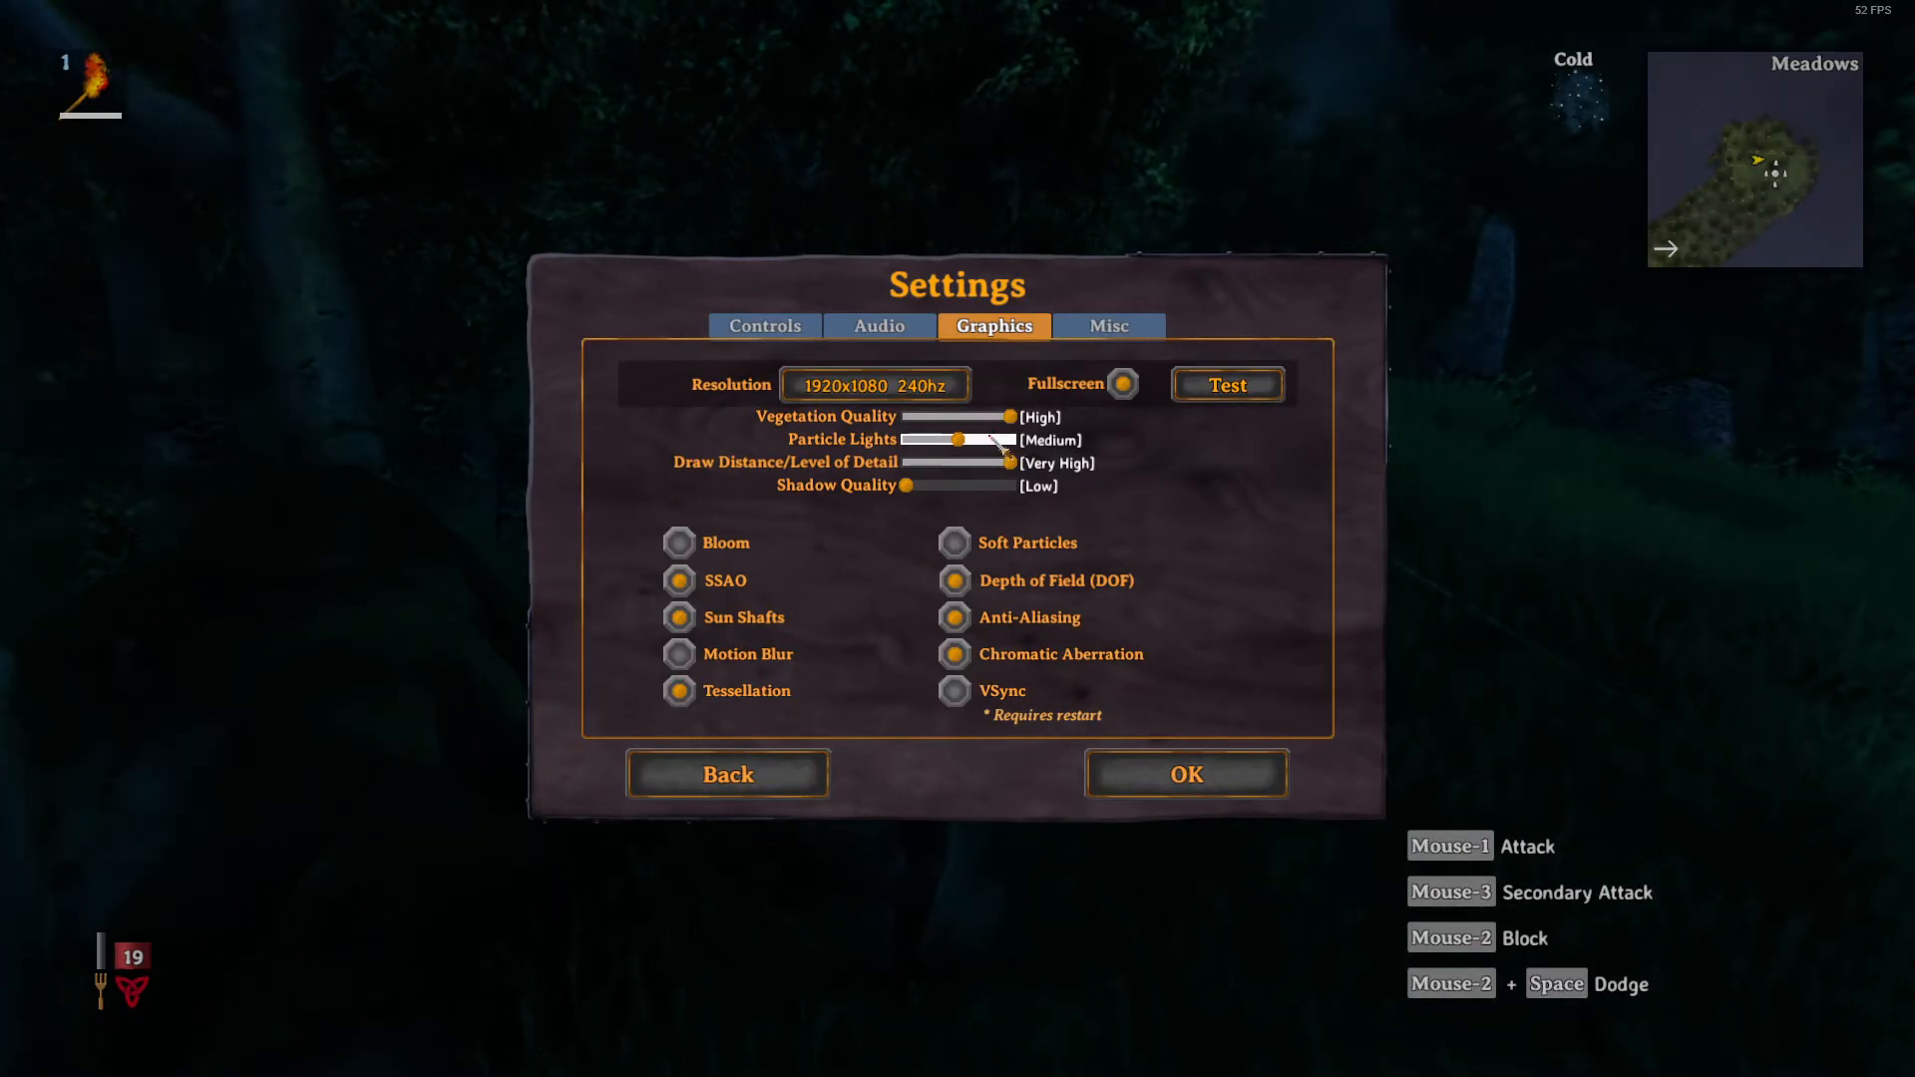
drag(1013, 417, 959, 417)
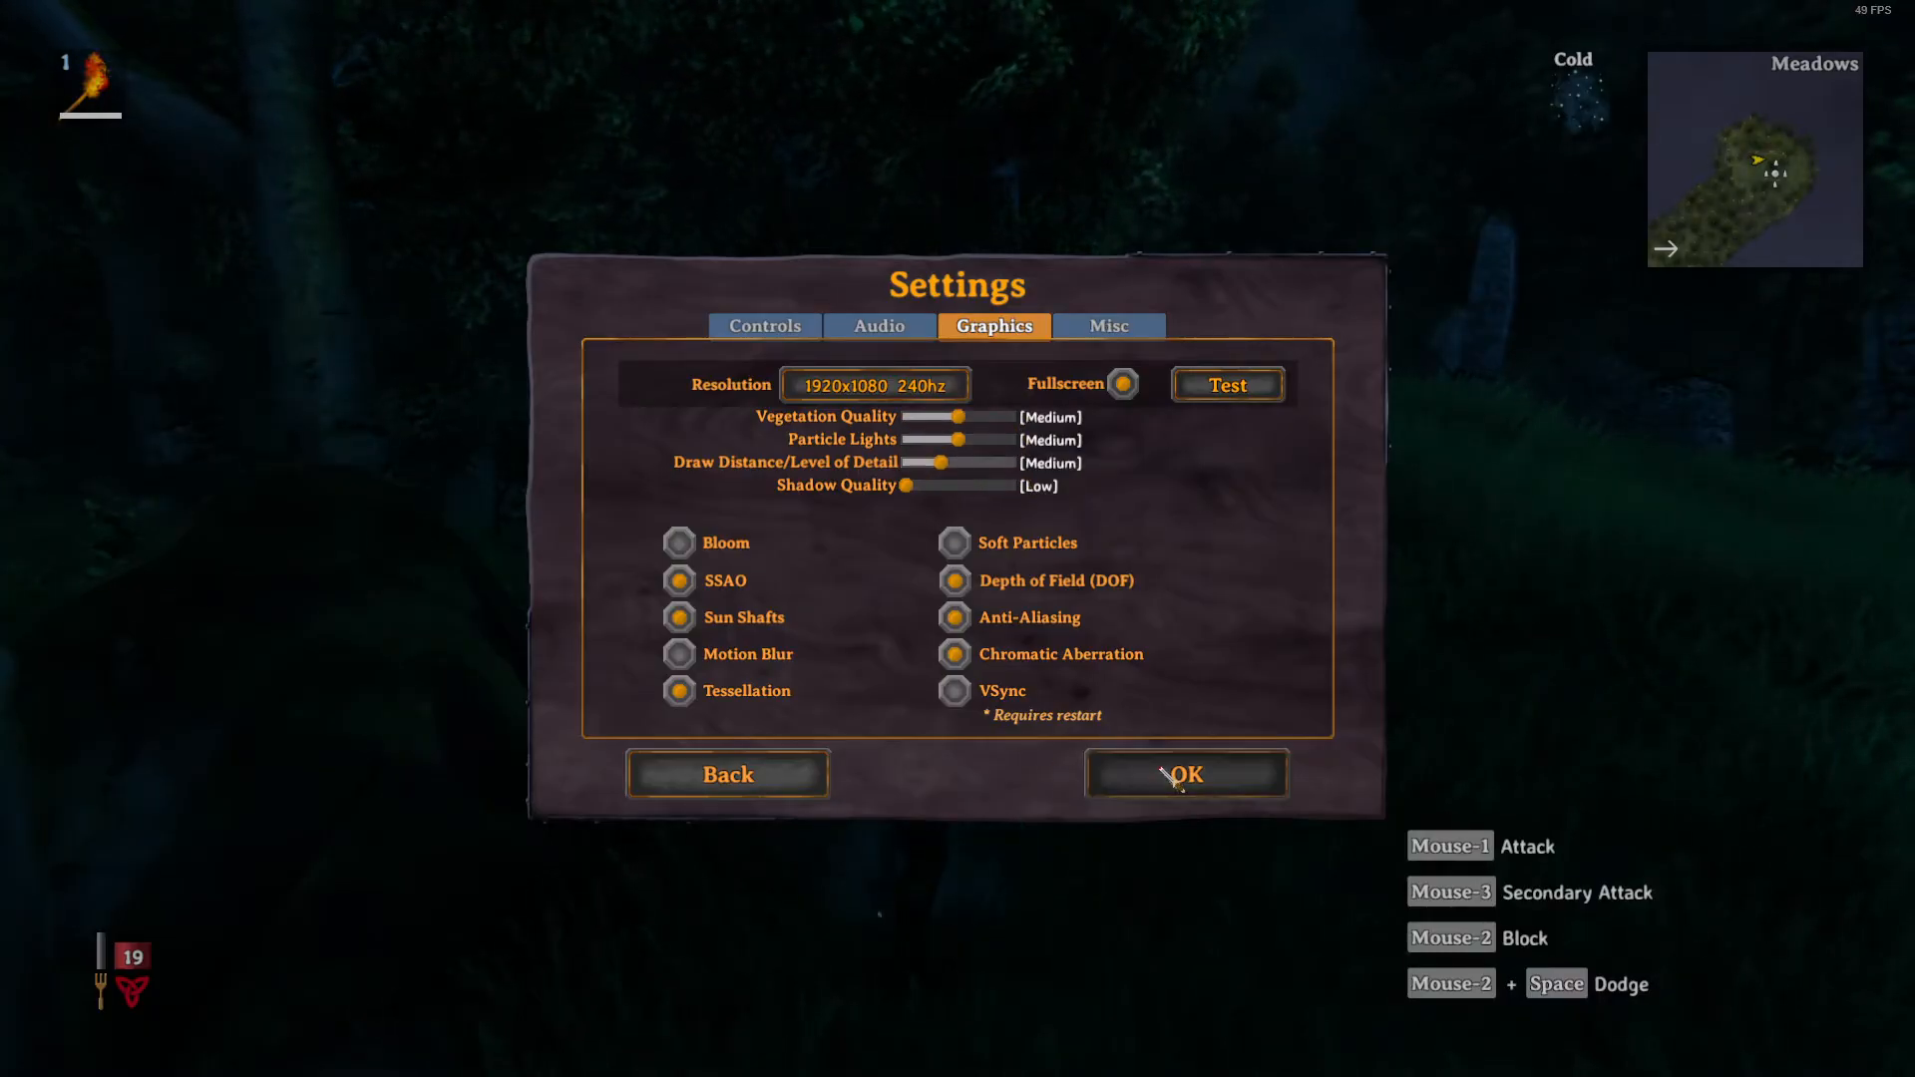
click(1183, 774)
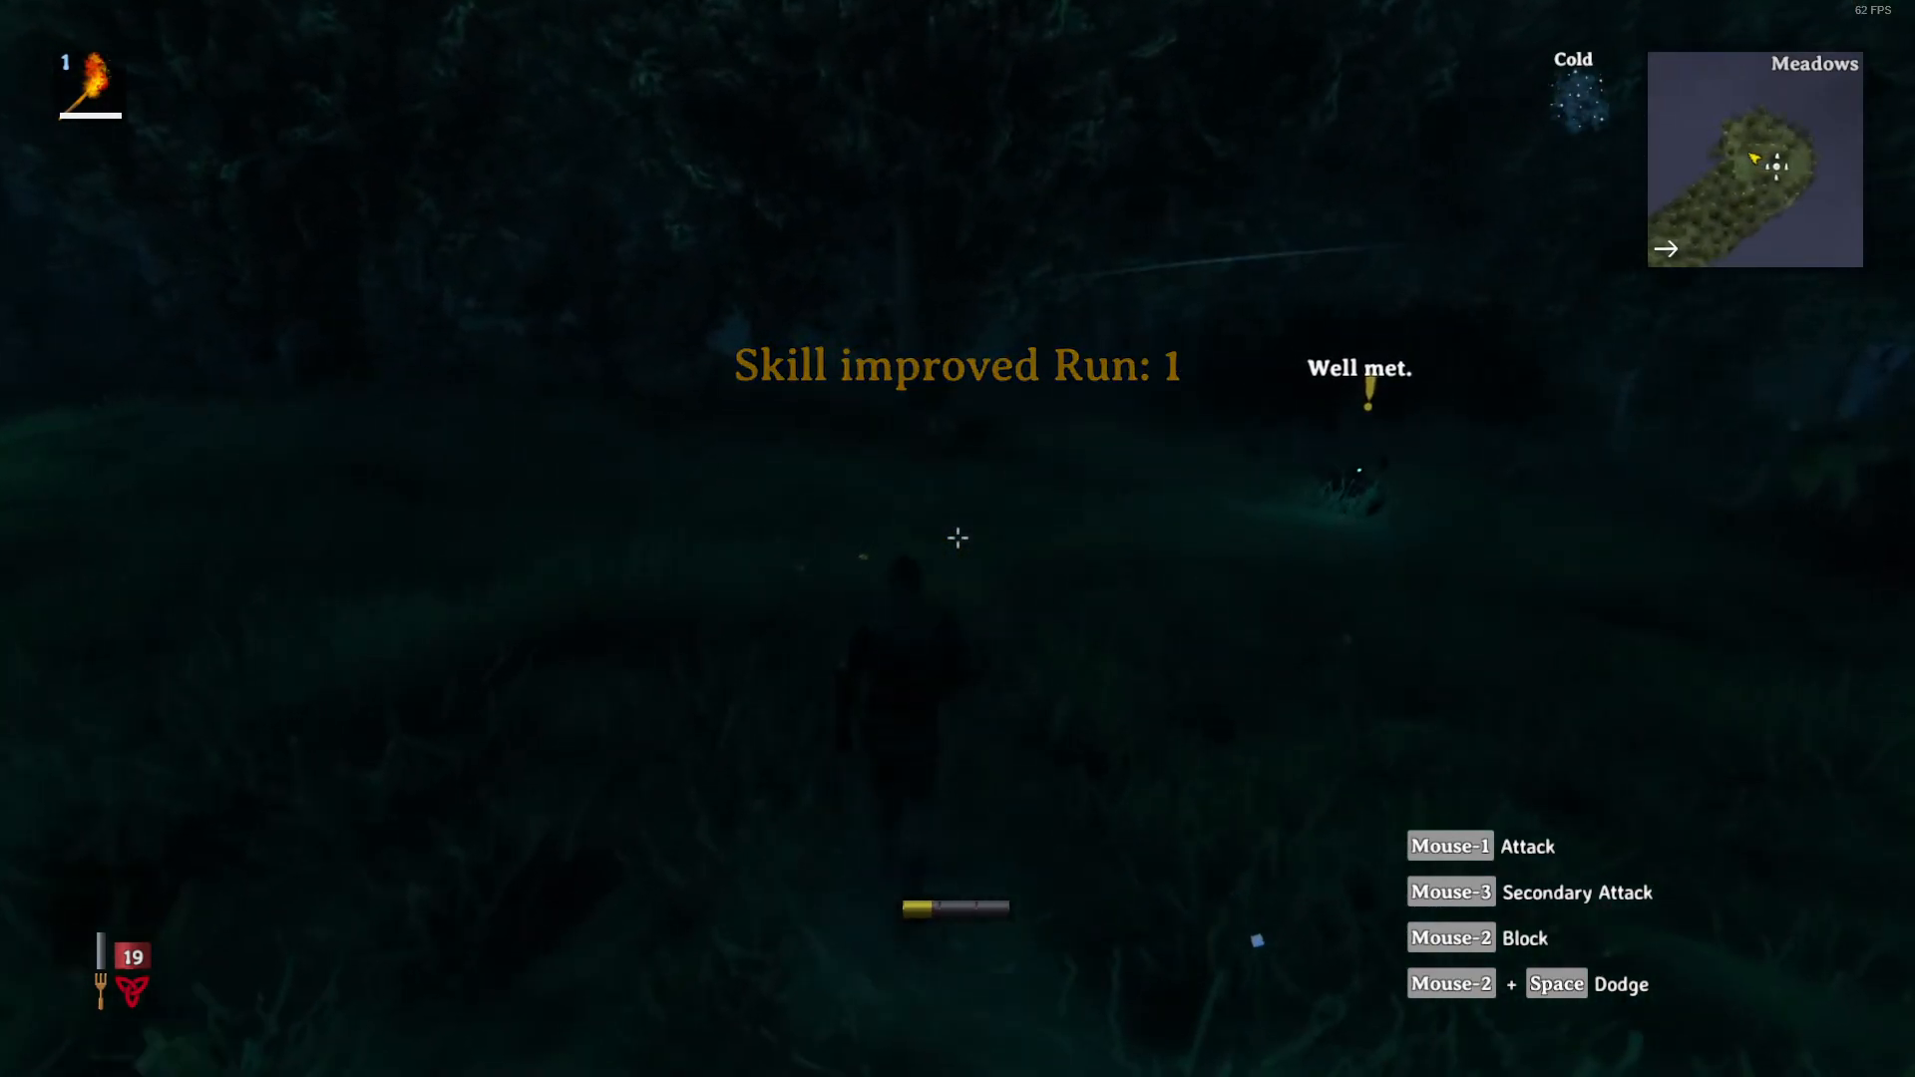
Drop all graphics quality sliders to Low, apply, and keep vegetation at its lowest
key(Escape)
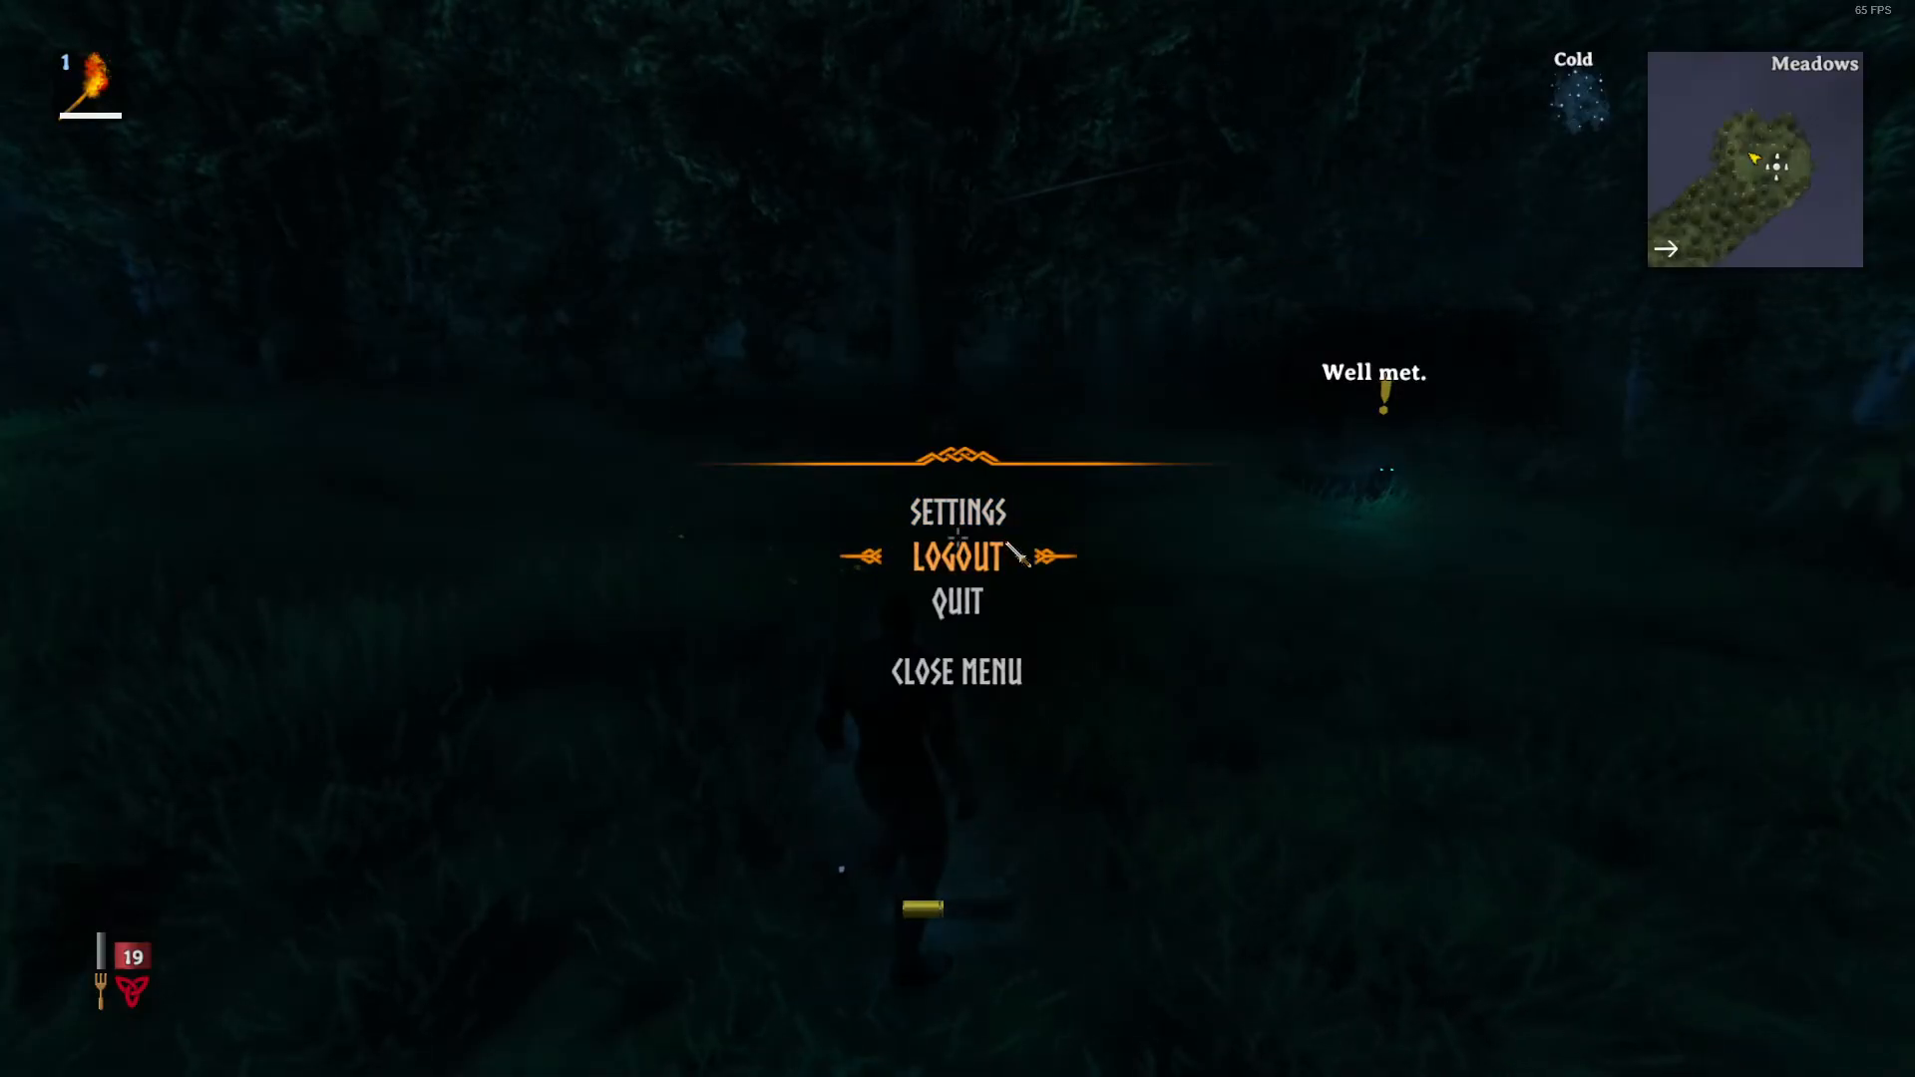
click(956, 513)
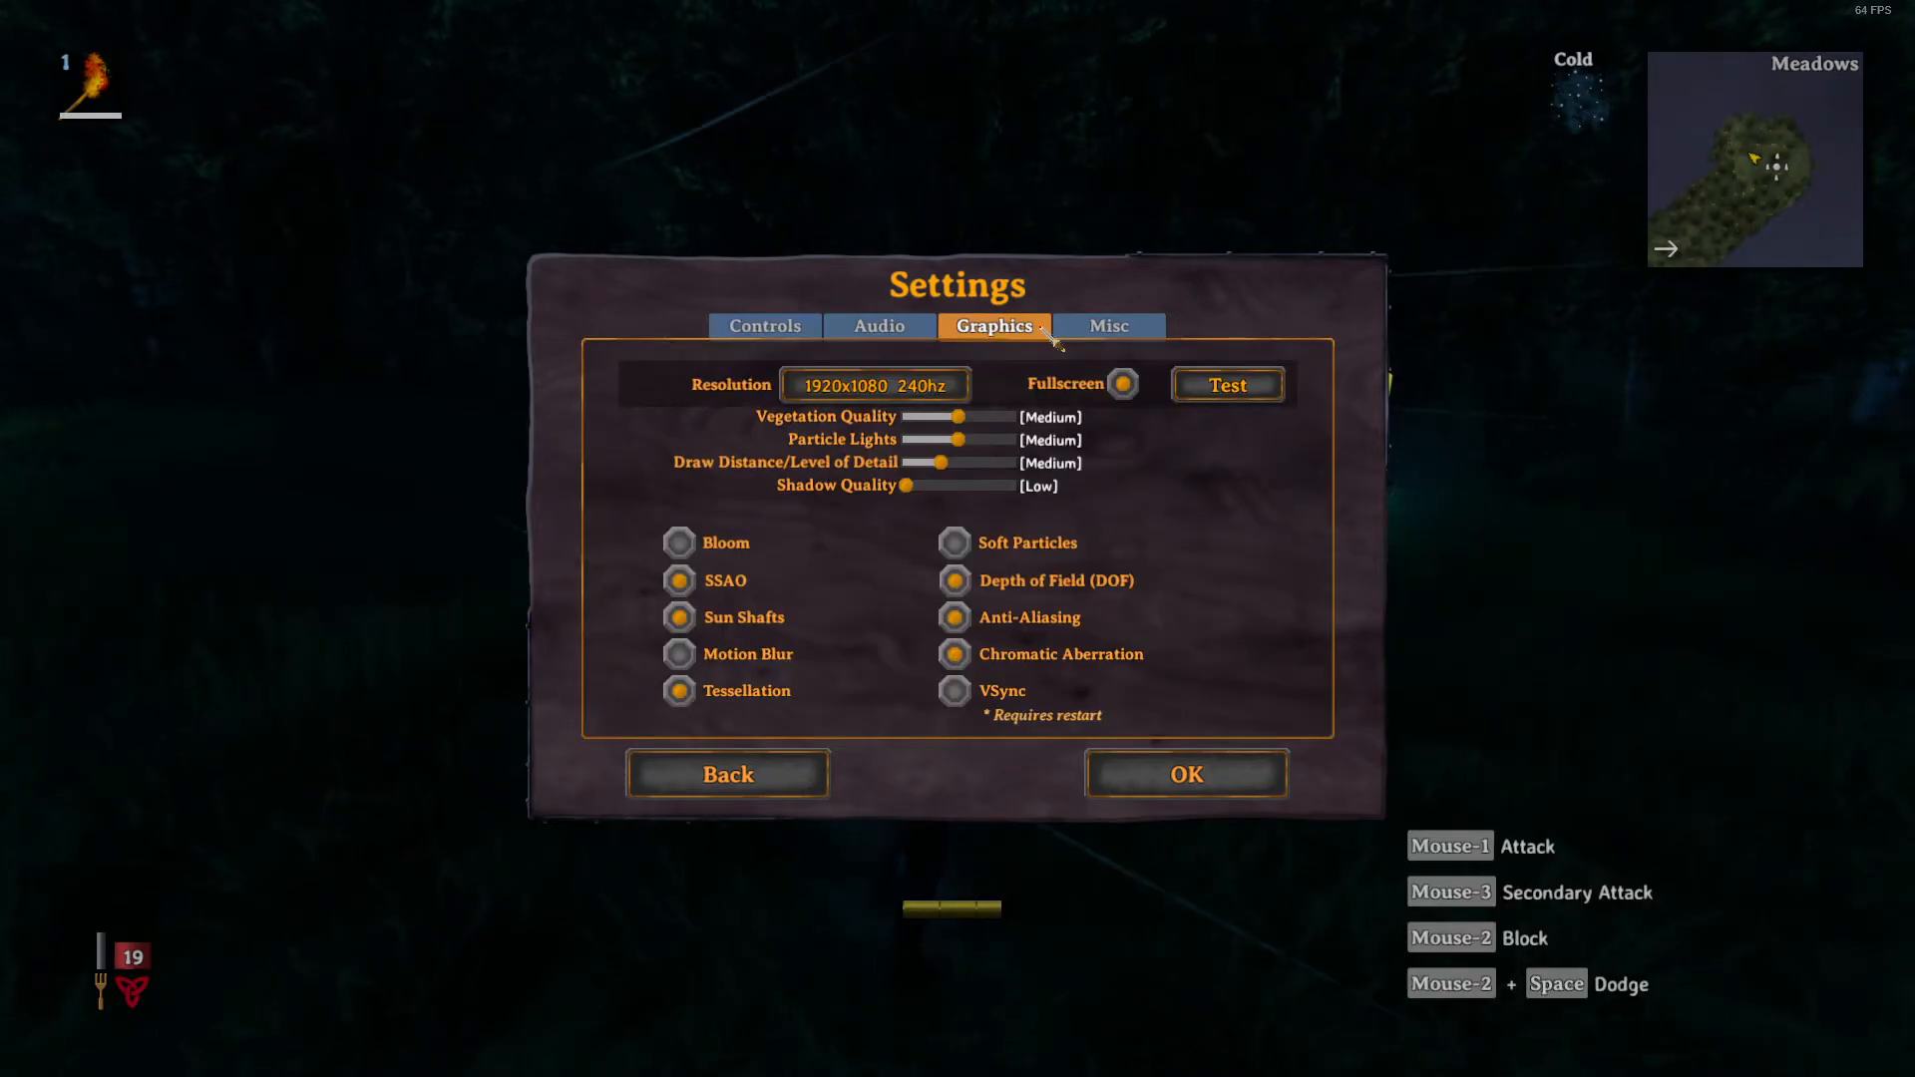
drag(961, 417, 872, 417)
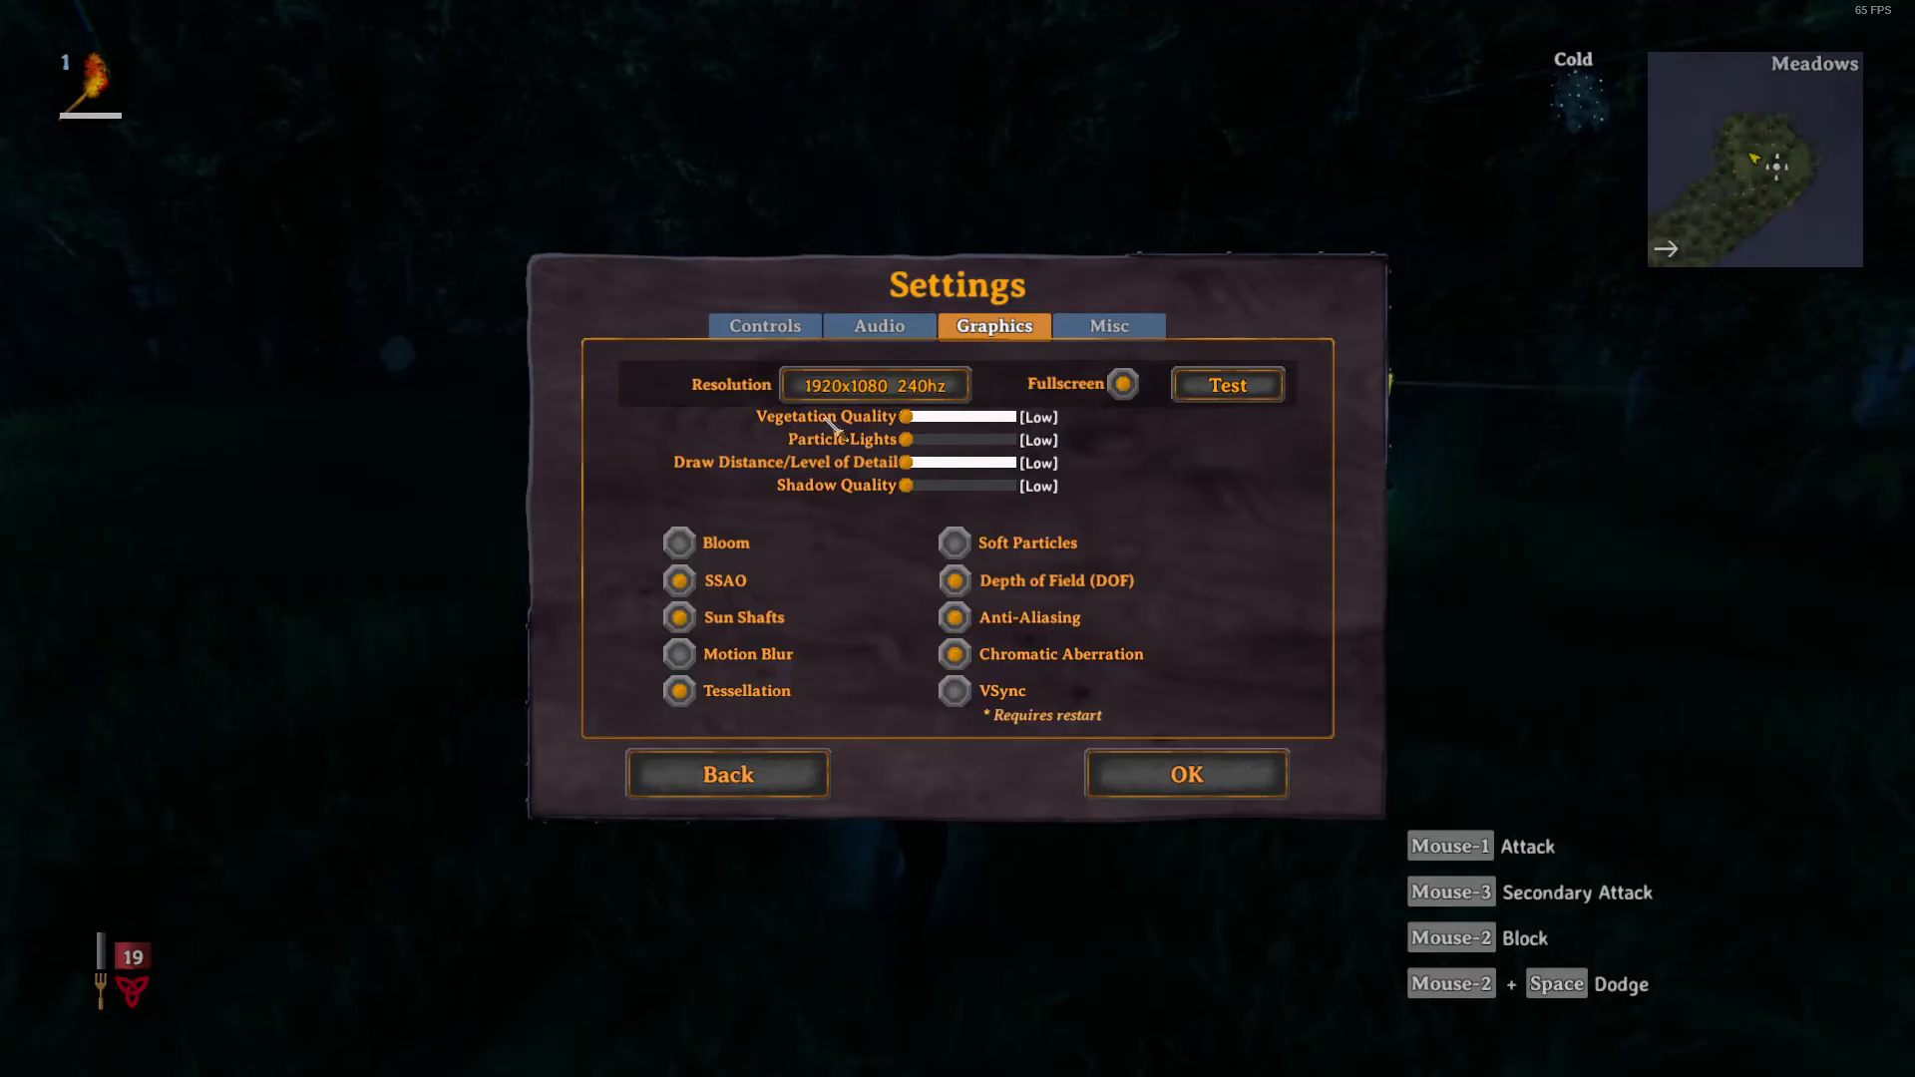
click(1183, 774)
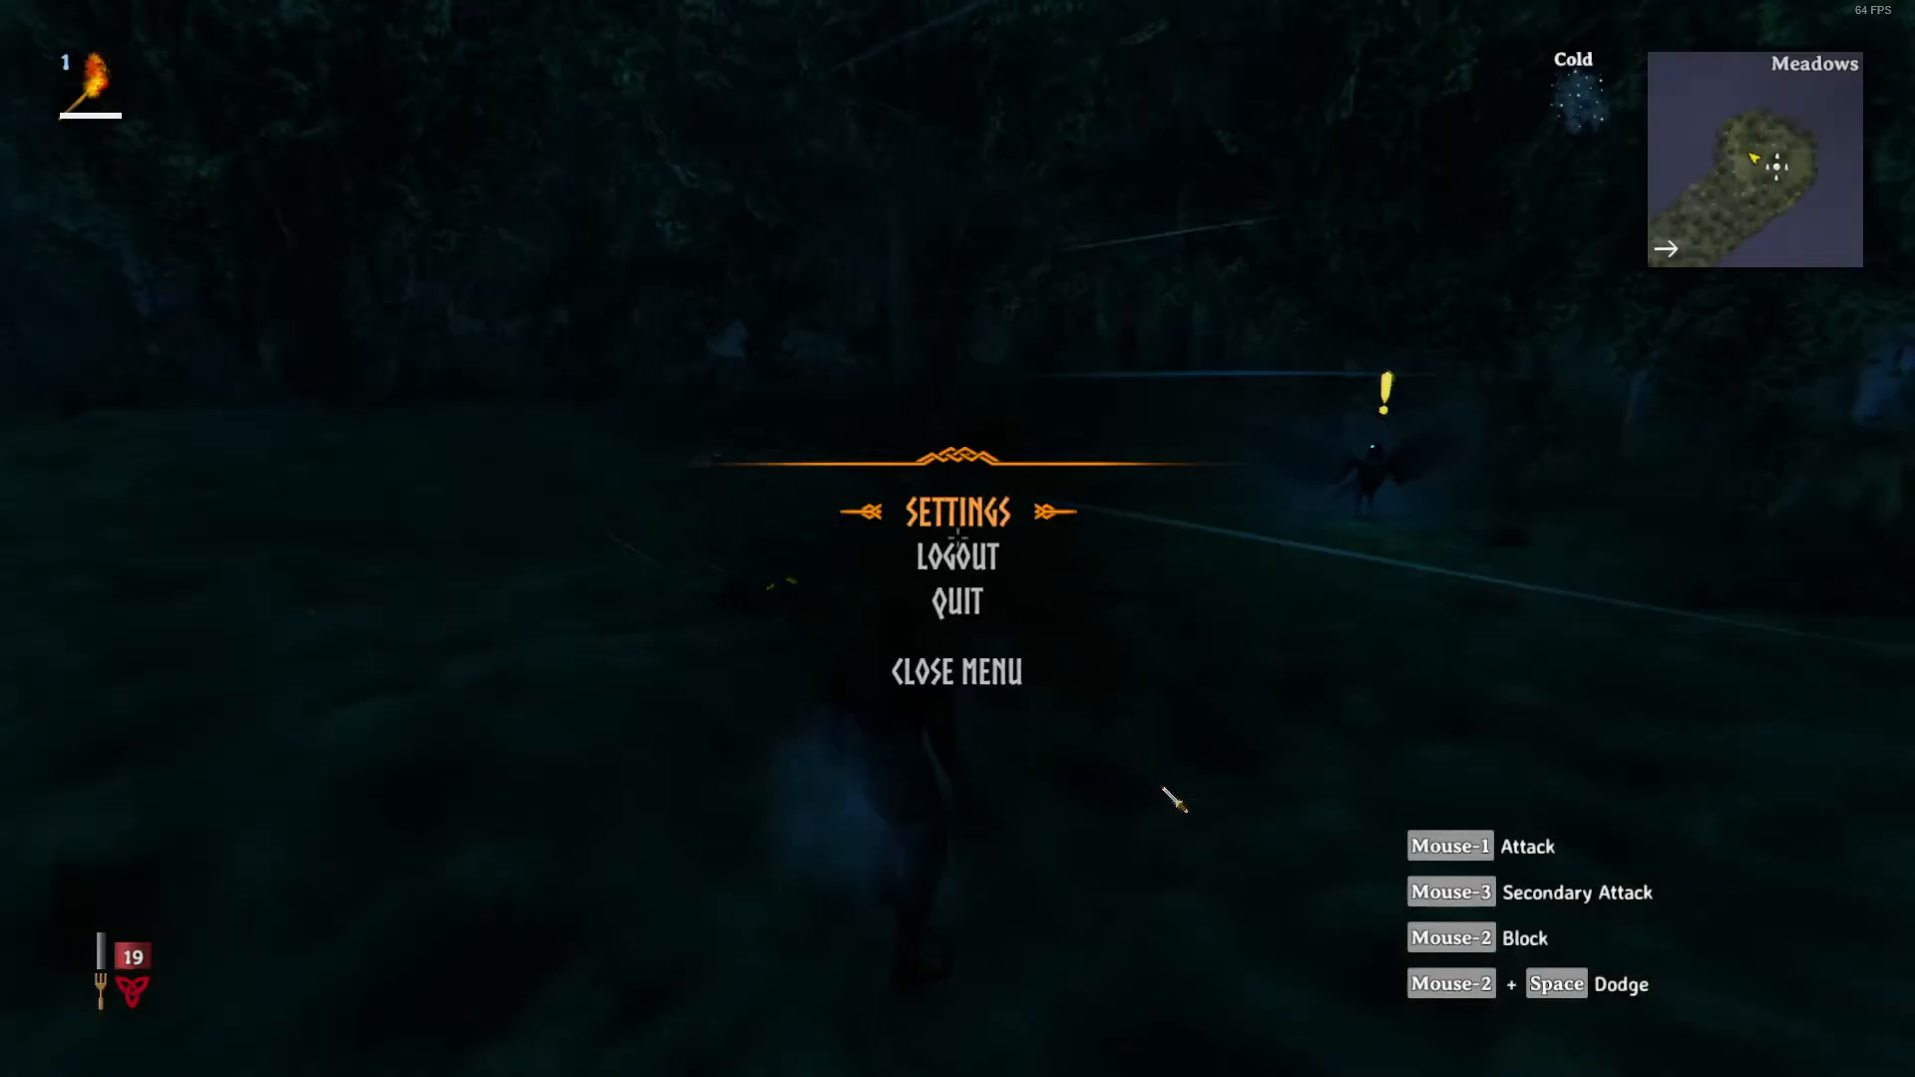
click(955, 672)
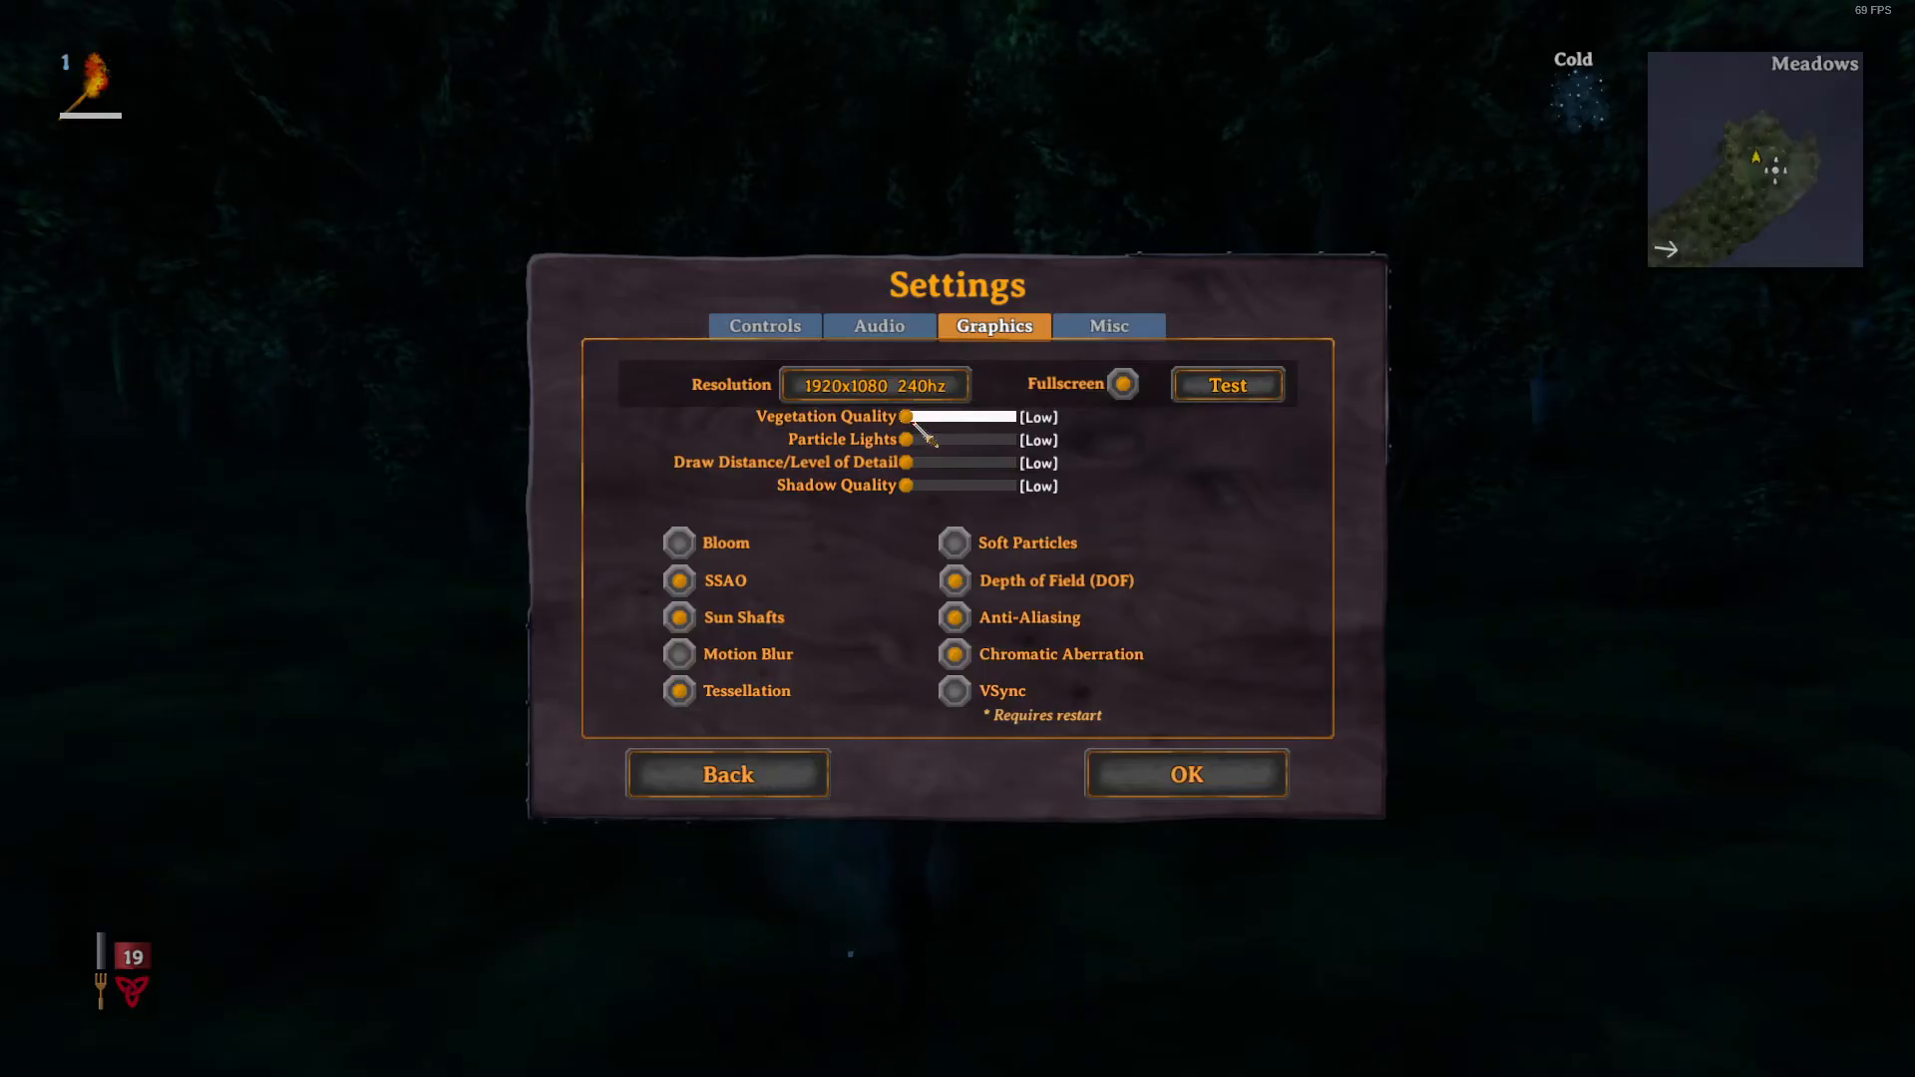
drag(907, 417, 997, 417)
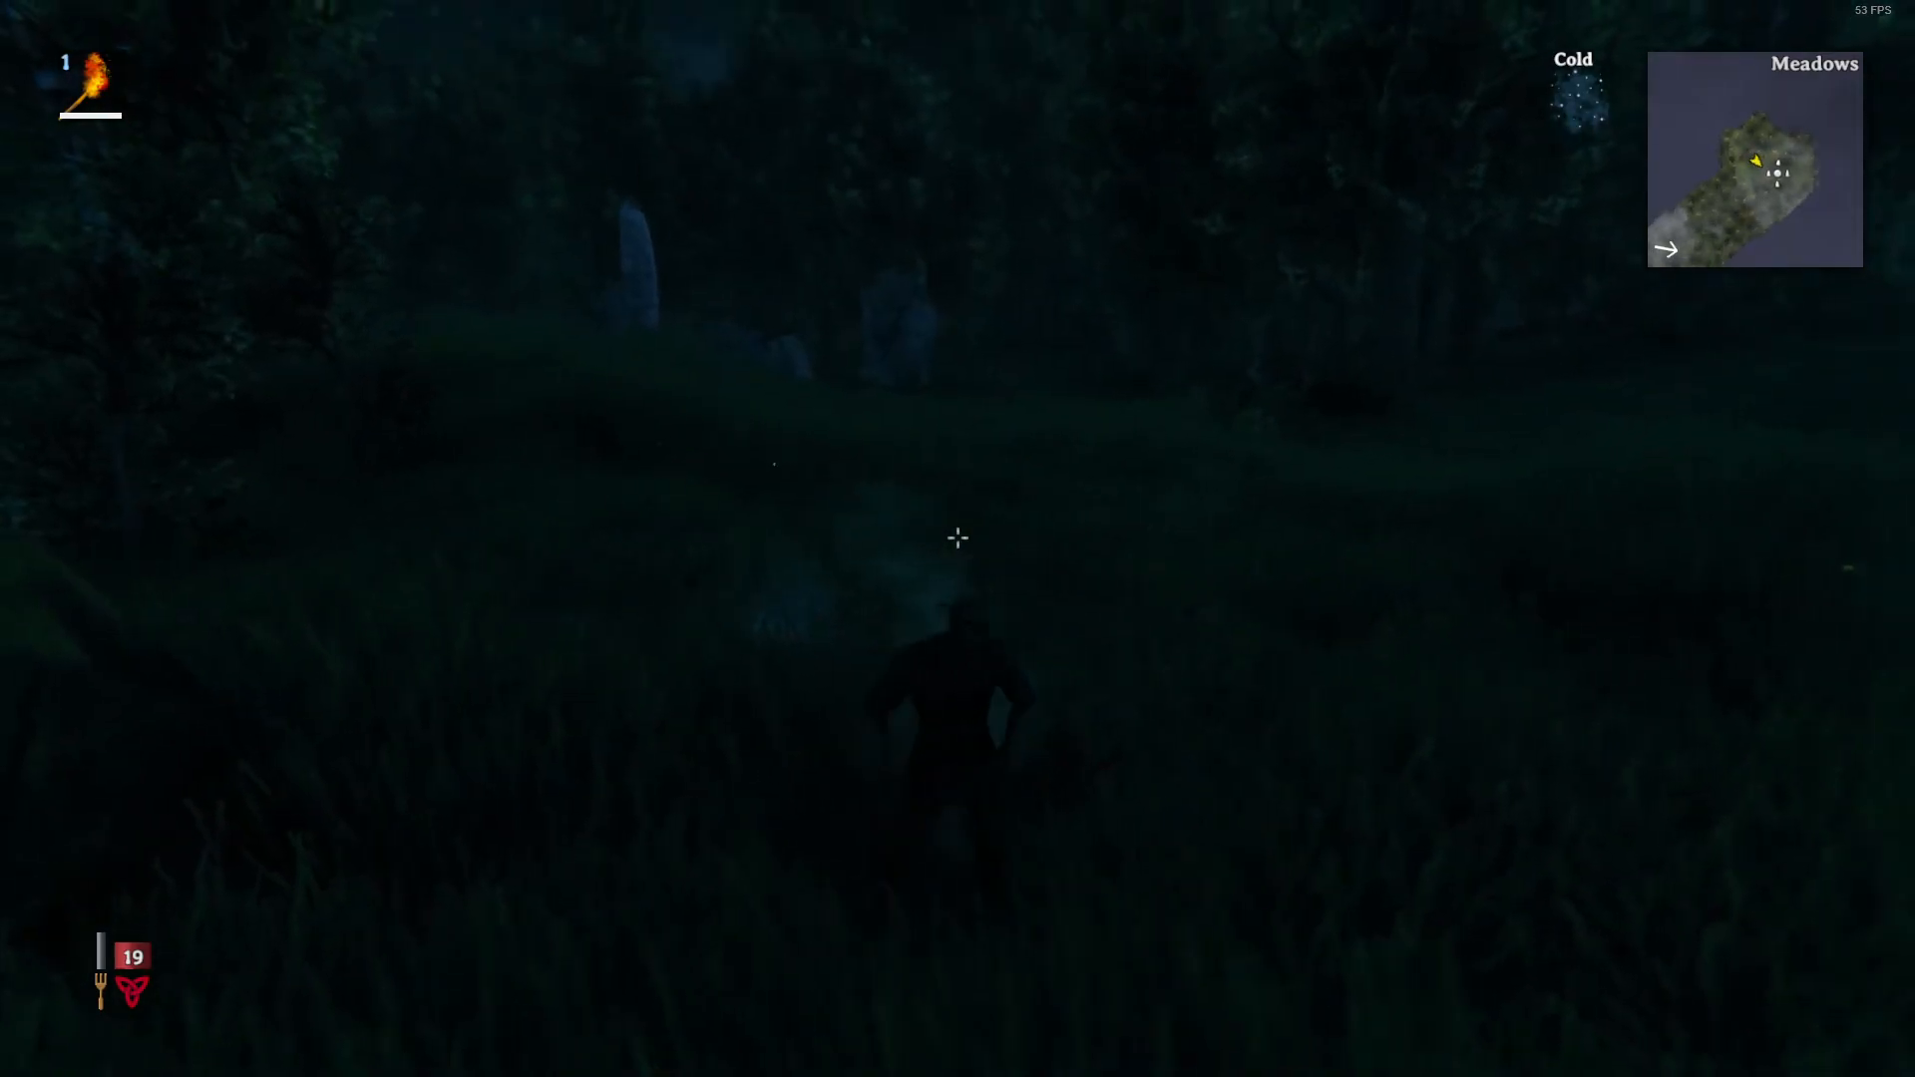
mouse_move(958, 537)
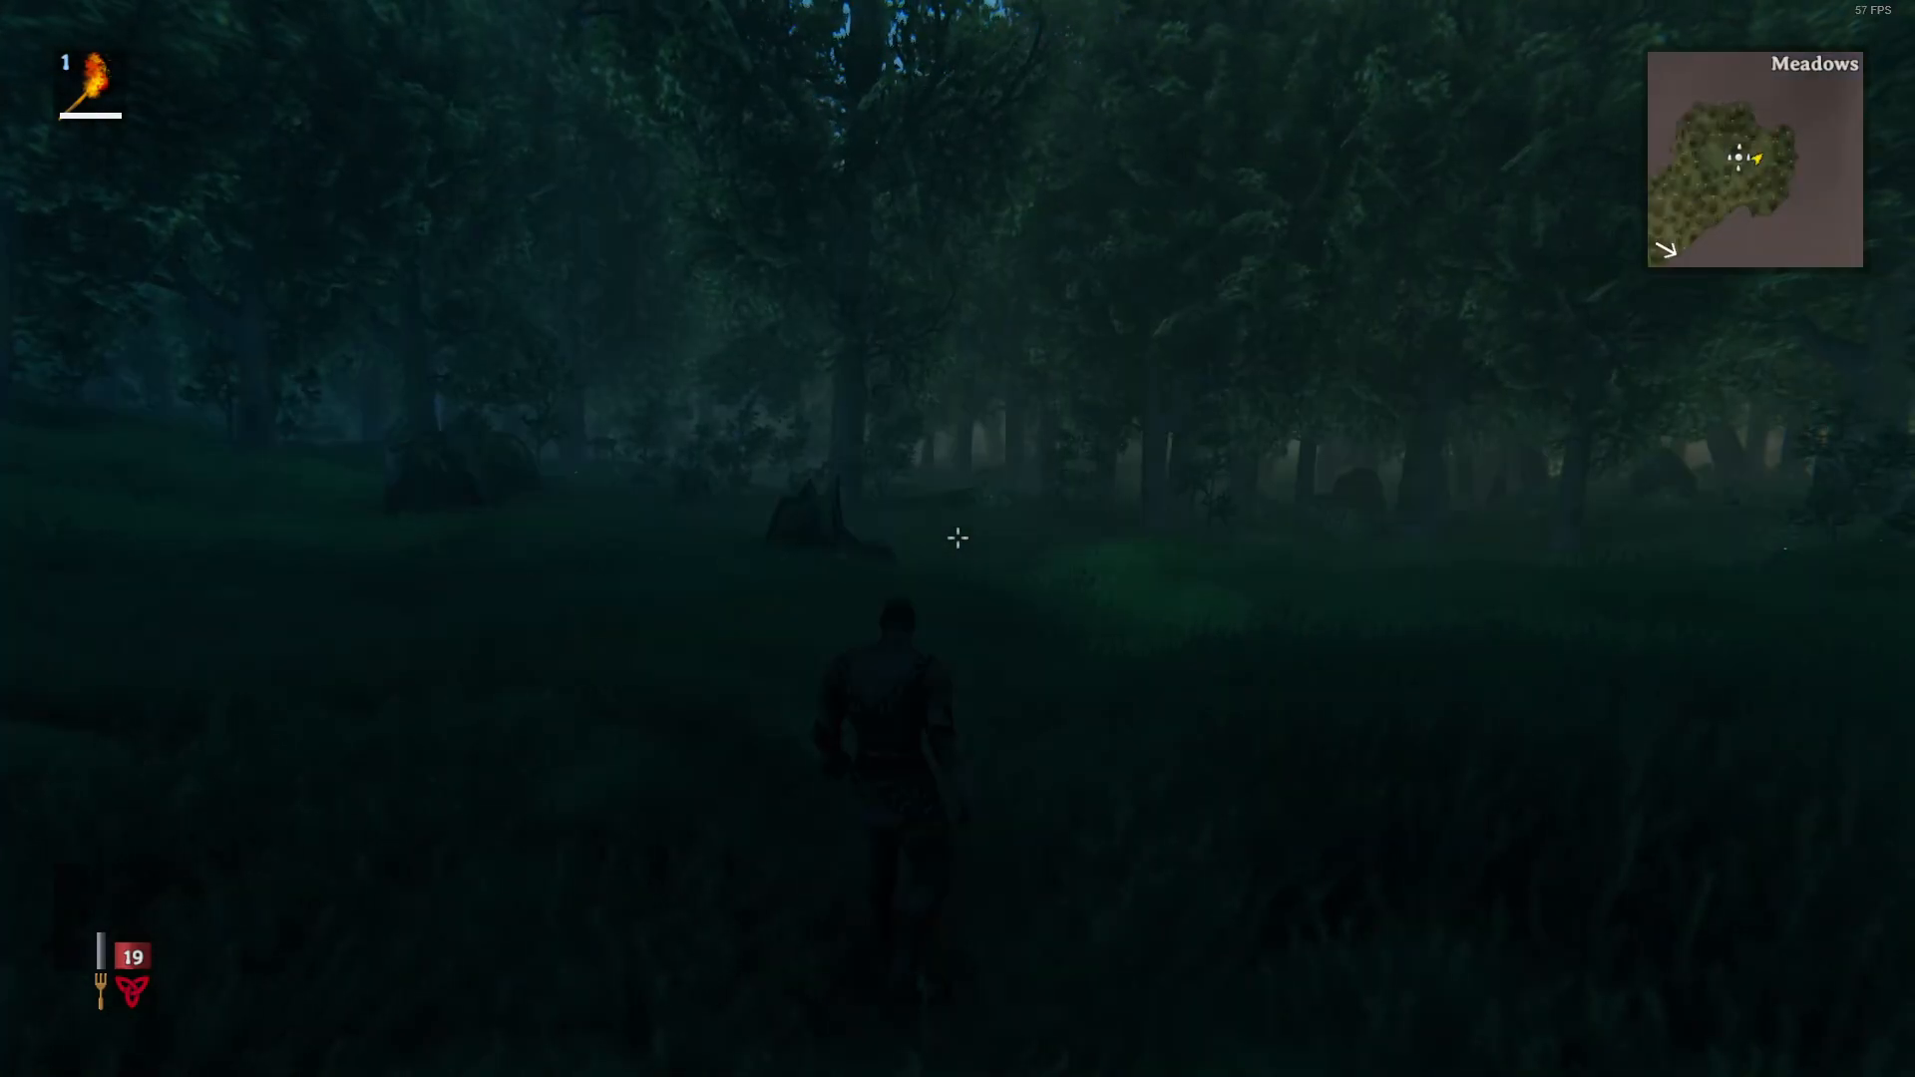